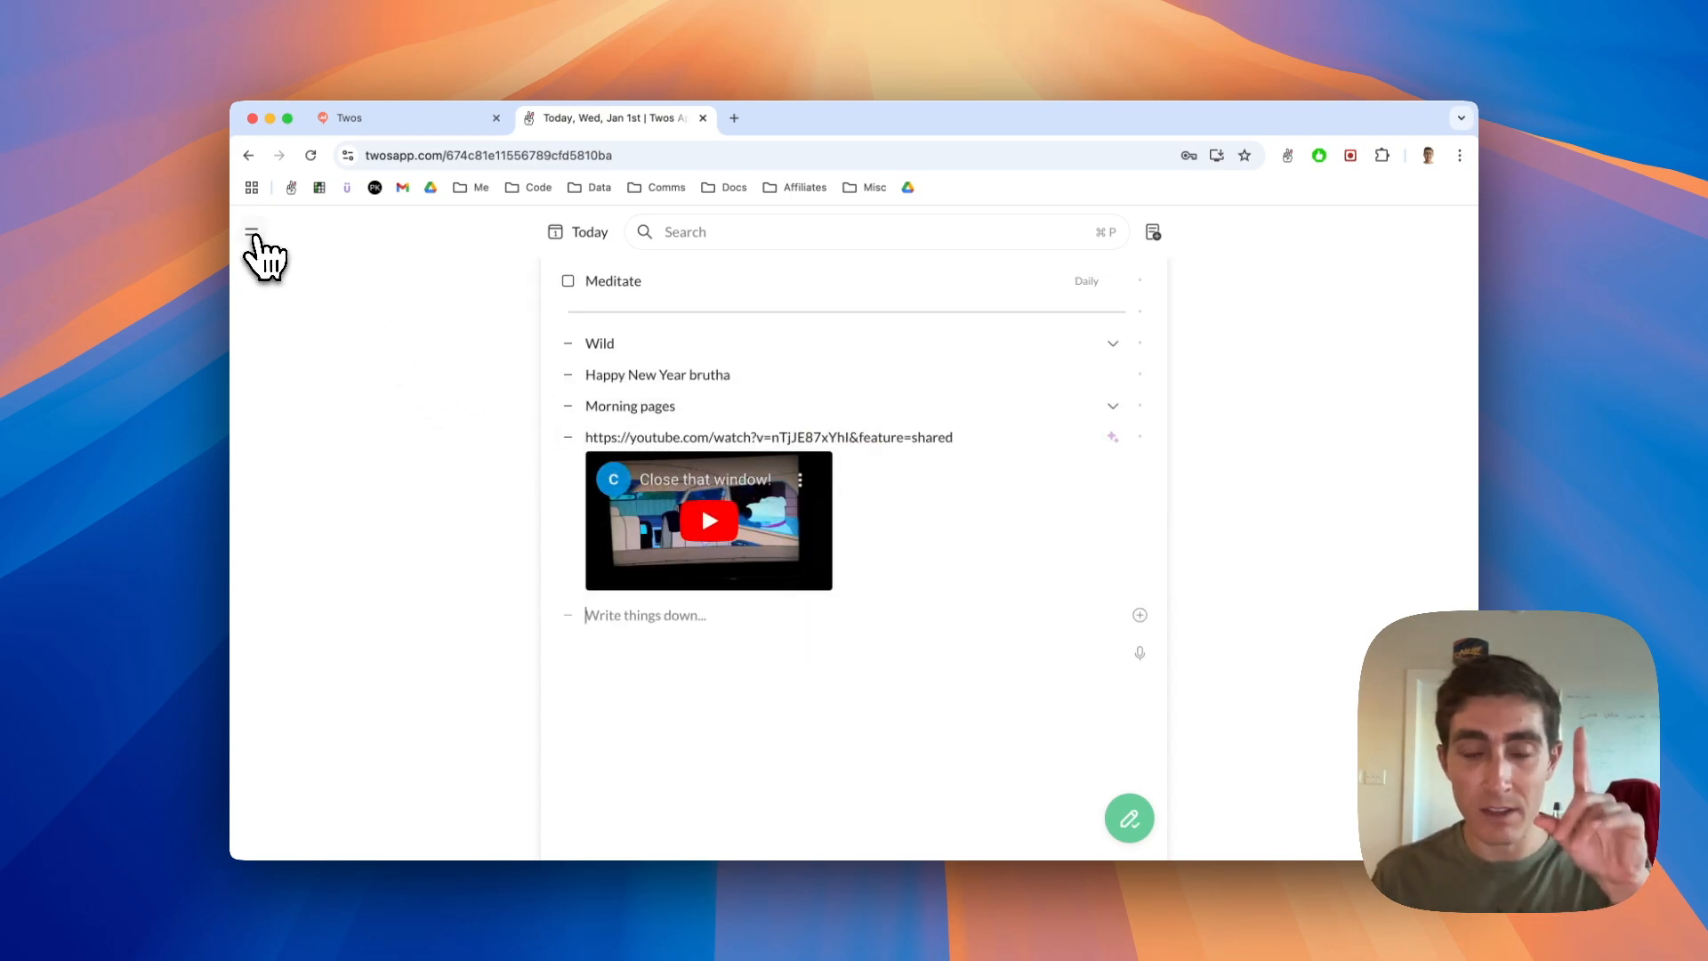
From the sidebar reach PALs smart suggestions and browse the use cases list.
{"action": "left_click", "coordinate": [253, 231]}
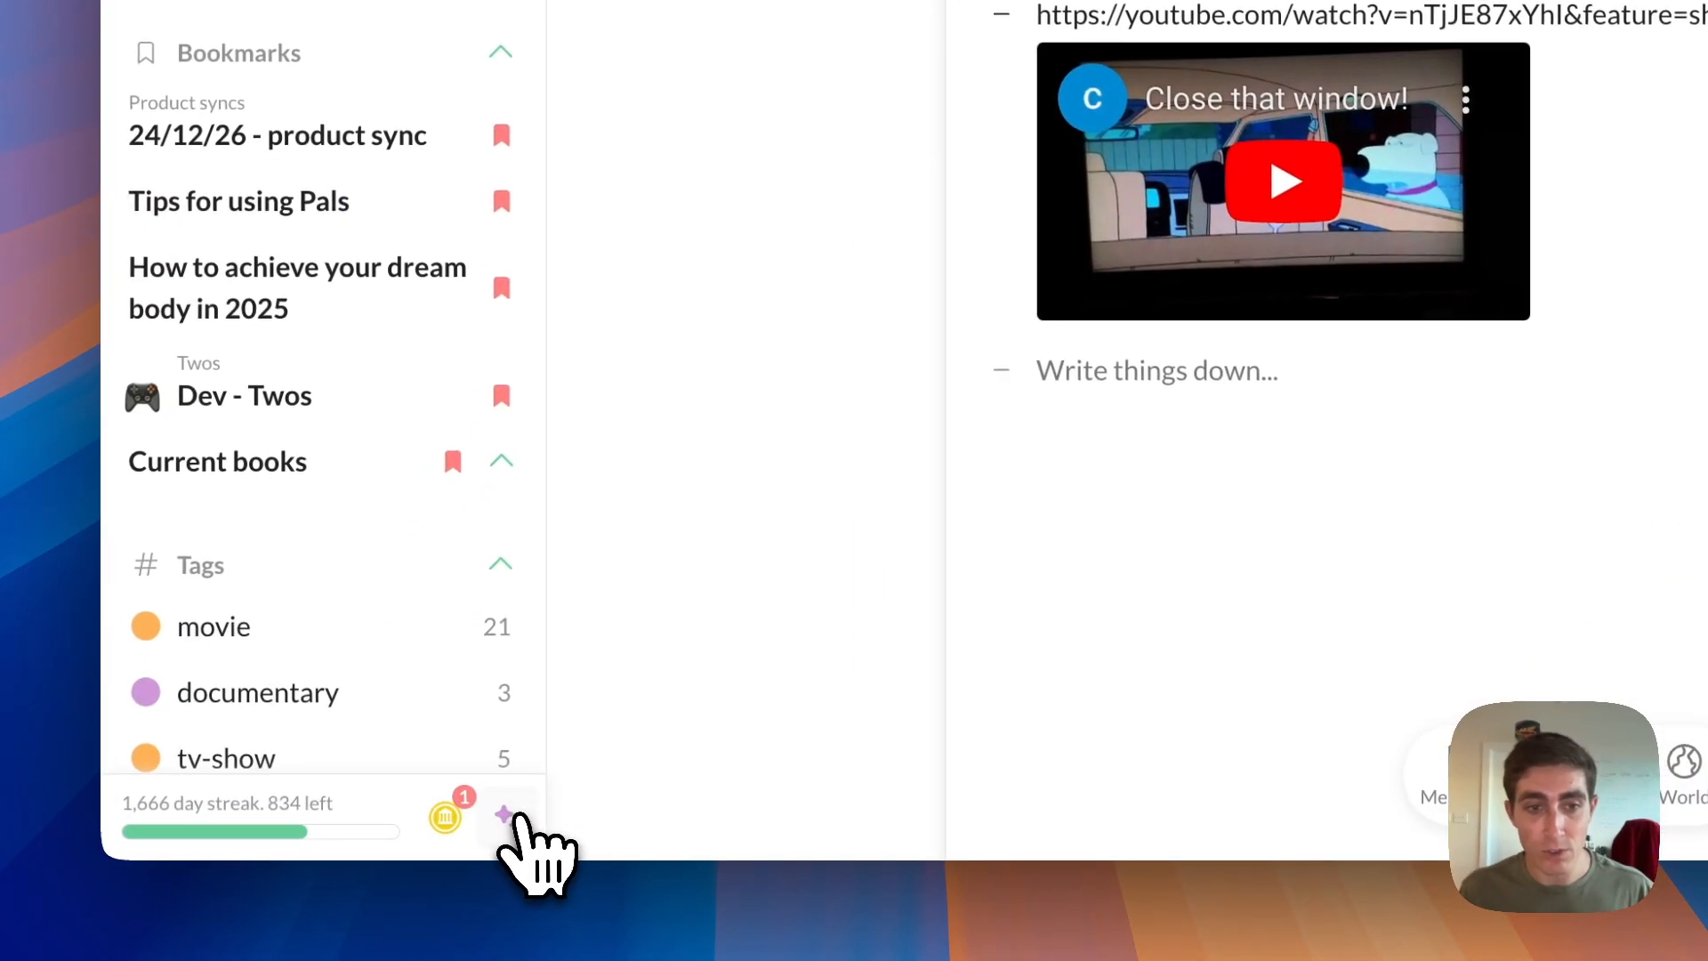
{"action": "left_click", "coordinate": [502, 817]}
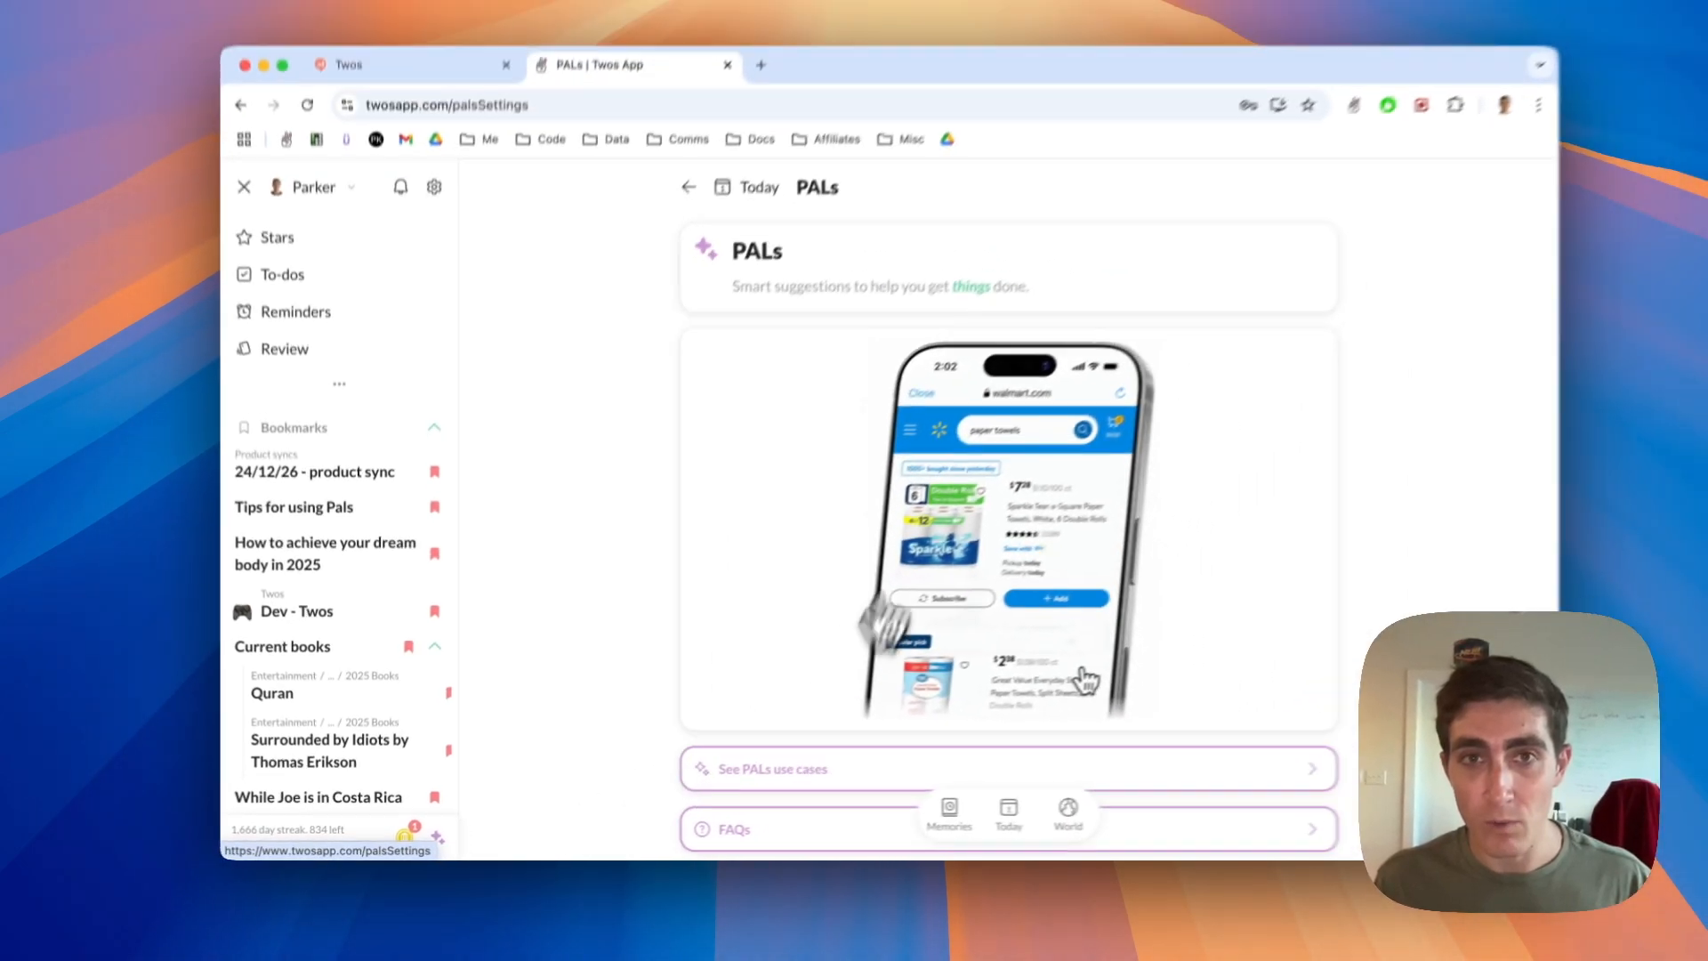
{"action": "scroll", "scroll_direction": "down", "scroll_amount": 3}
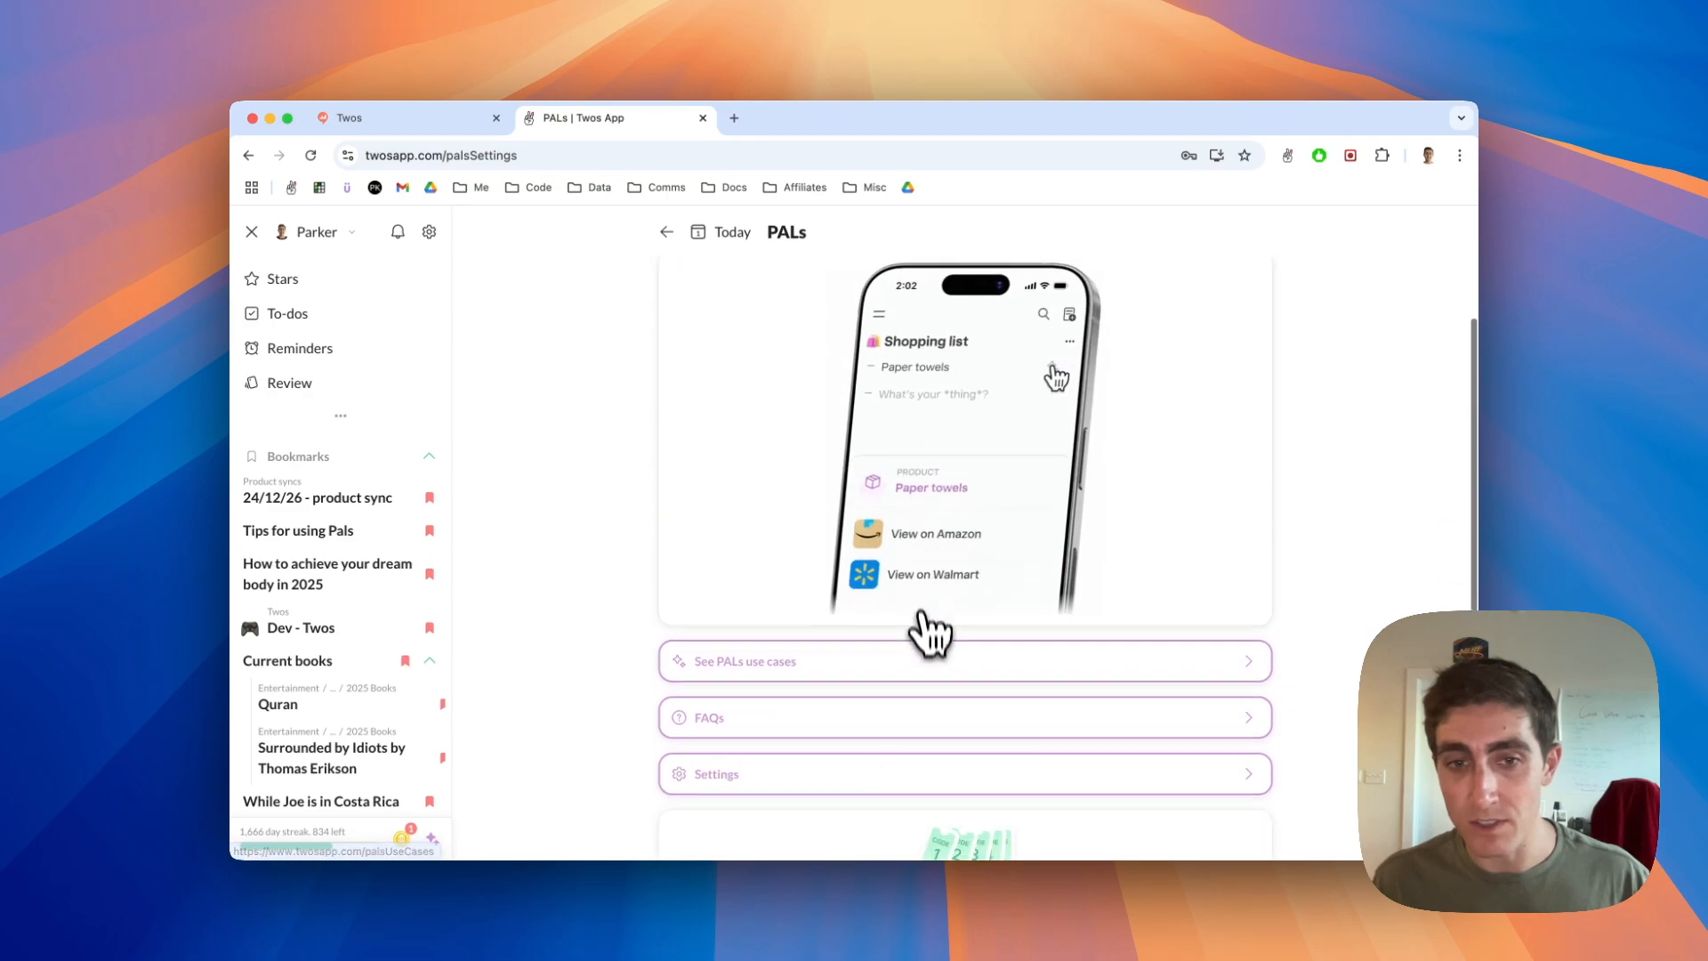
{"action": "left_click", "coordinate": [749, 660]}
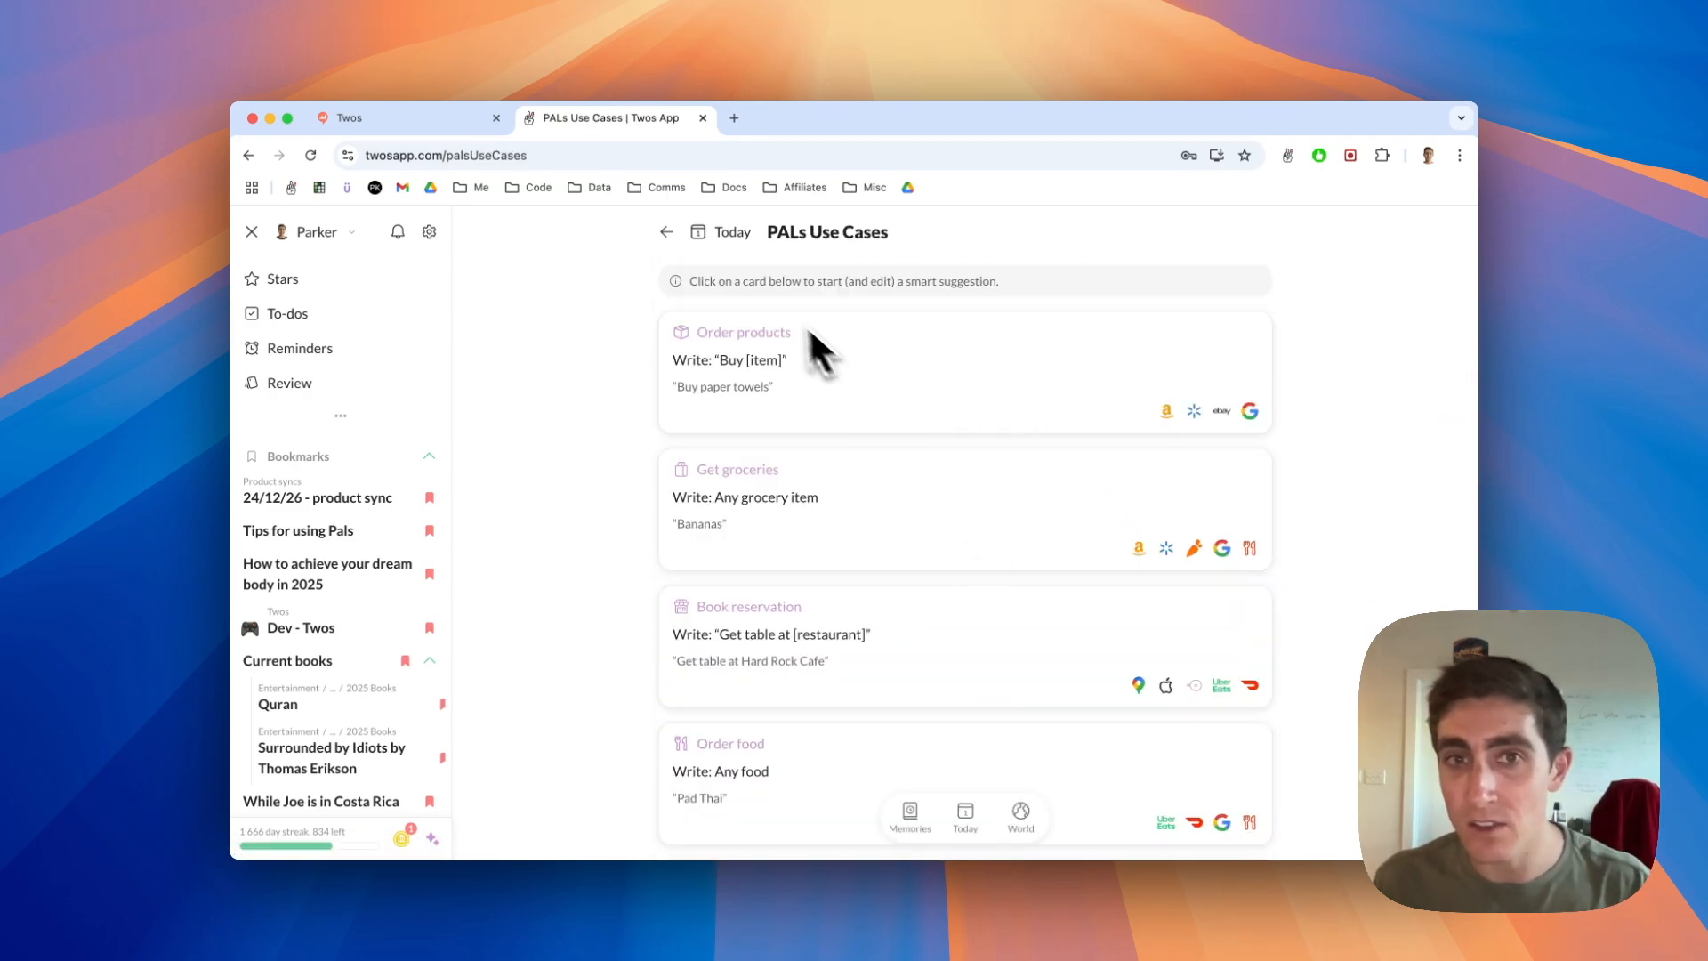
{"action": "scroll", "scroll_direction": "down", "scroll_amount": 3}
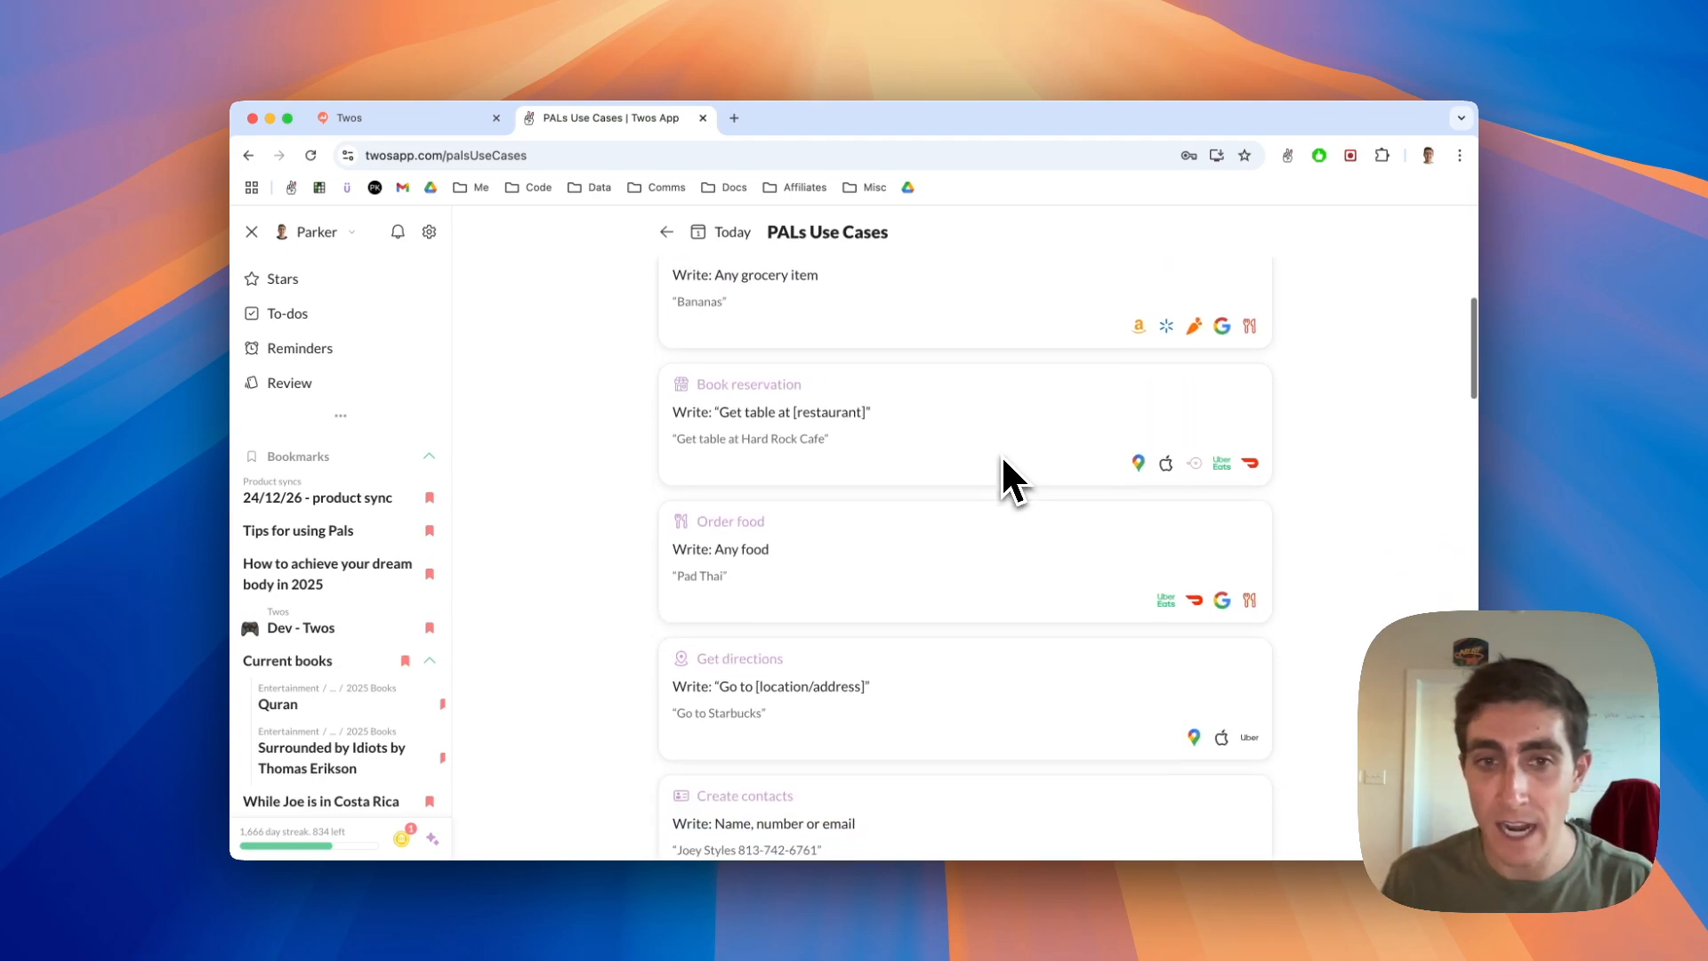
{"action": "scroll", "scroll_direction": "down", "scroll_amount": 3}
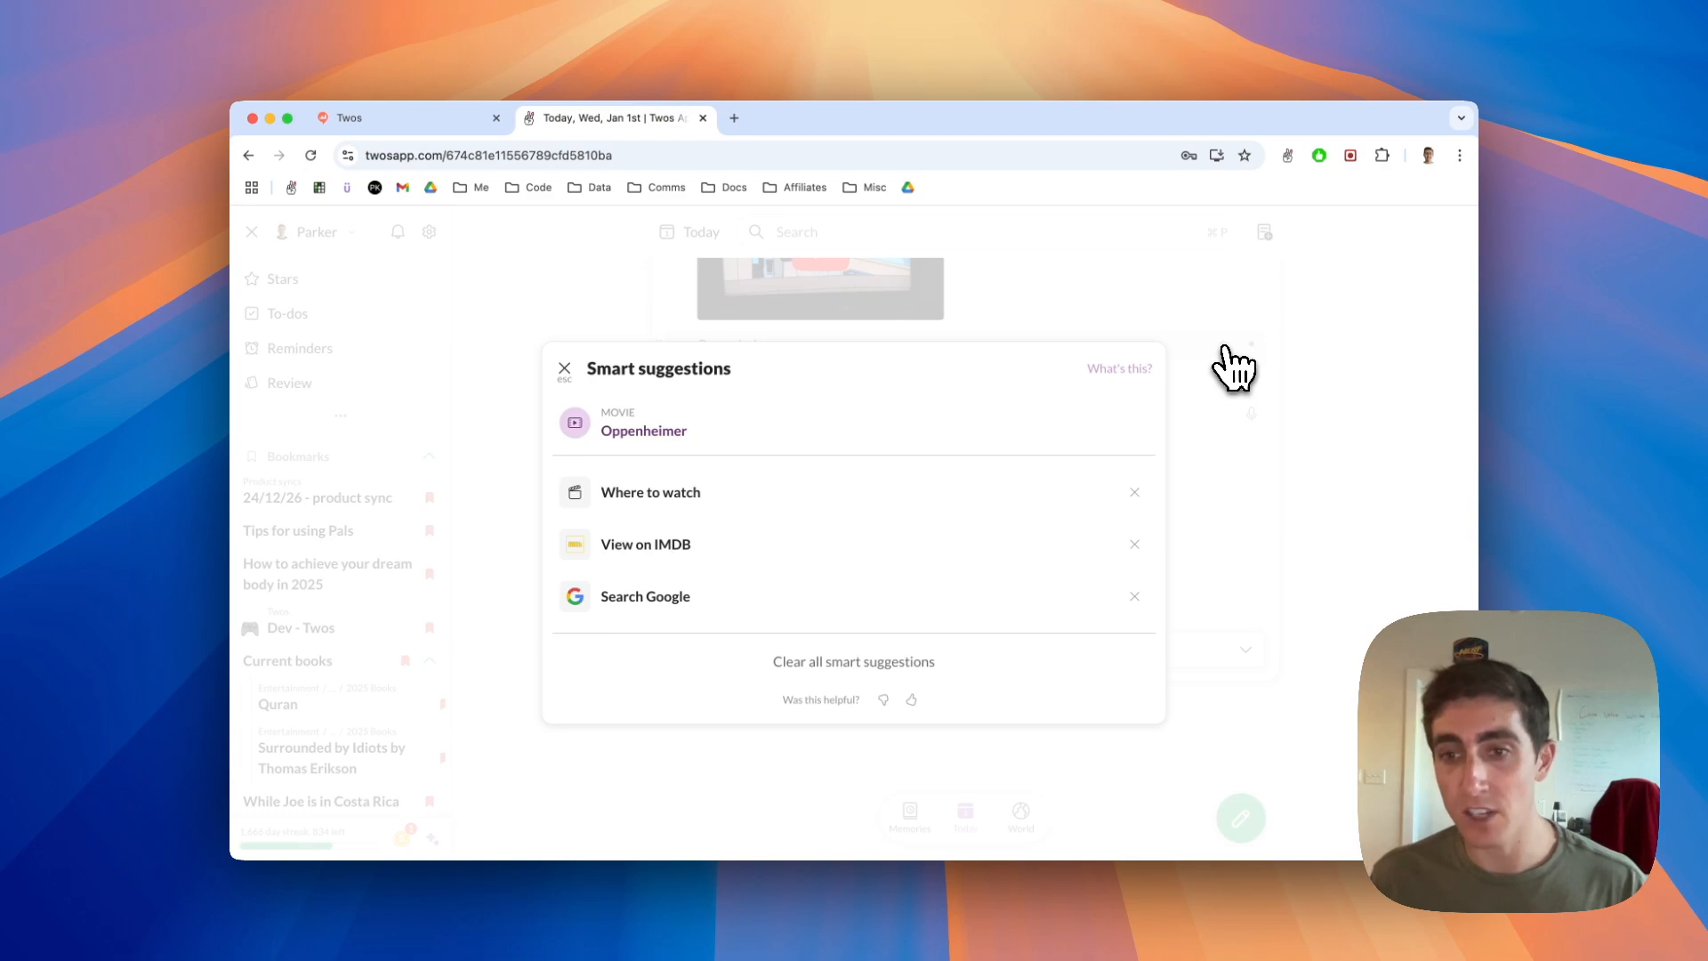
{"action": "mouse_move", "coordinate": [780, 528]}
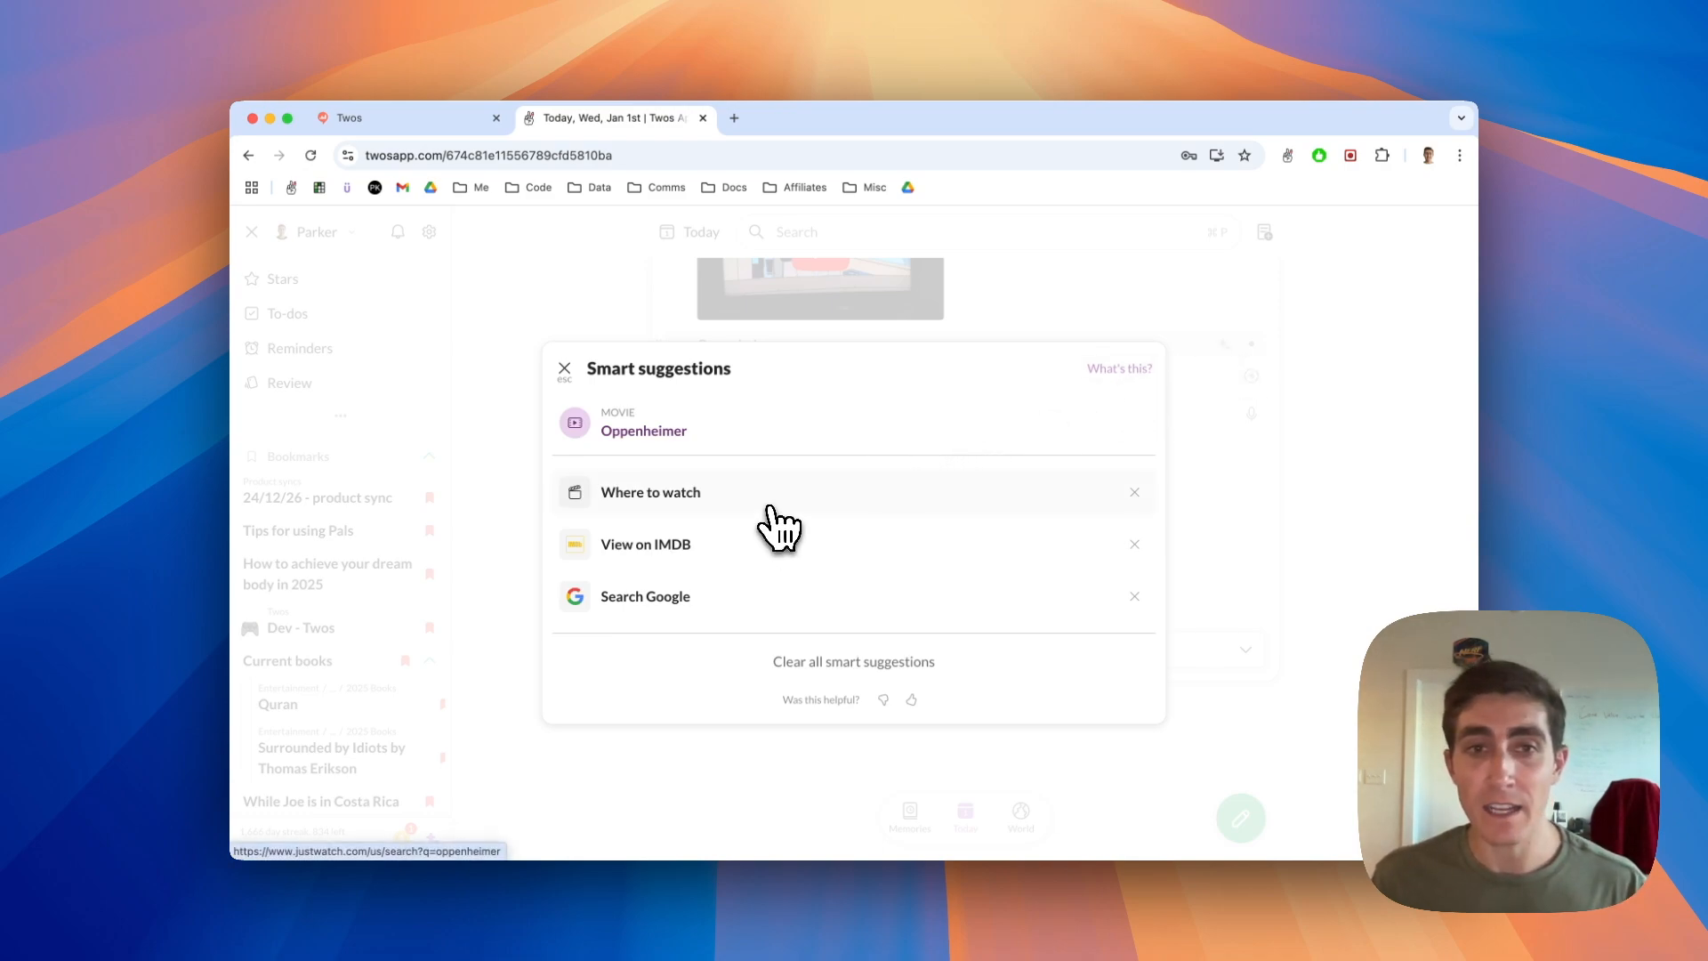
Check Oppenheimer's 'Where to watch' and IMDB suggestions, then dismiss the panel.
{"action": "left_click", "coordinate": [652, 492]}
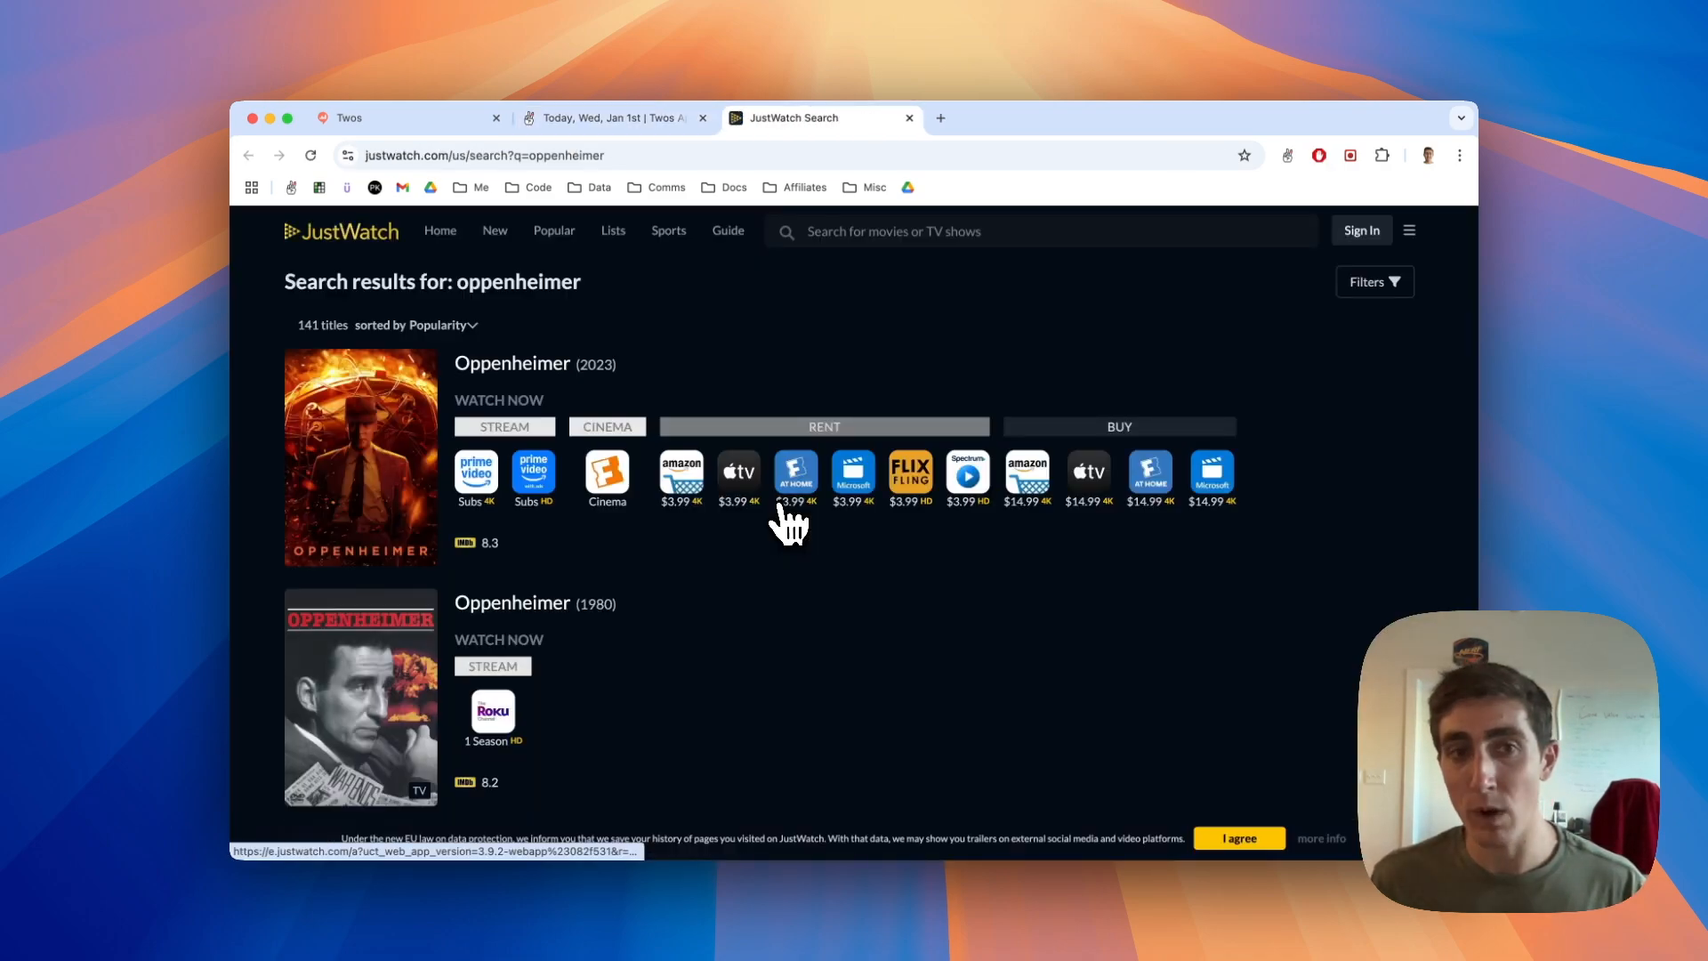
{"action": "left_click", "coordinate": [610, 117]}
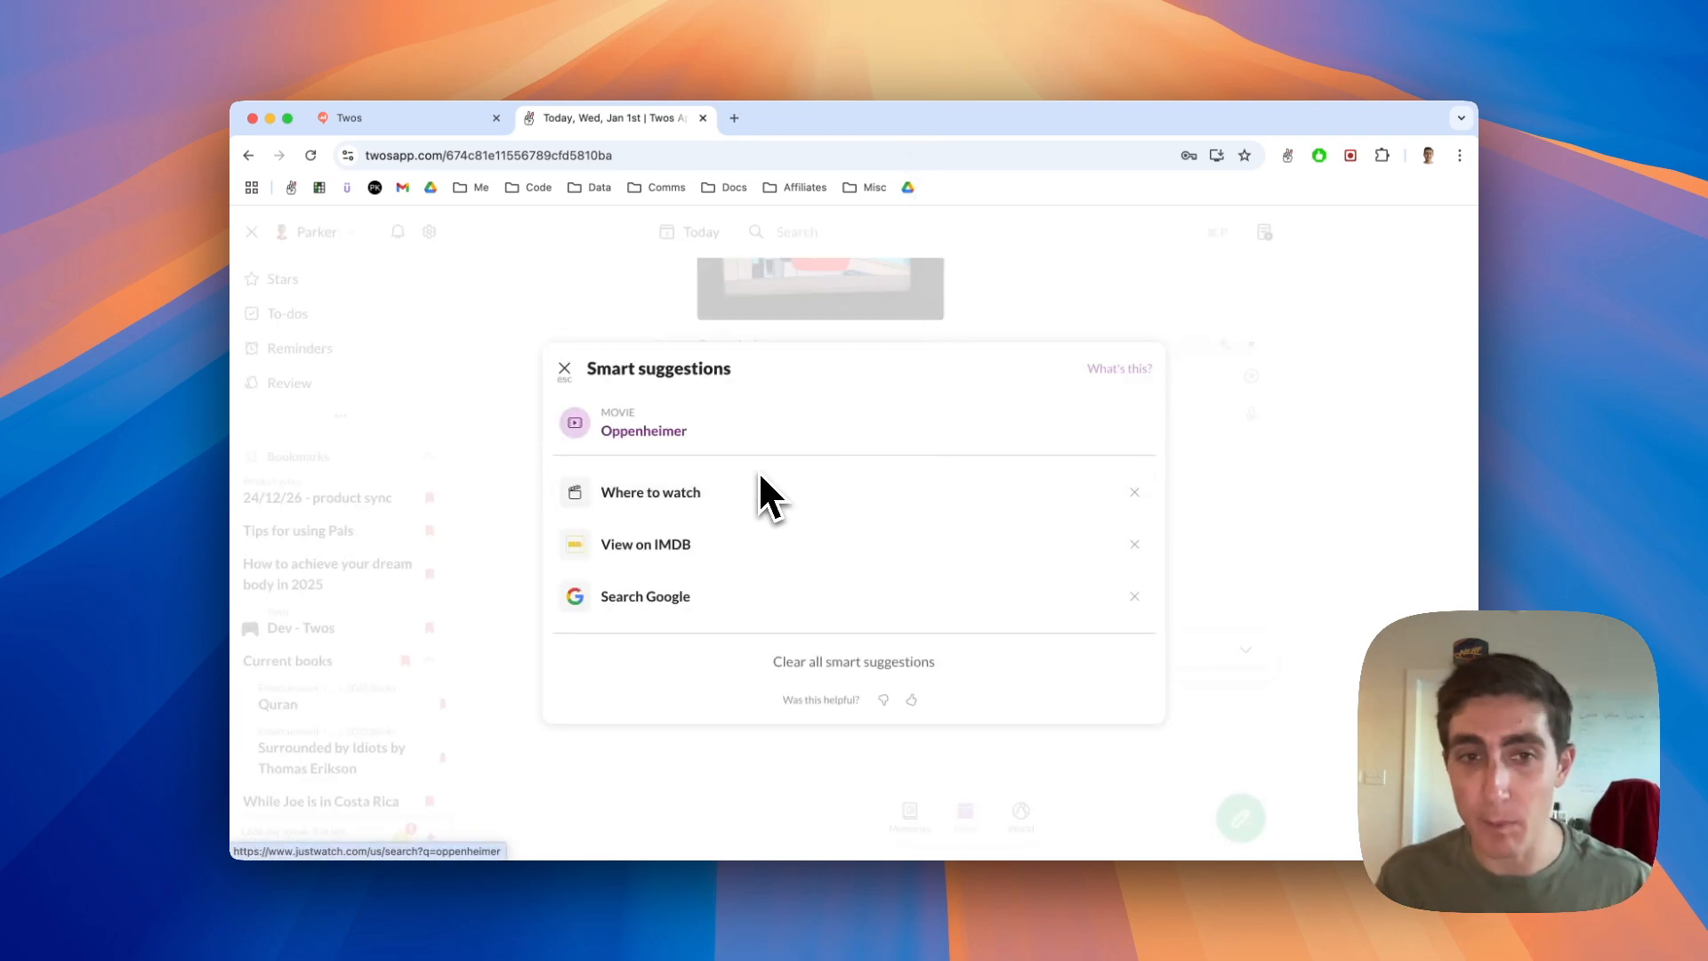
{"action": "left_click", "coordinate": [644, 544]}
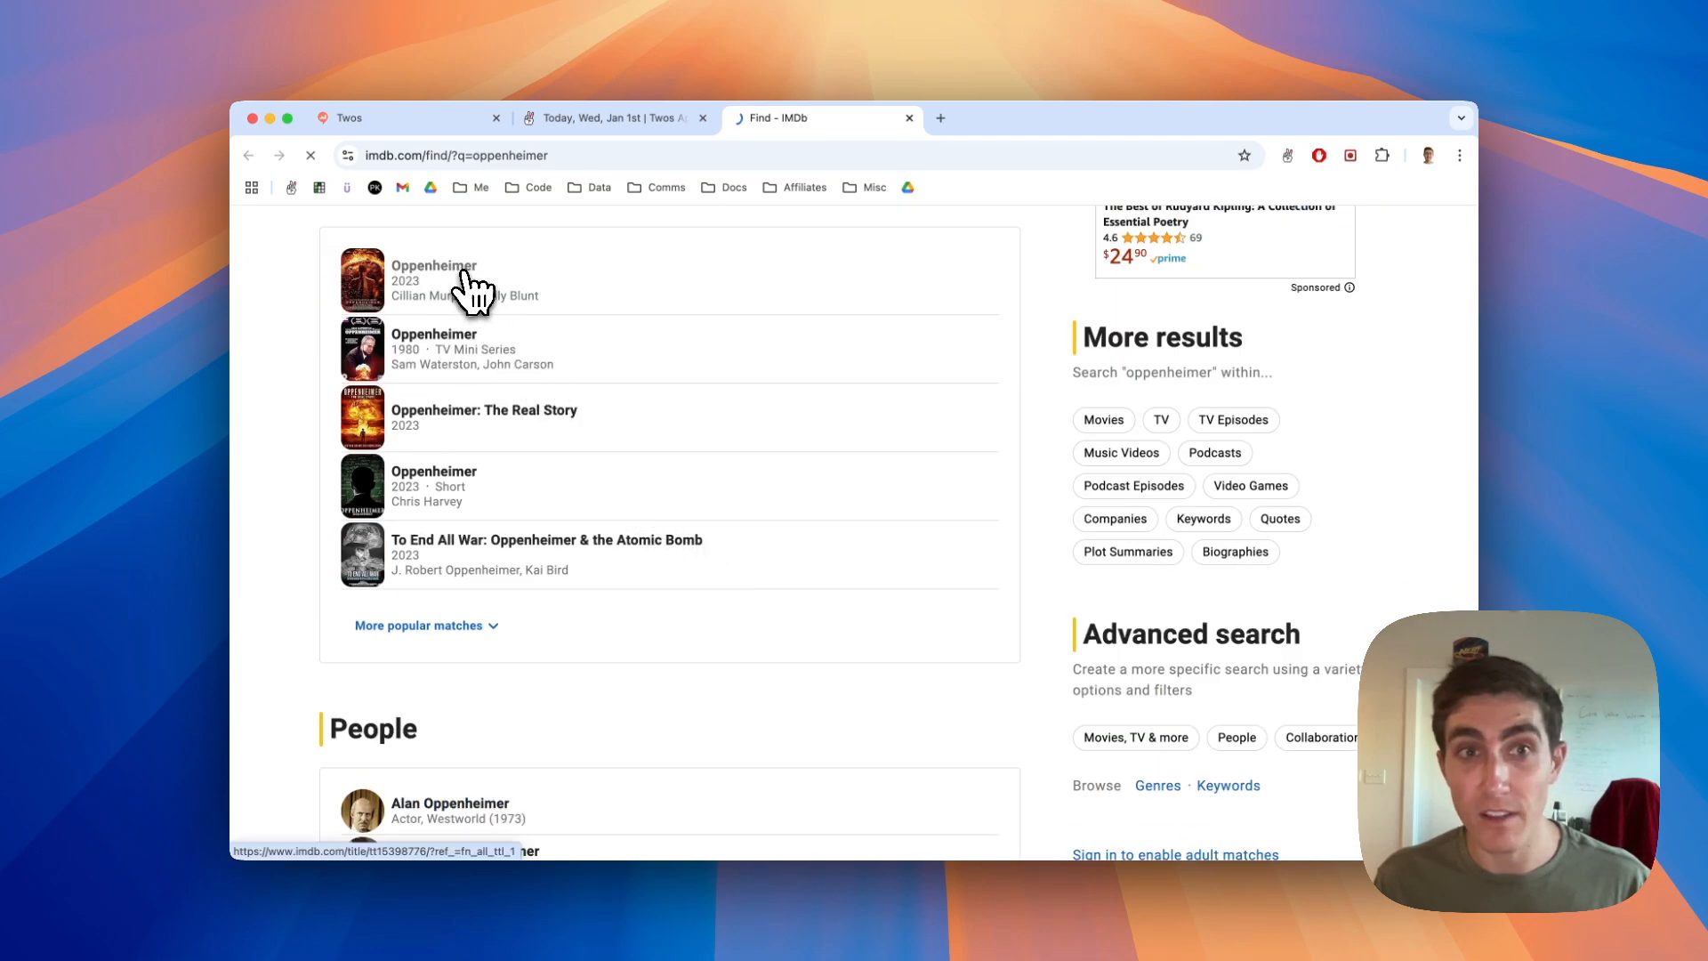
{"action": "left_click", "coordinate": [434, 265]}
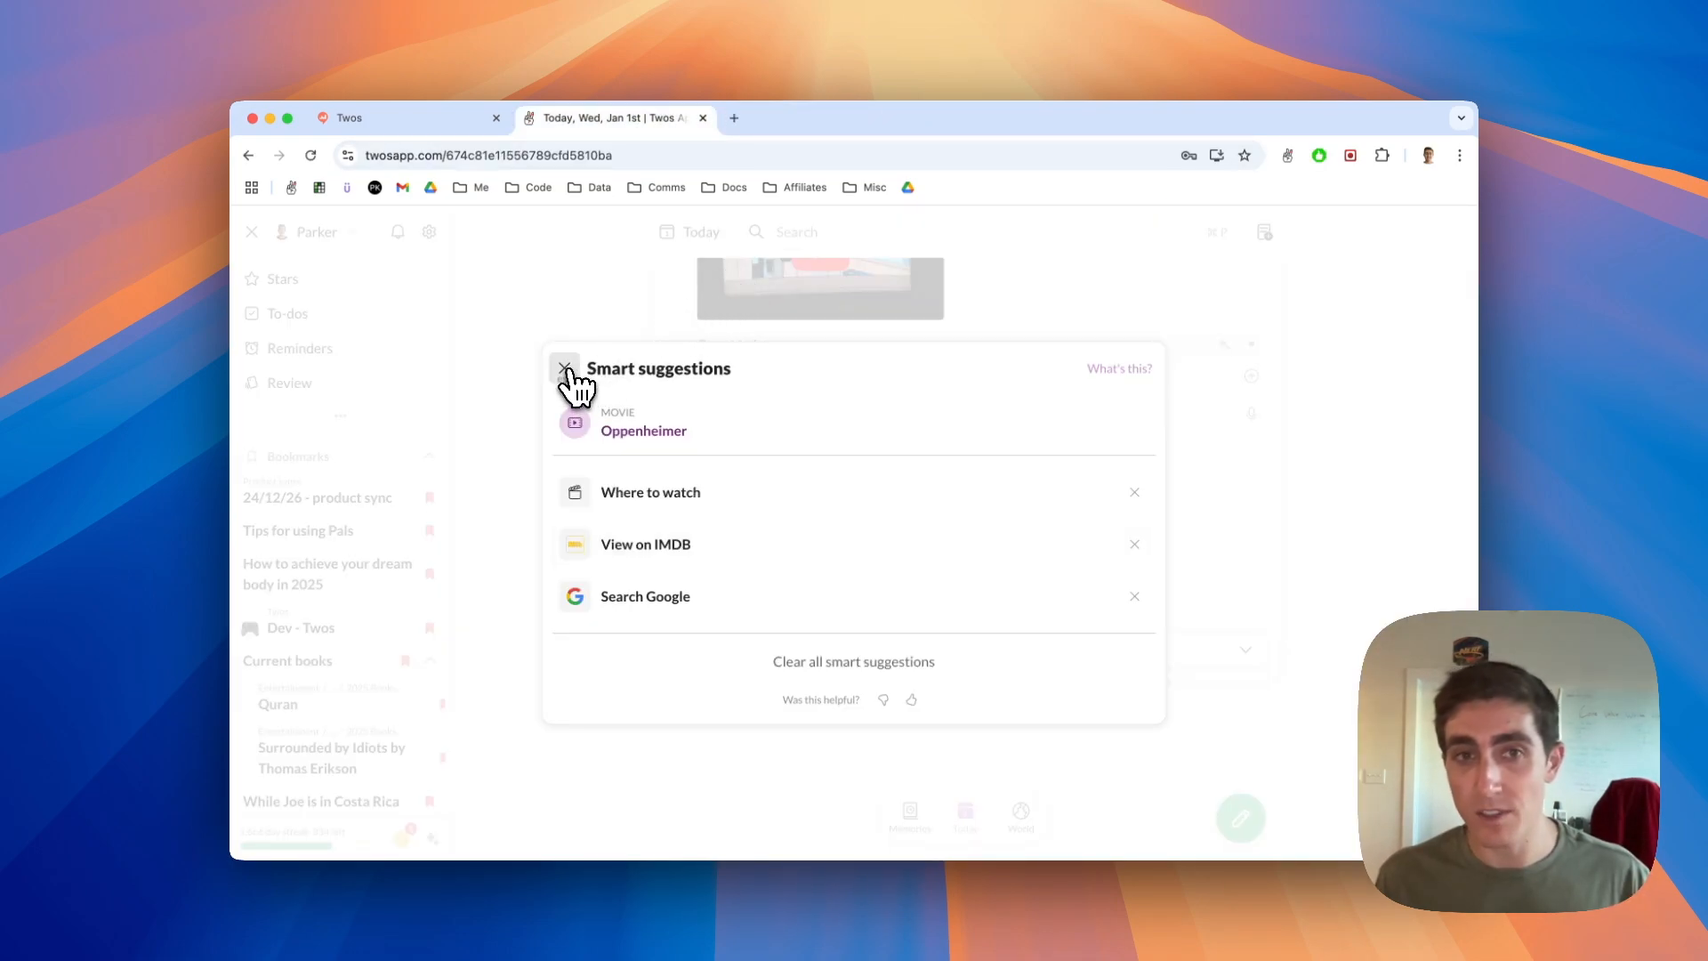
{"action": "left_click", "coordinate": [566, 368]}
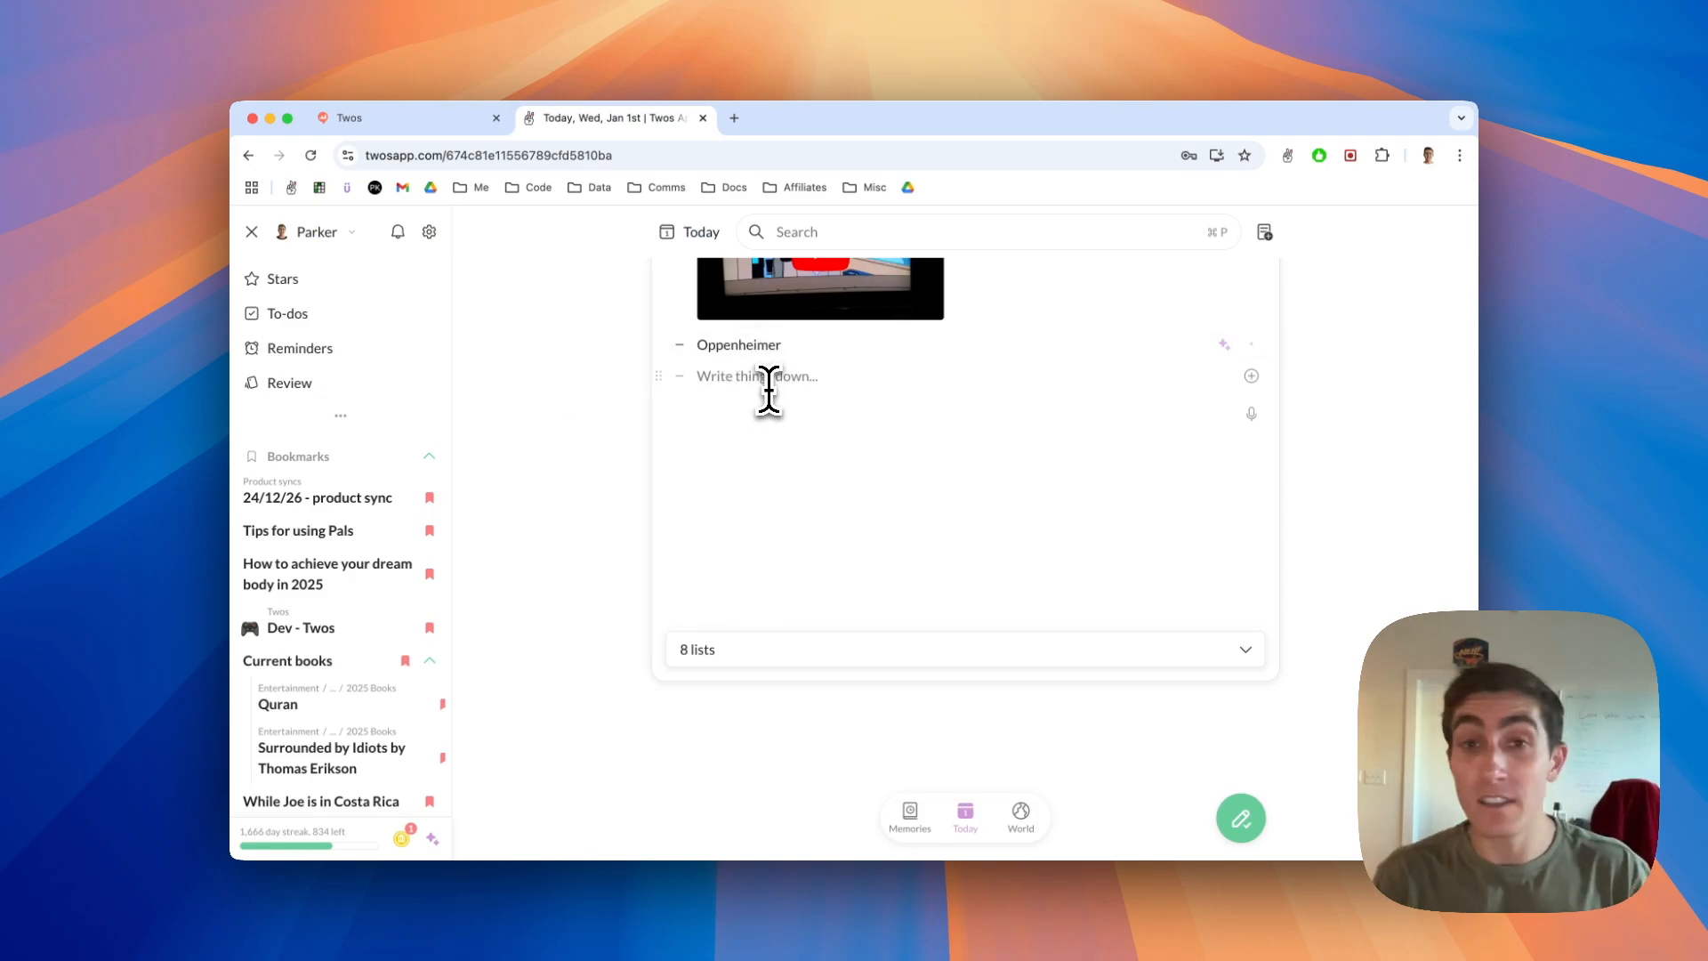
Add 'Space Jam' and 'Space jam movie' entries, dismissing the Space Jam suggestions.
{"action": "type", "text": "Spce"}
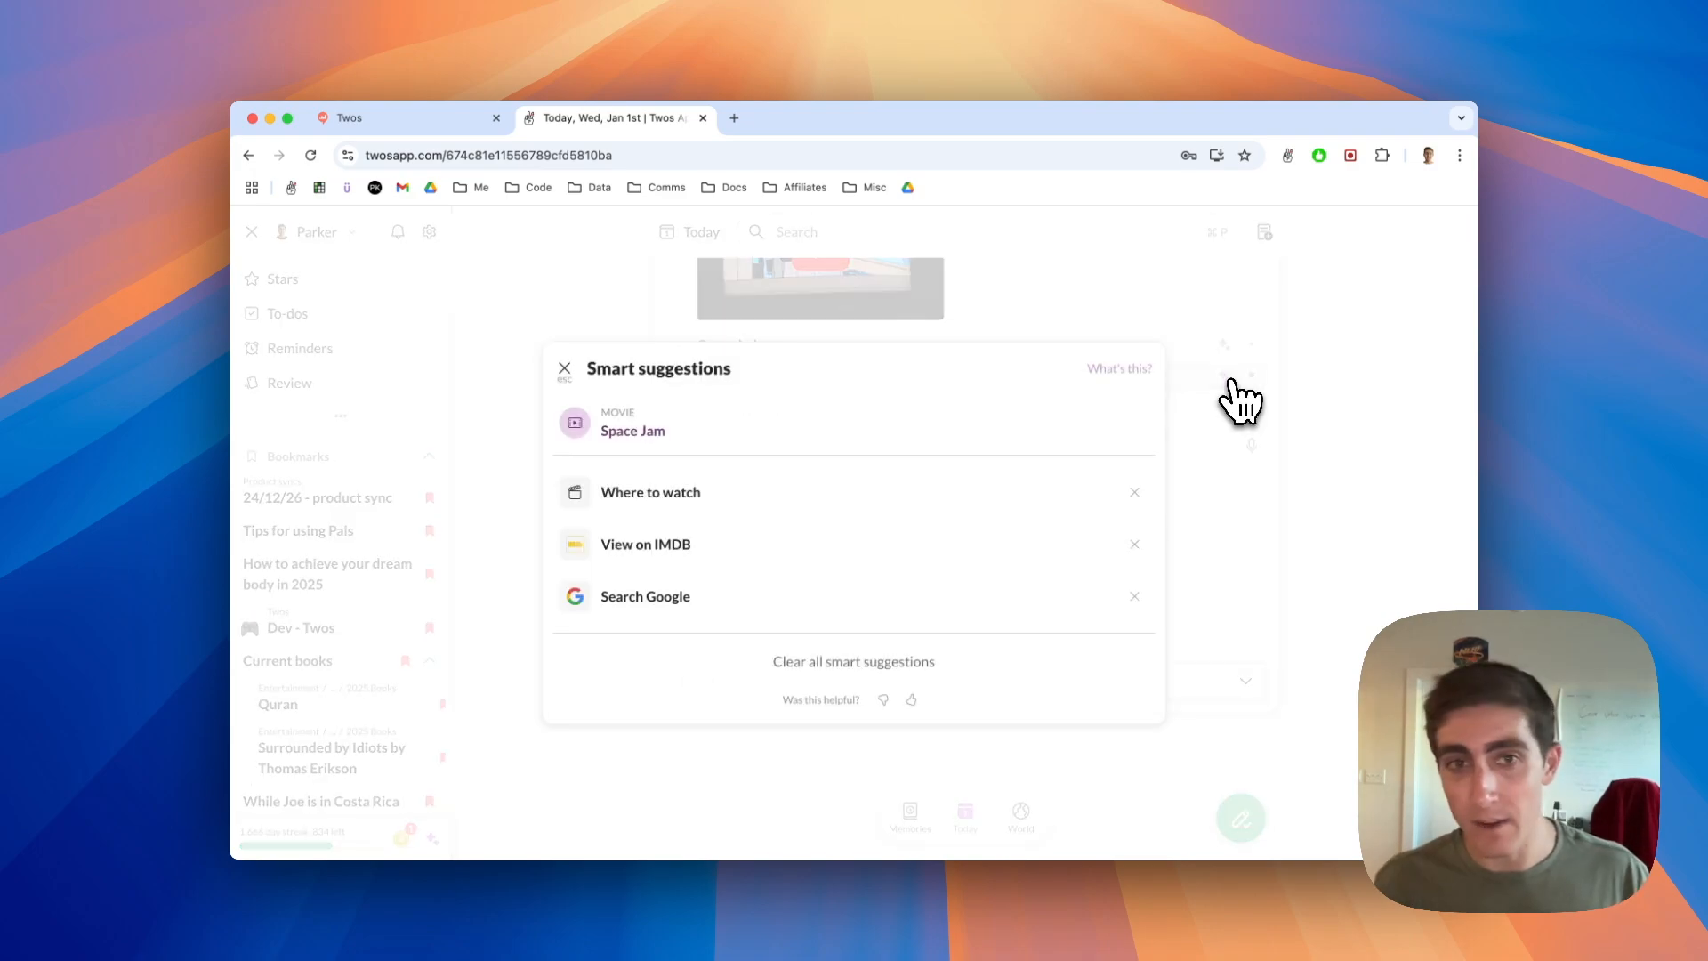
{"action": "left_click", "coordinate": [566, 369]}
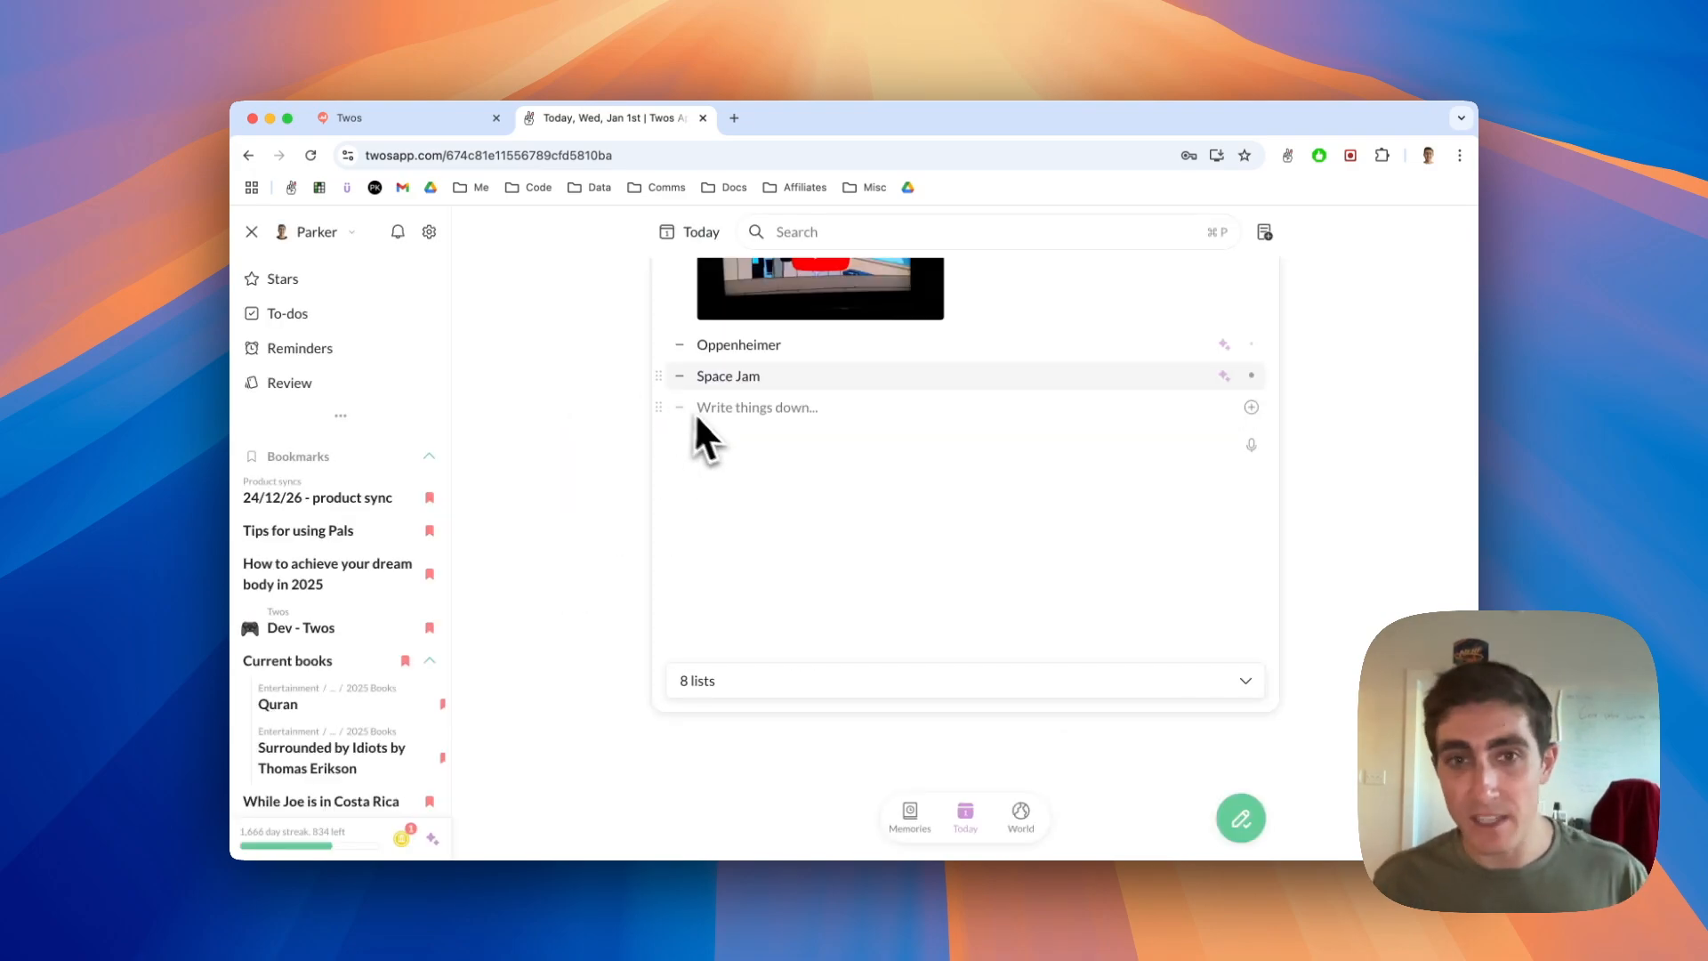
{"action": "type", "text": "s"}
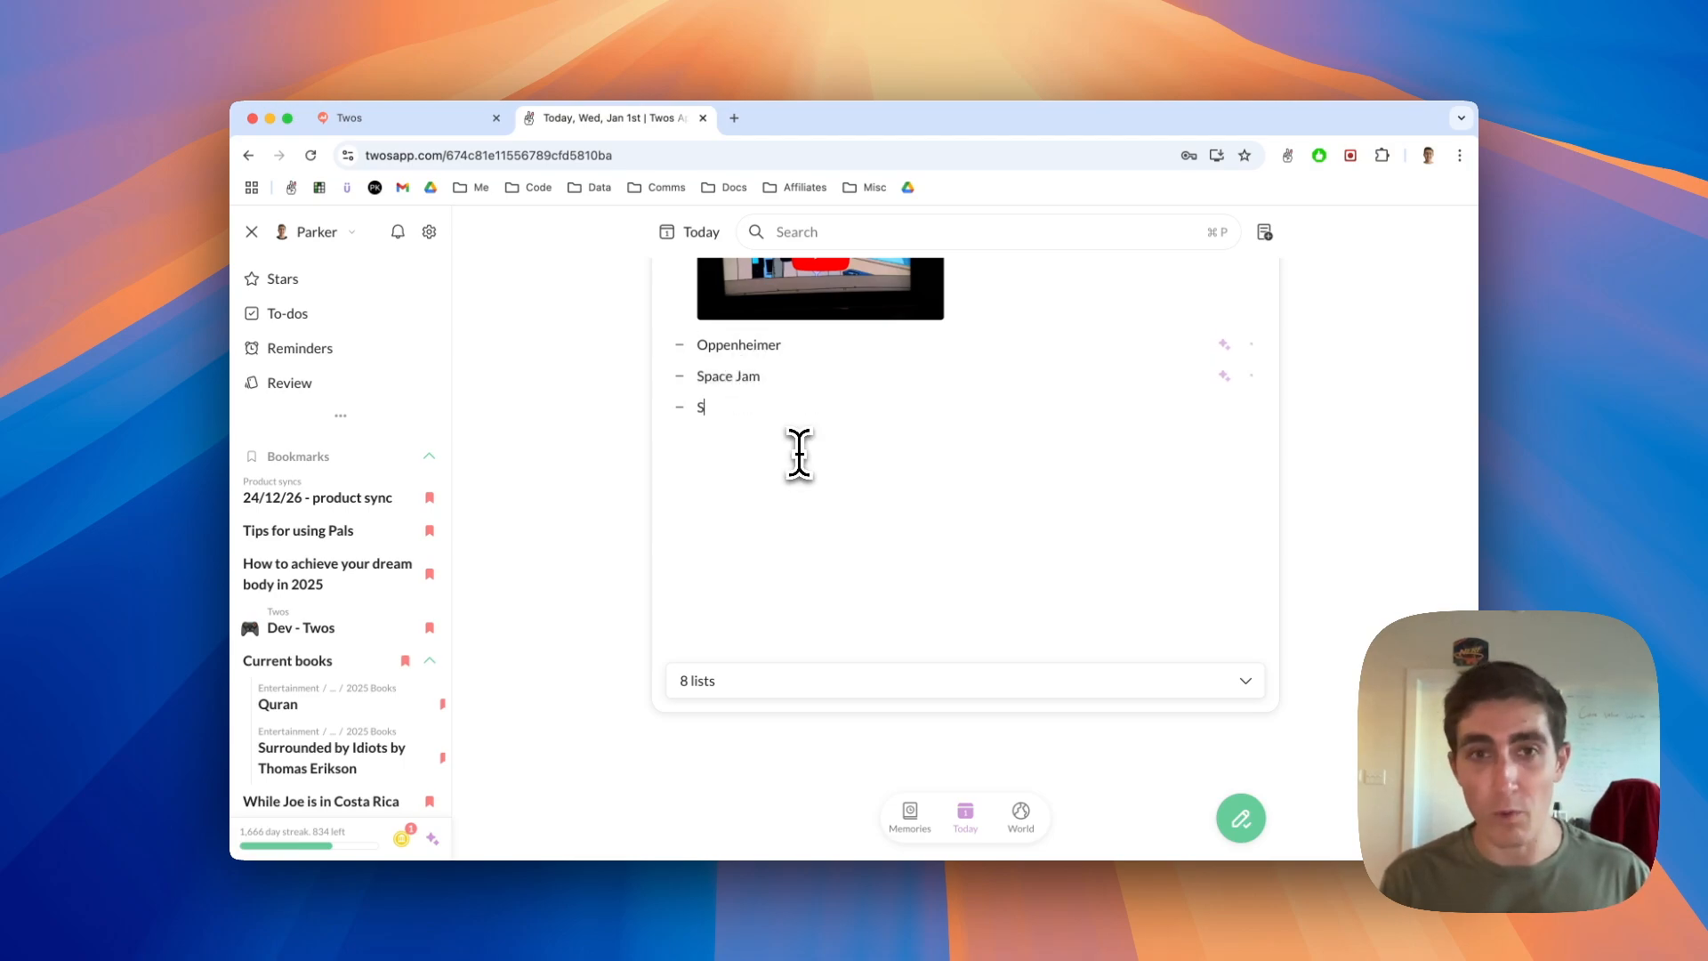
{"action": "type", "text": "pace jam movie"}
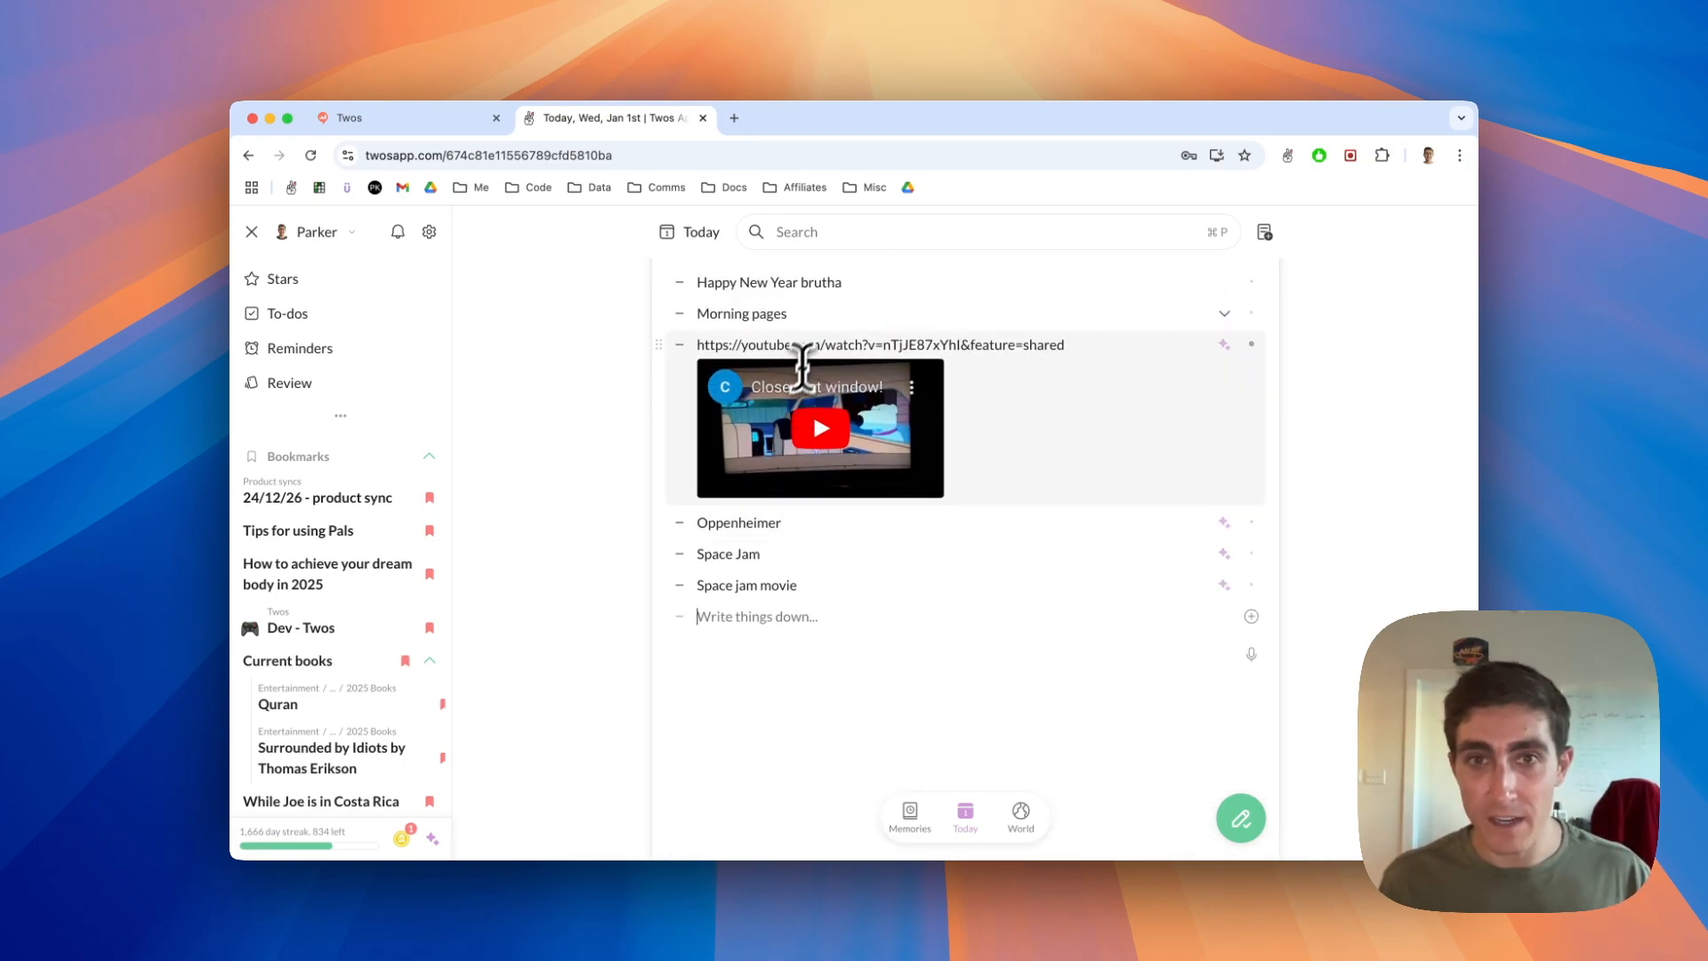
Add a 'Close that window family guy' entry to the Today list.
{"action": "type", "text": "Close"}
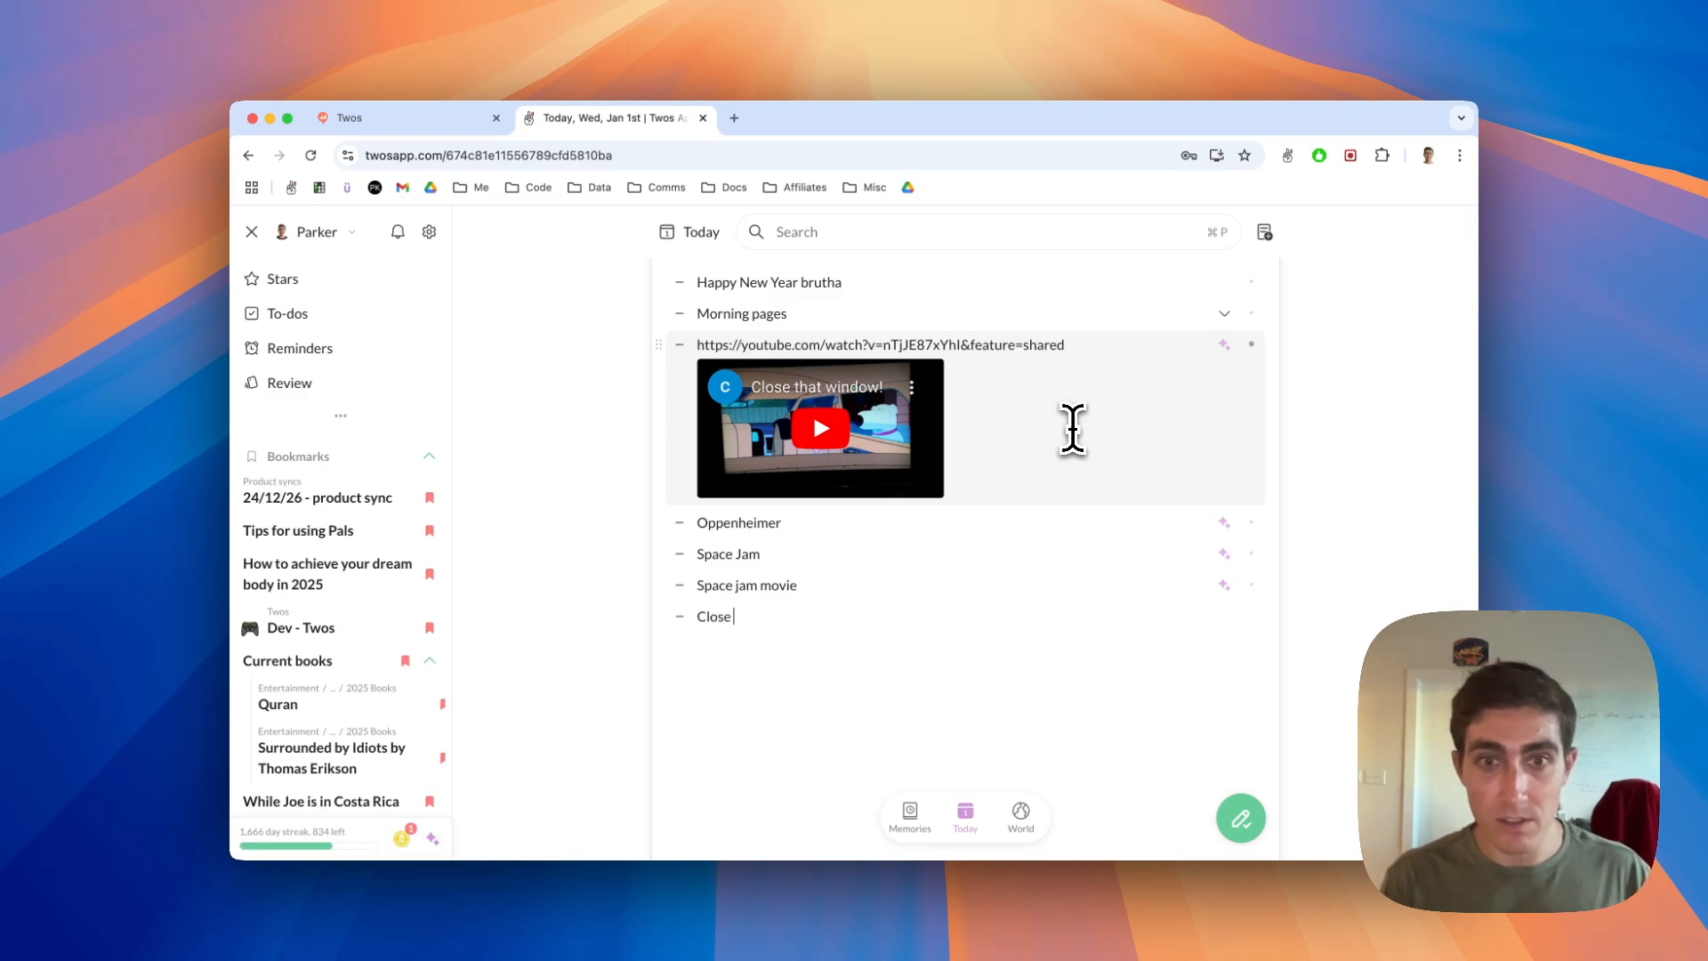
{"action": "type", "text": "that window"}
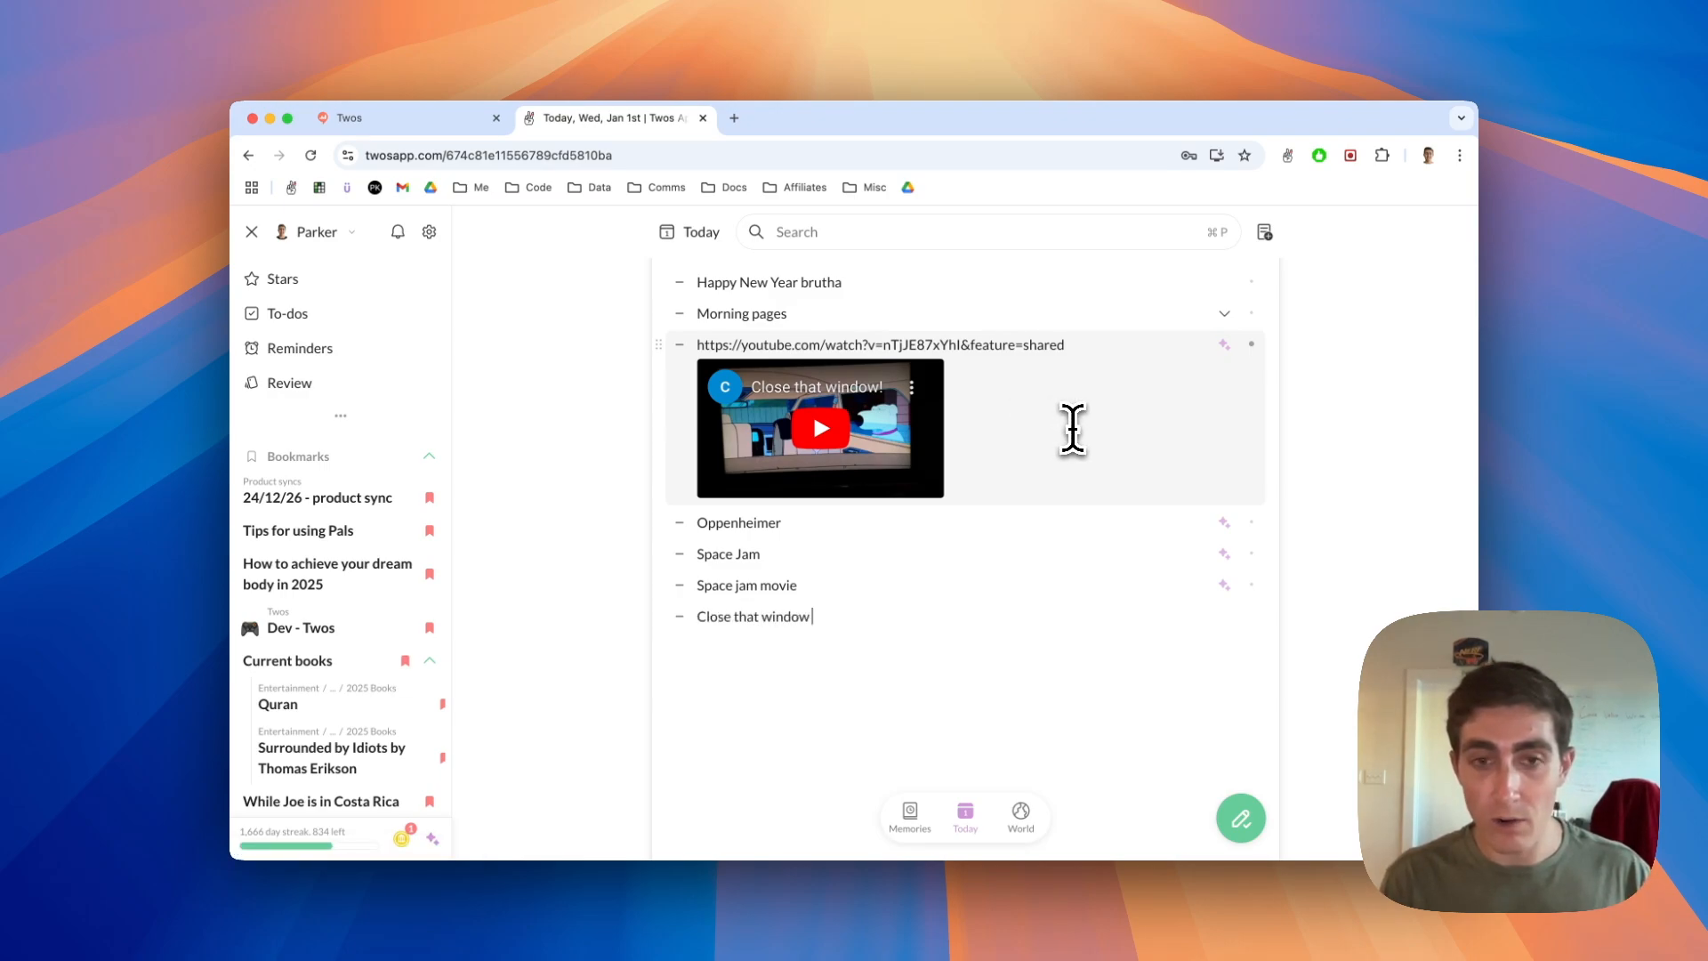
{"action": "type", "text": "family guy"}
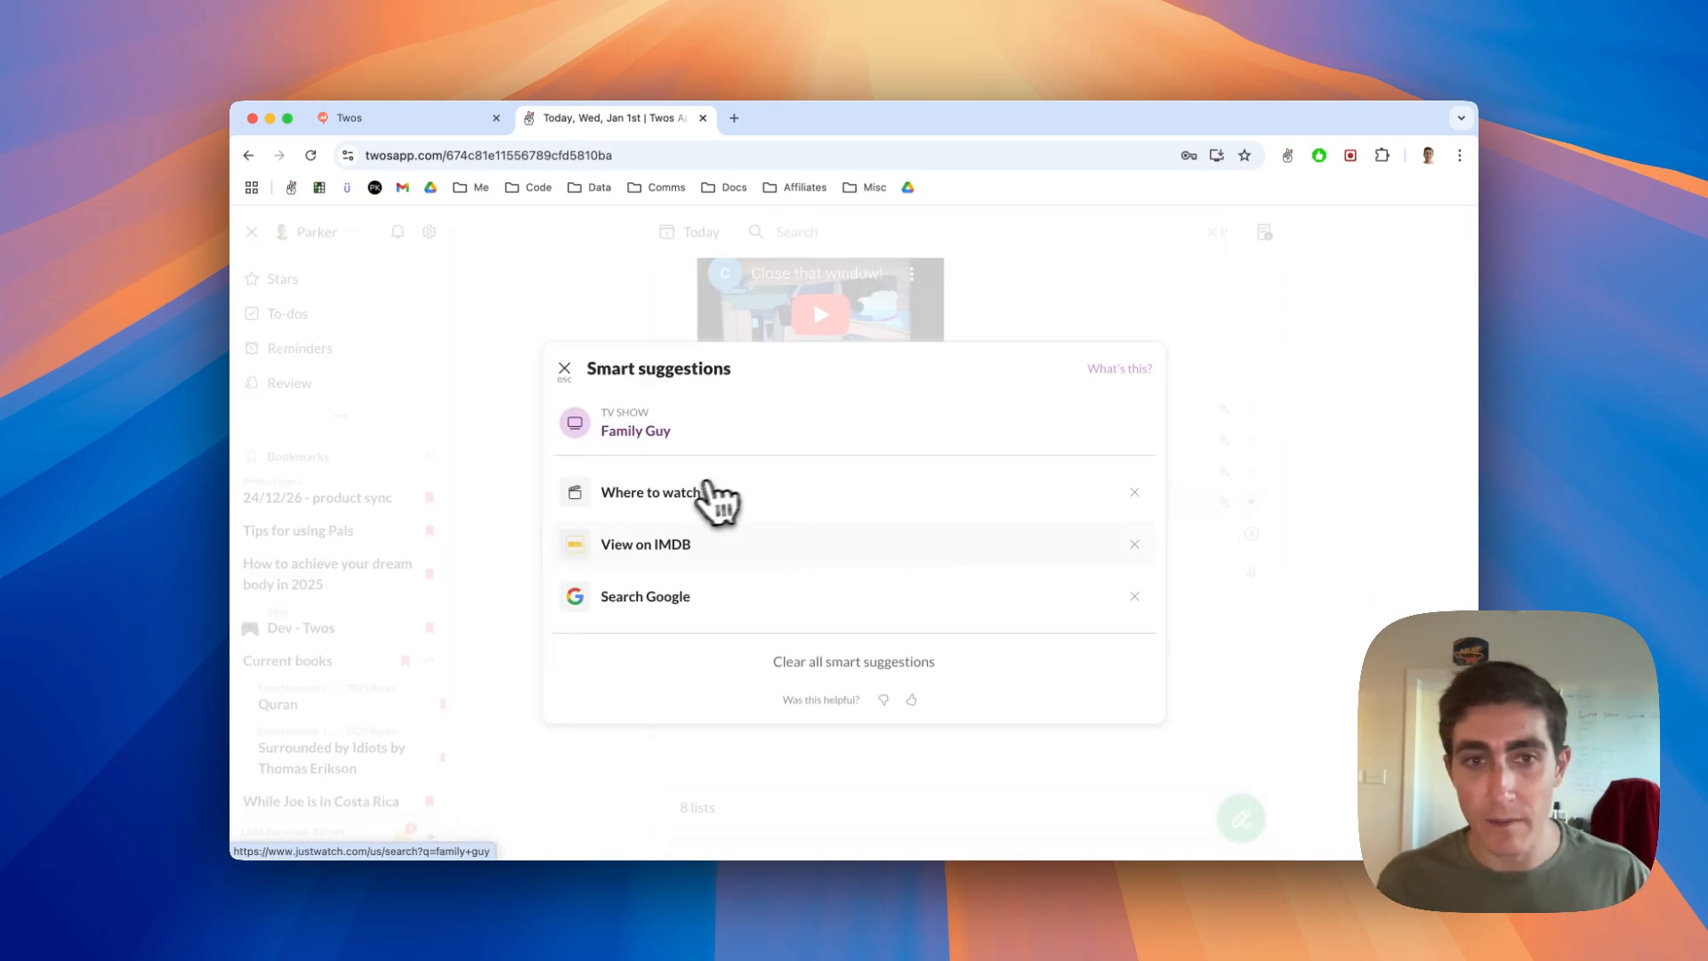
Add 'Close that window family guy video' as a new entry and dismiss its YouTube suggestion.
{"action": "left_click", "coordinate": [564, 368]}
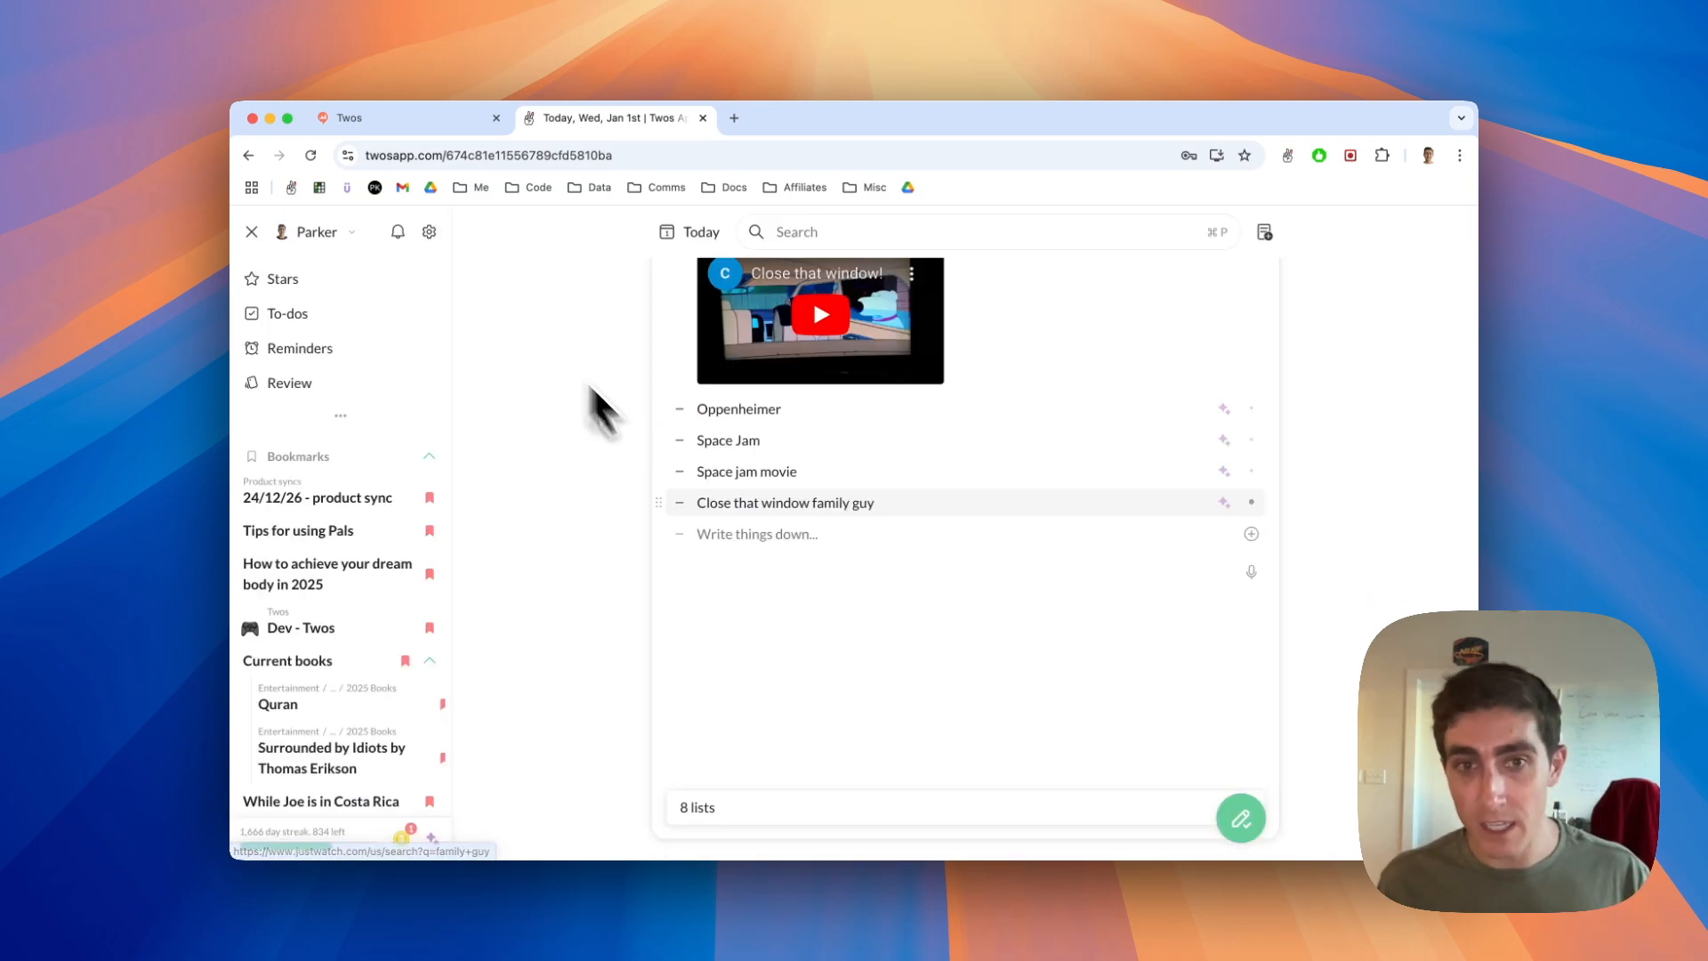
{"action": "left_click", "coordinate": [756, 534]}
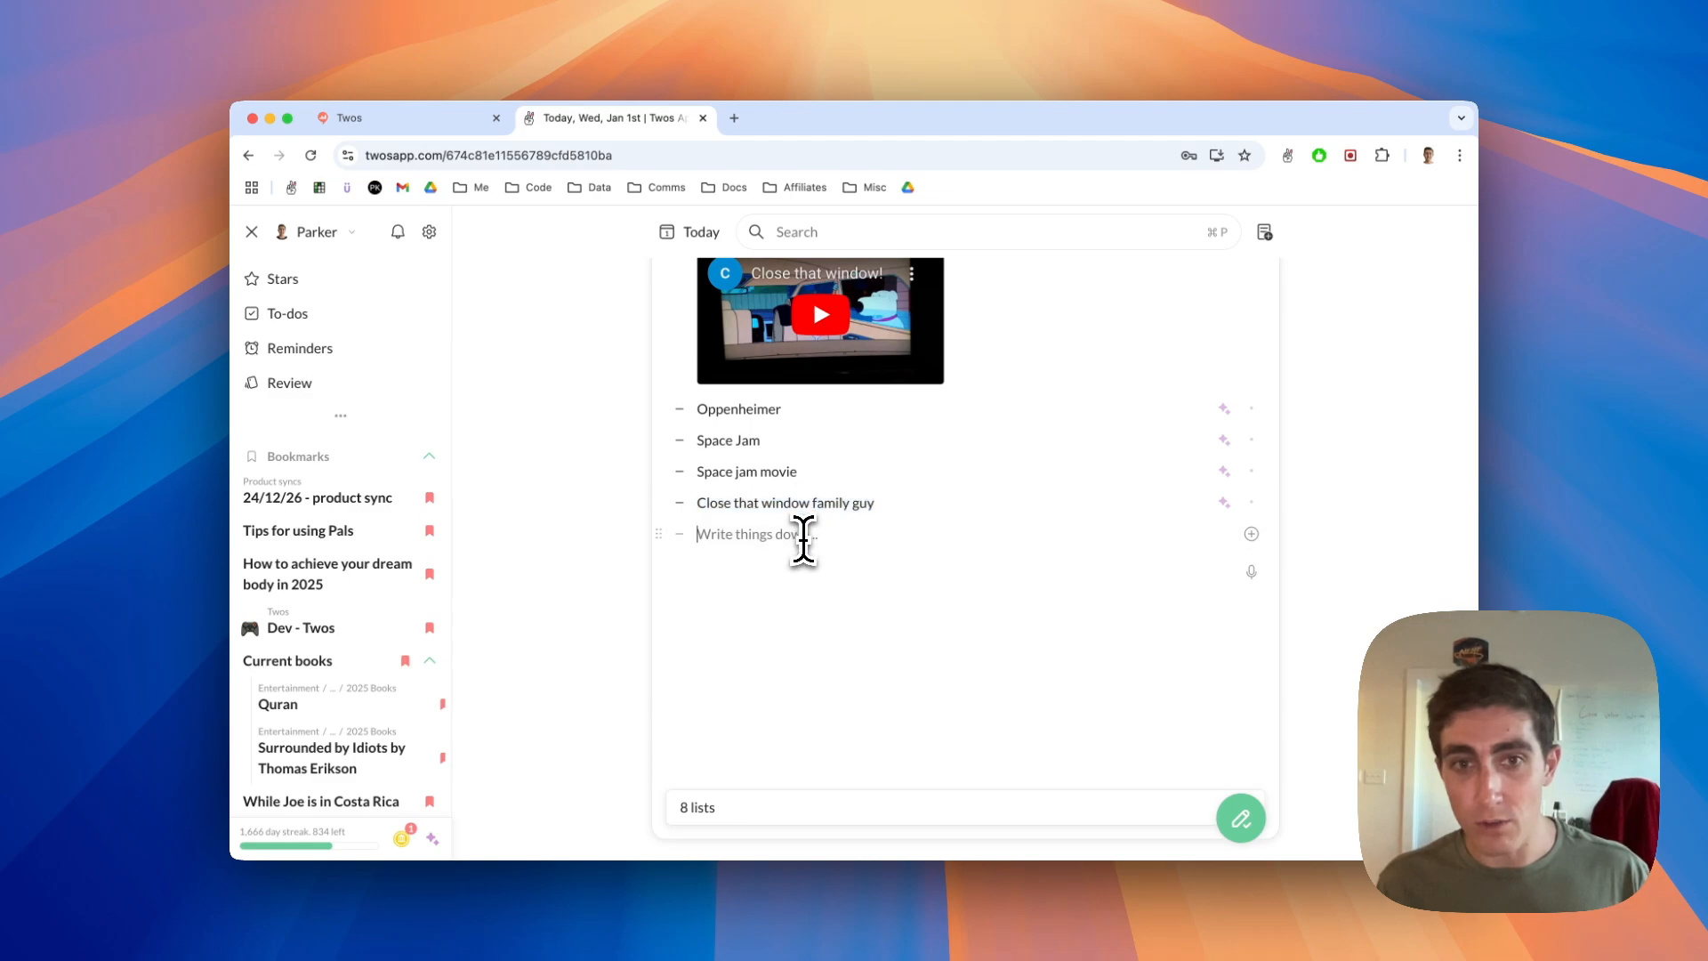
{"action": "type", "text": "Close that window family guy video"}
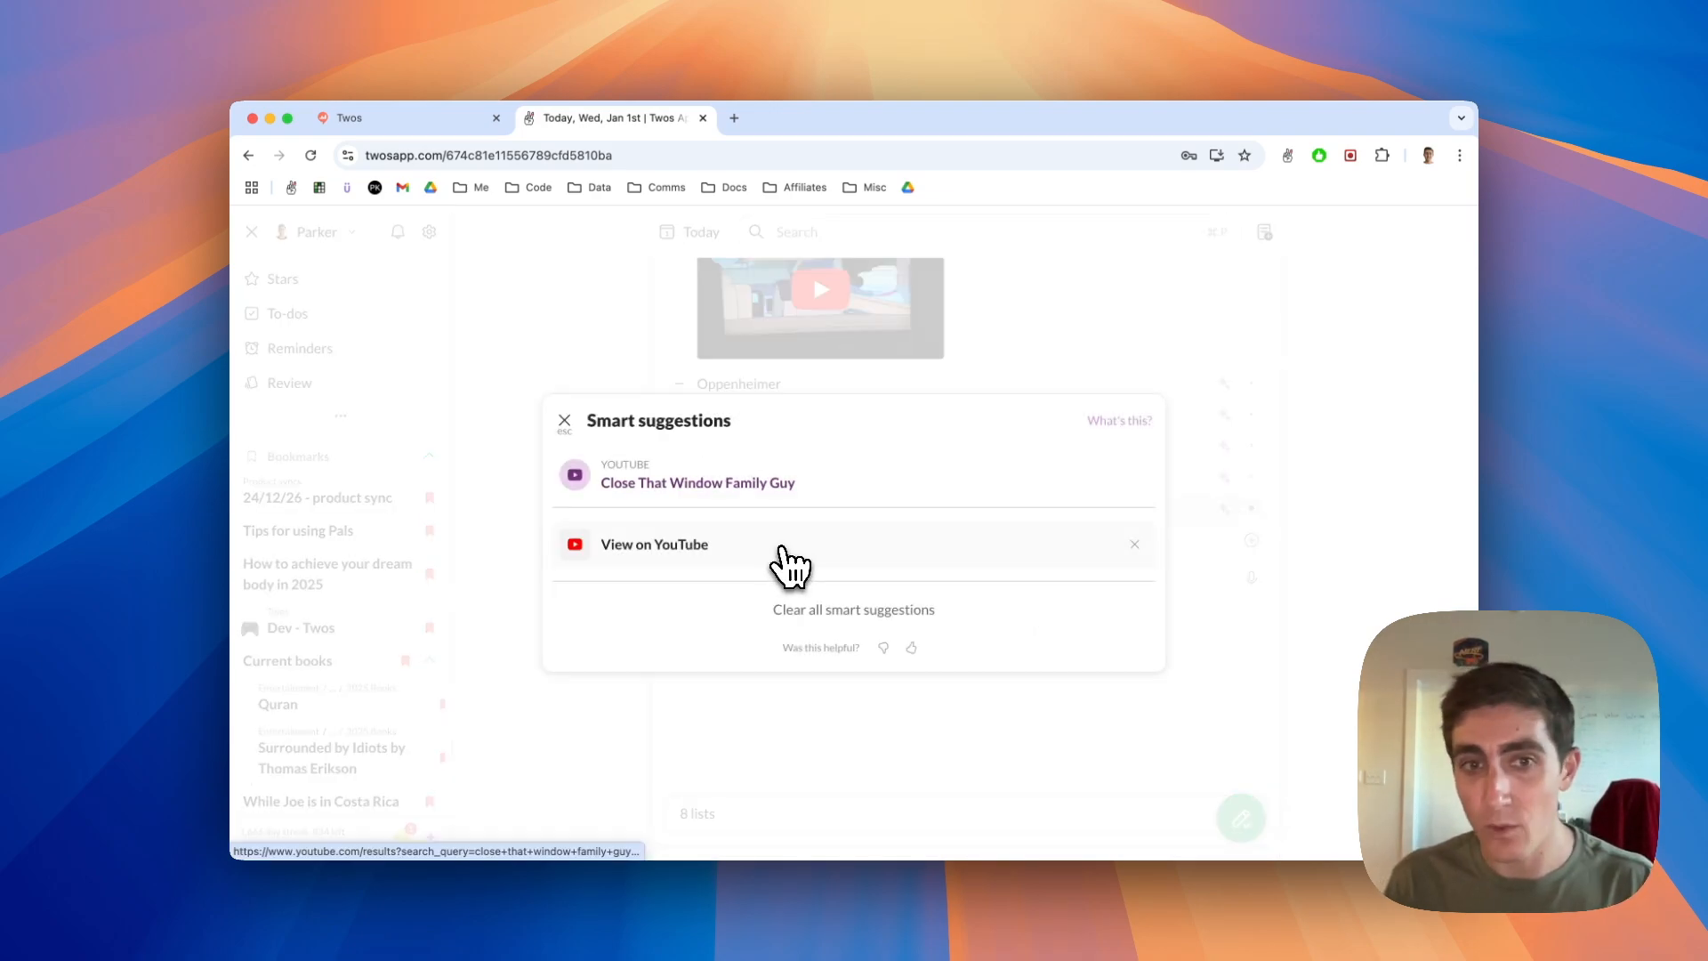
{"action": "left_click", "coordinate": [653, 545]}
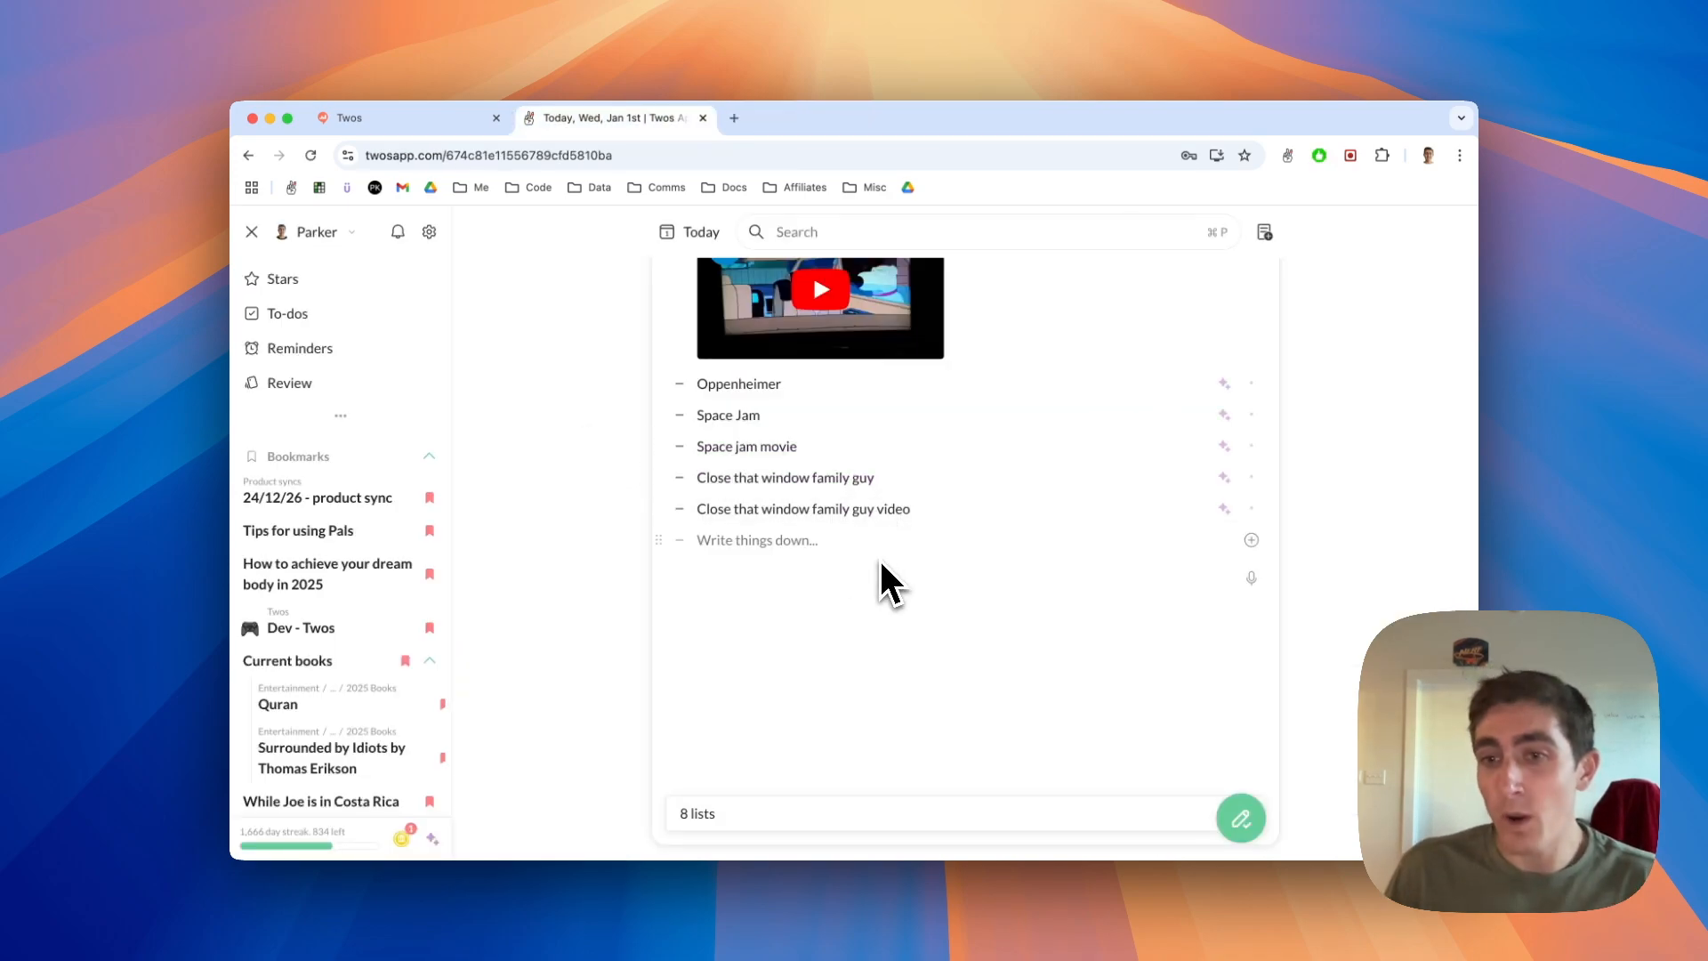
Add a 'Steelbach restaurant' entry and show its smart suggestions.
{"action": "type", "text": "Steel"}
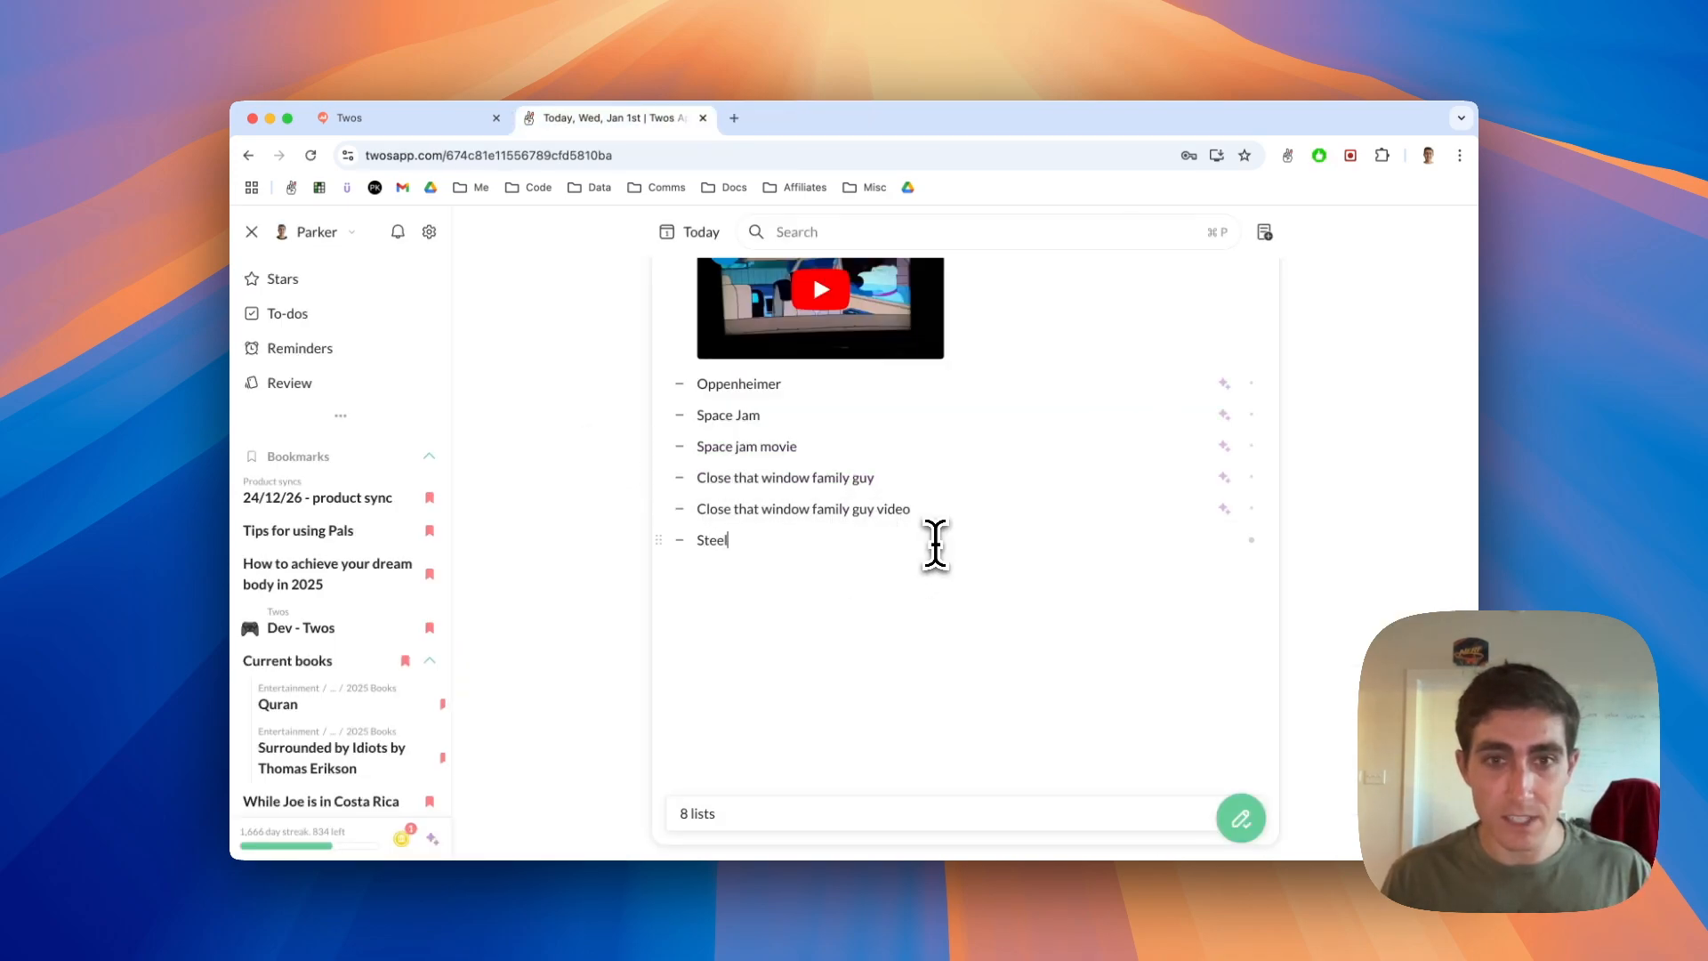
{"action": "type", "text": "bach"}
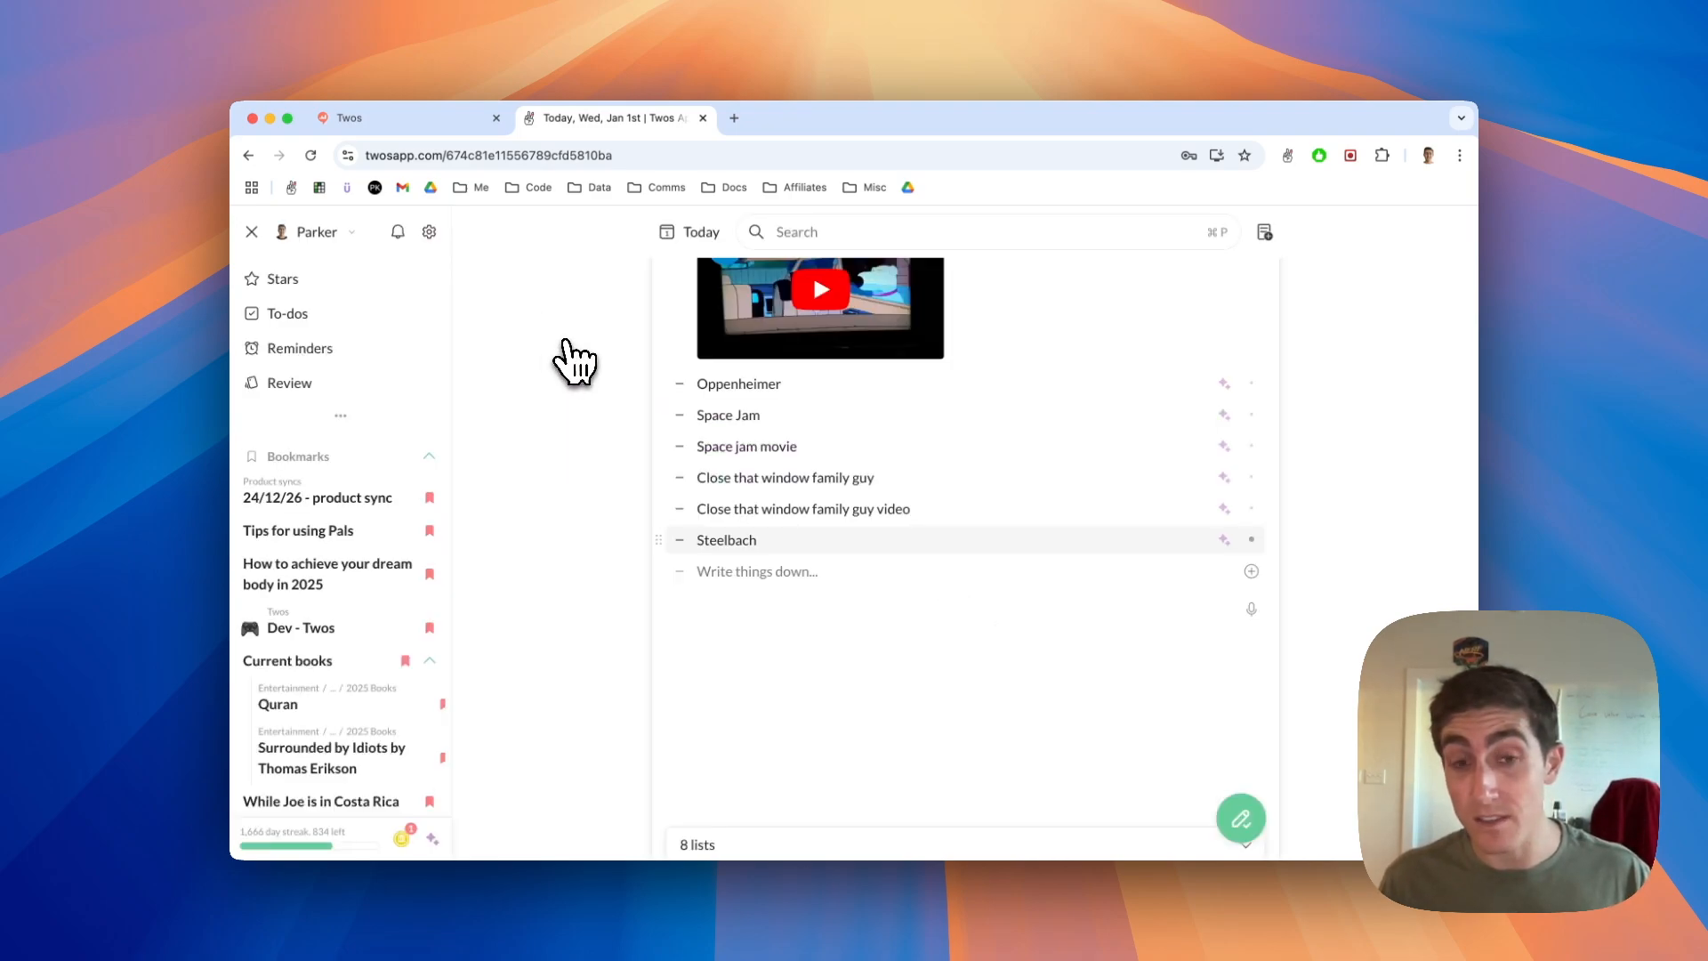
{"action": "type", "text": "restaurant"}
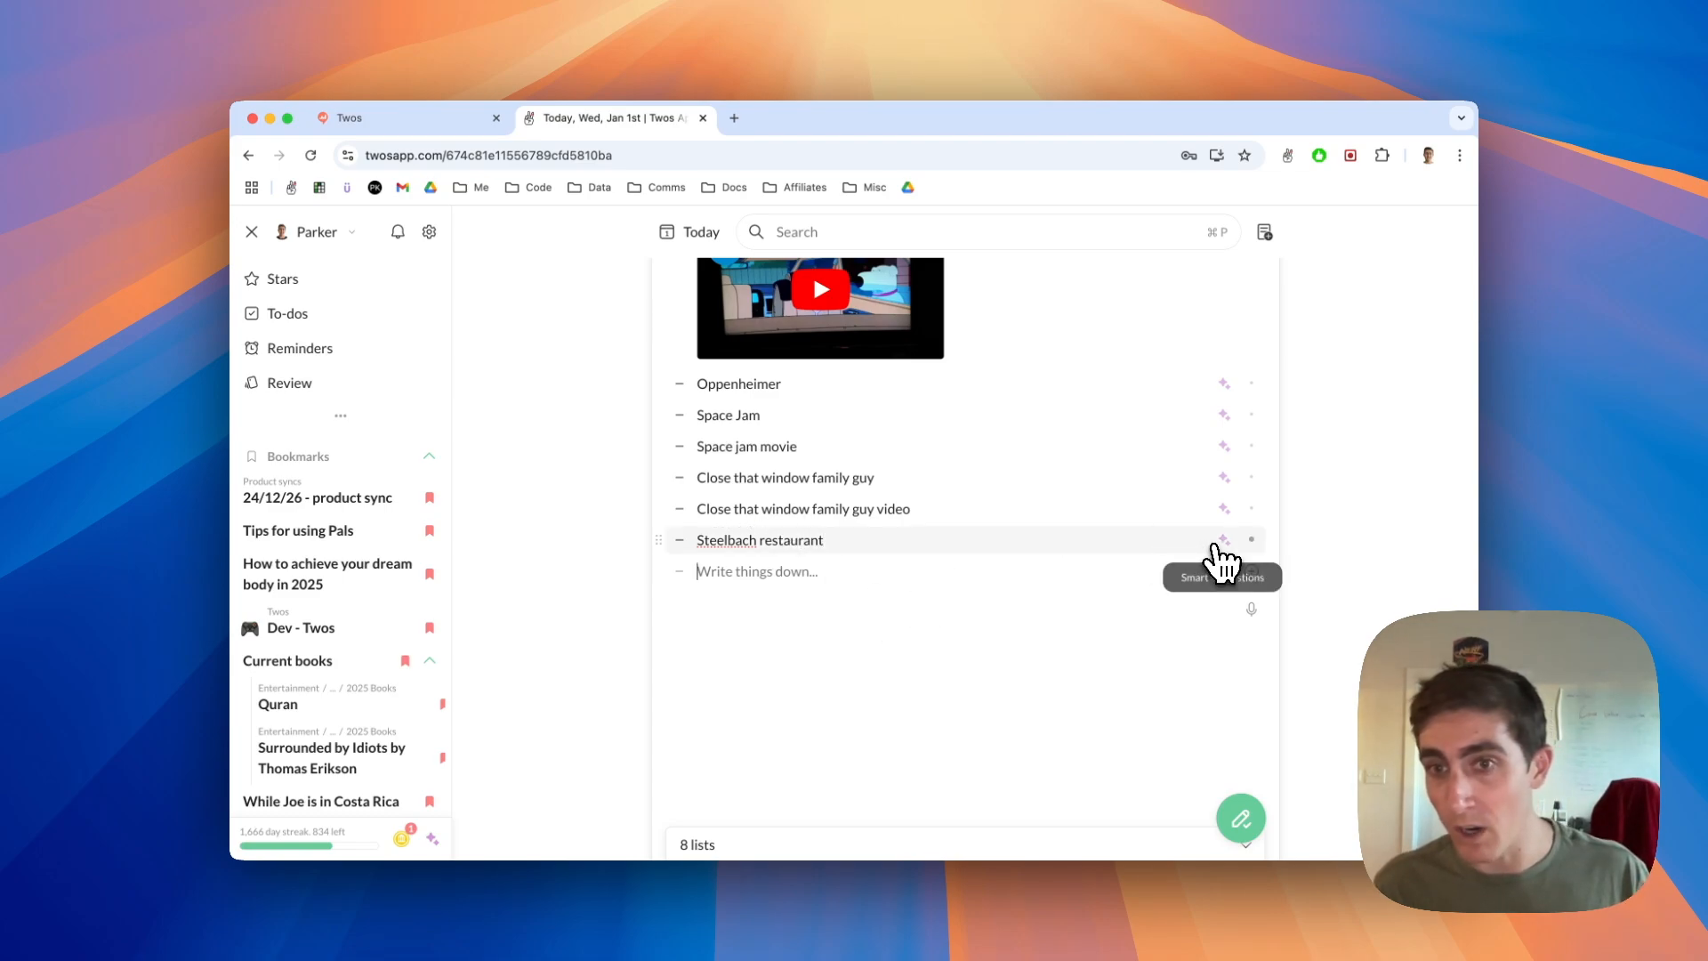
{"action": "left_click", "coordinate": [1223, 539]}
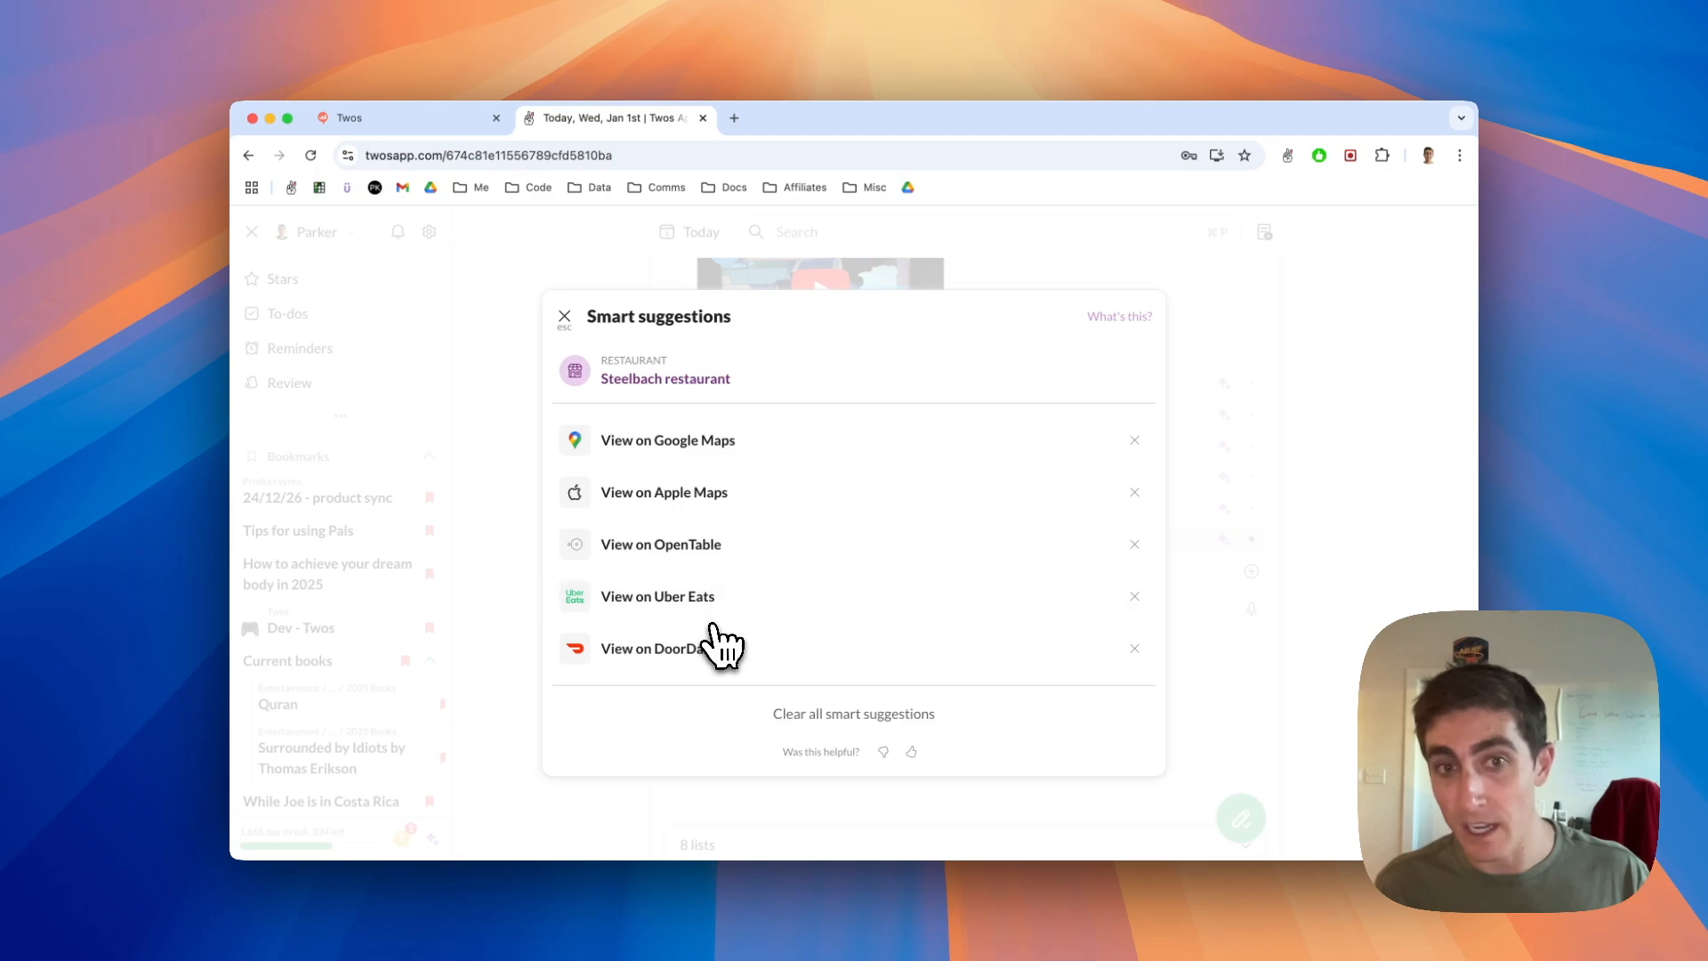
View Steelbach's OpenTable listing for Tampa and return to Twos.
{"action": "left_click", "coordinate": [660, 544]}
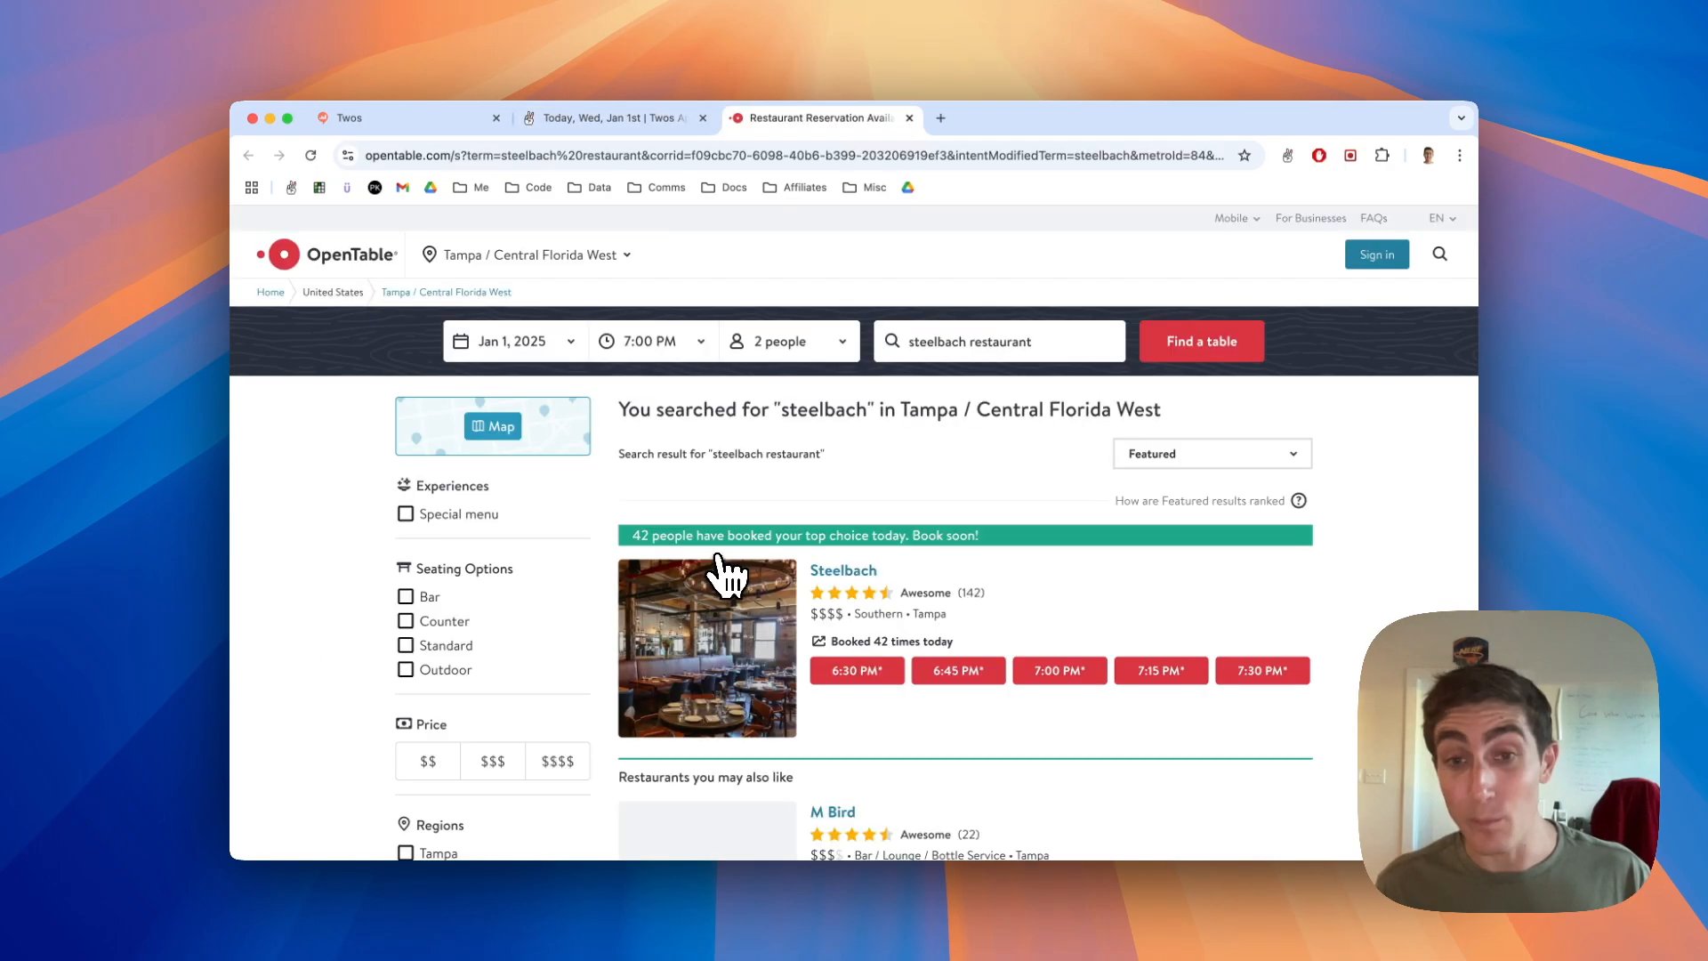
{"action": "left_click", "coordinate": [909, 118]}
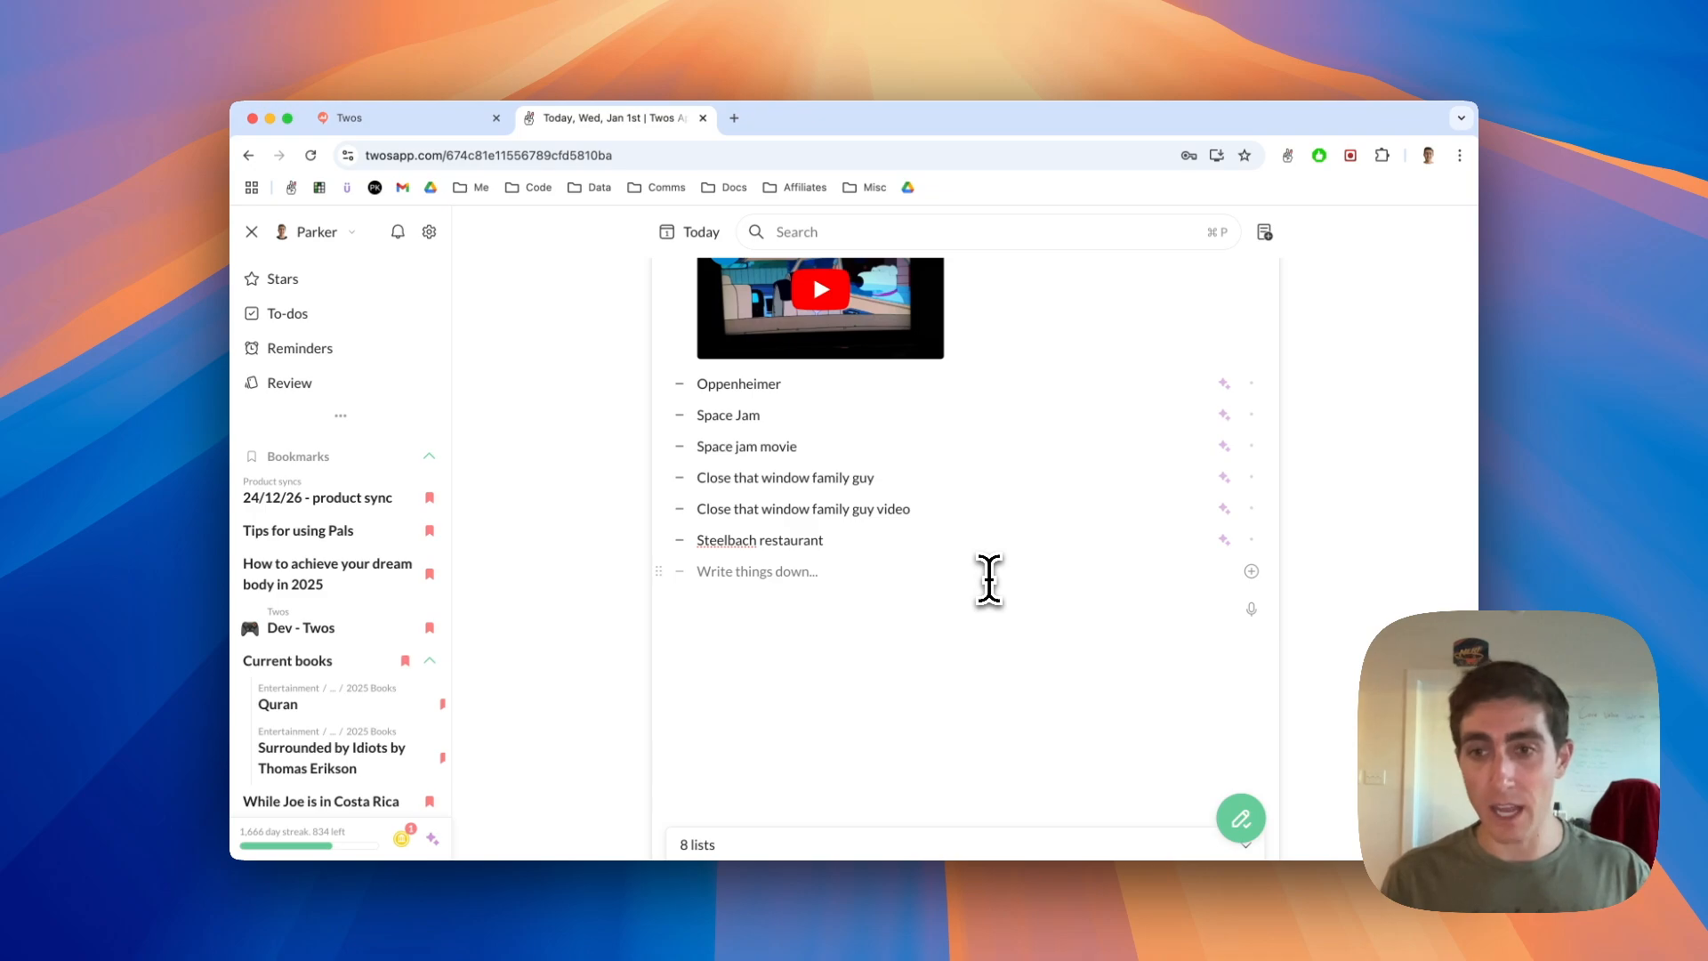
Add a 'Call grandma tomorrow at 8pm' entry to the Today list.
{"action": "type", "text": "Call"}
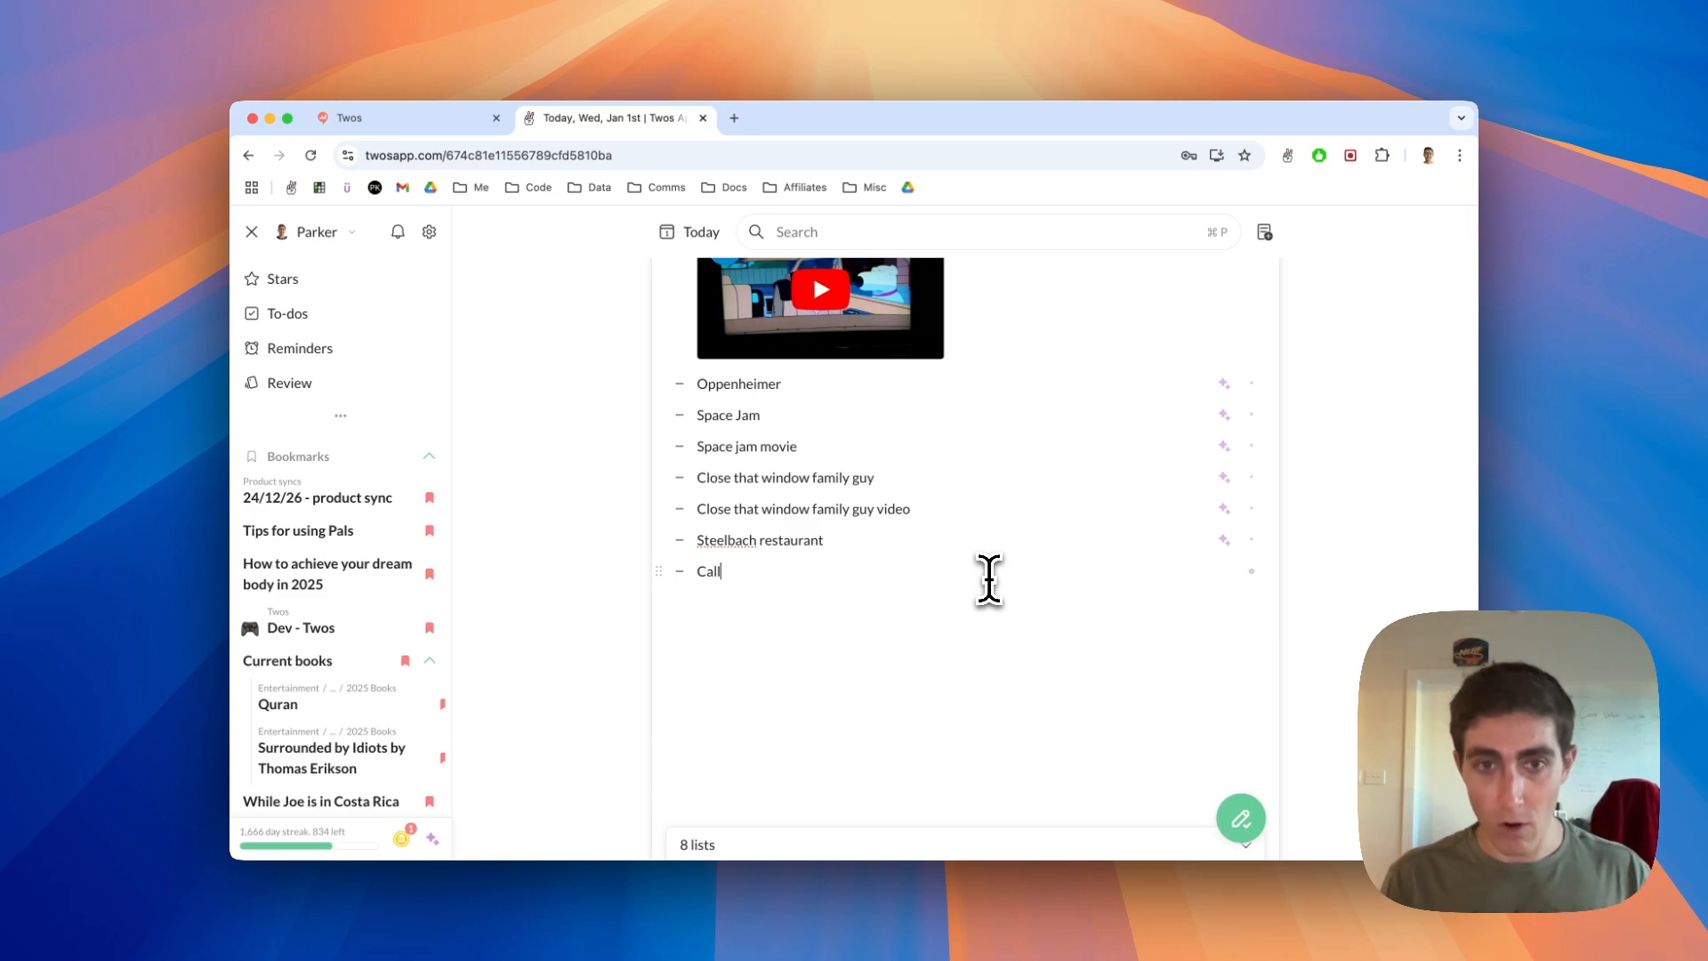
{"action": "type", "text": "grandma tomor"}
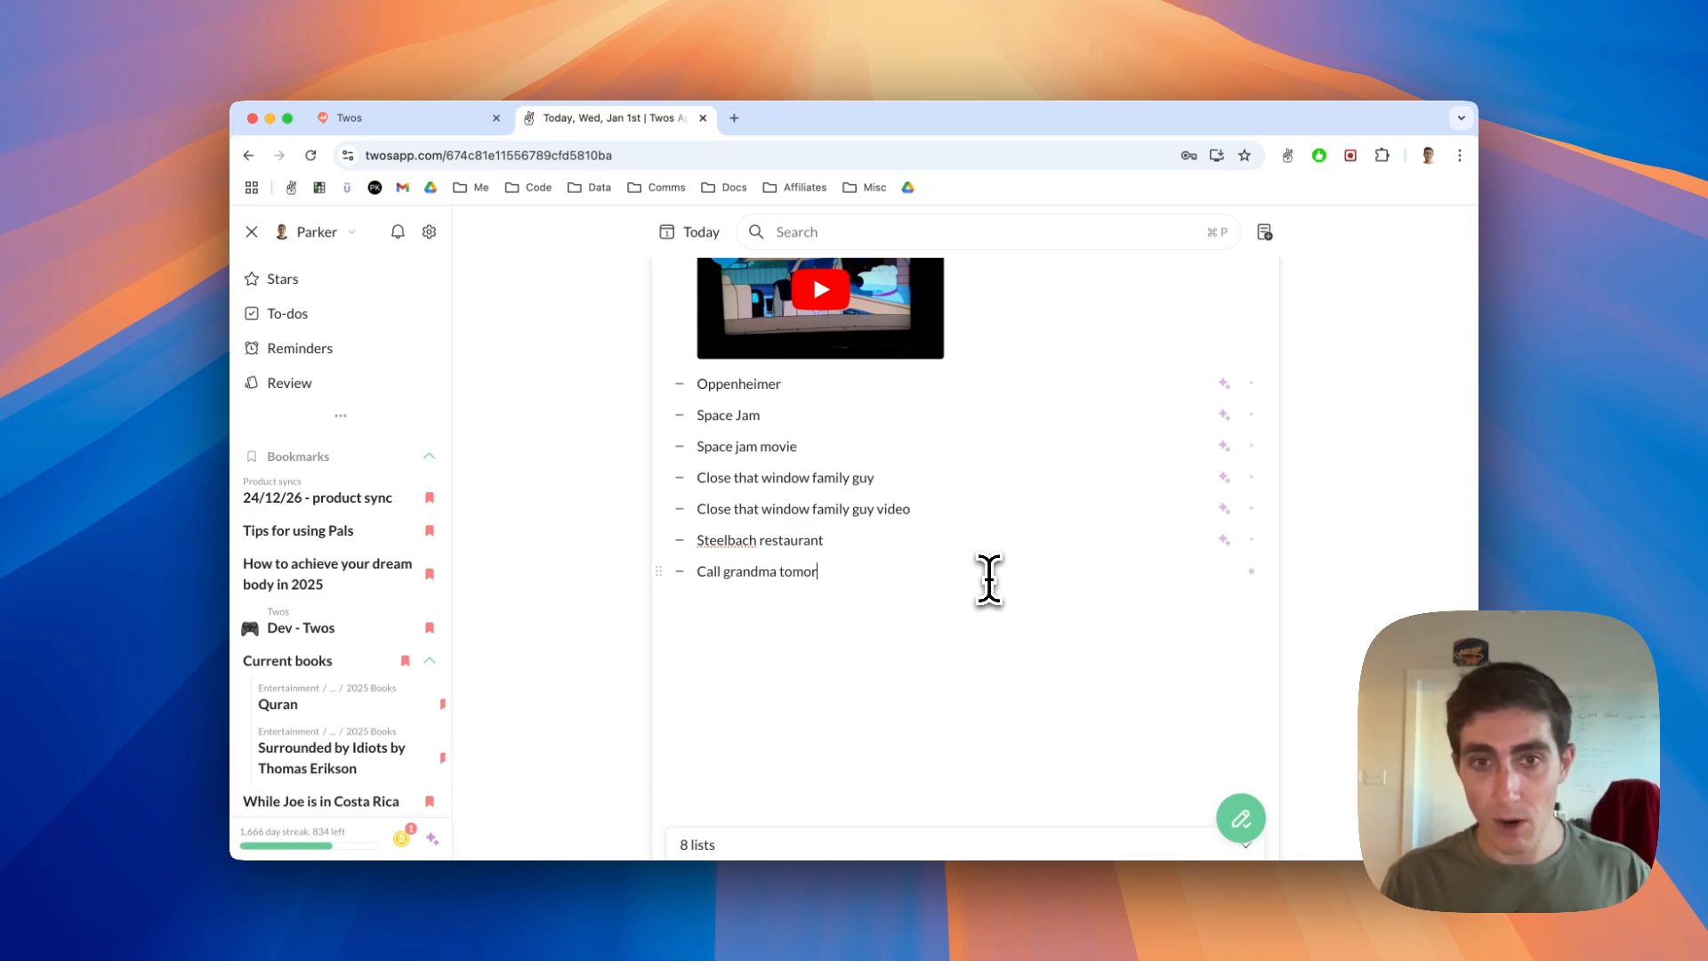
{"action": "type", "text": "row at 8pm"}
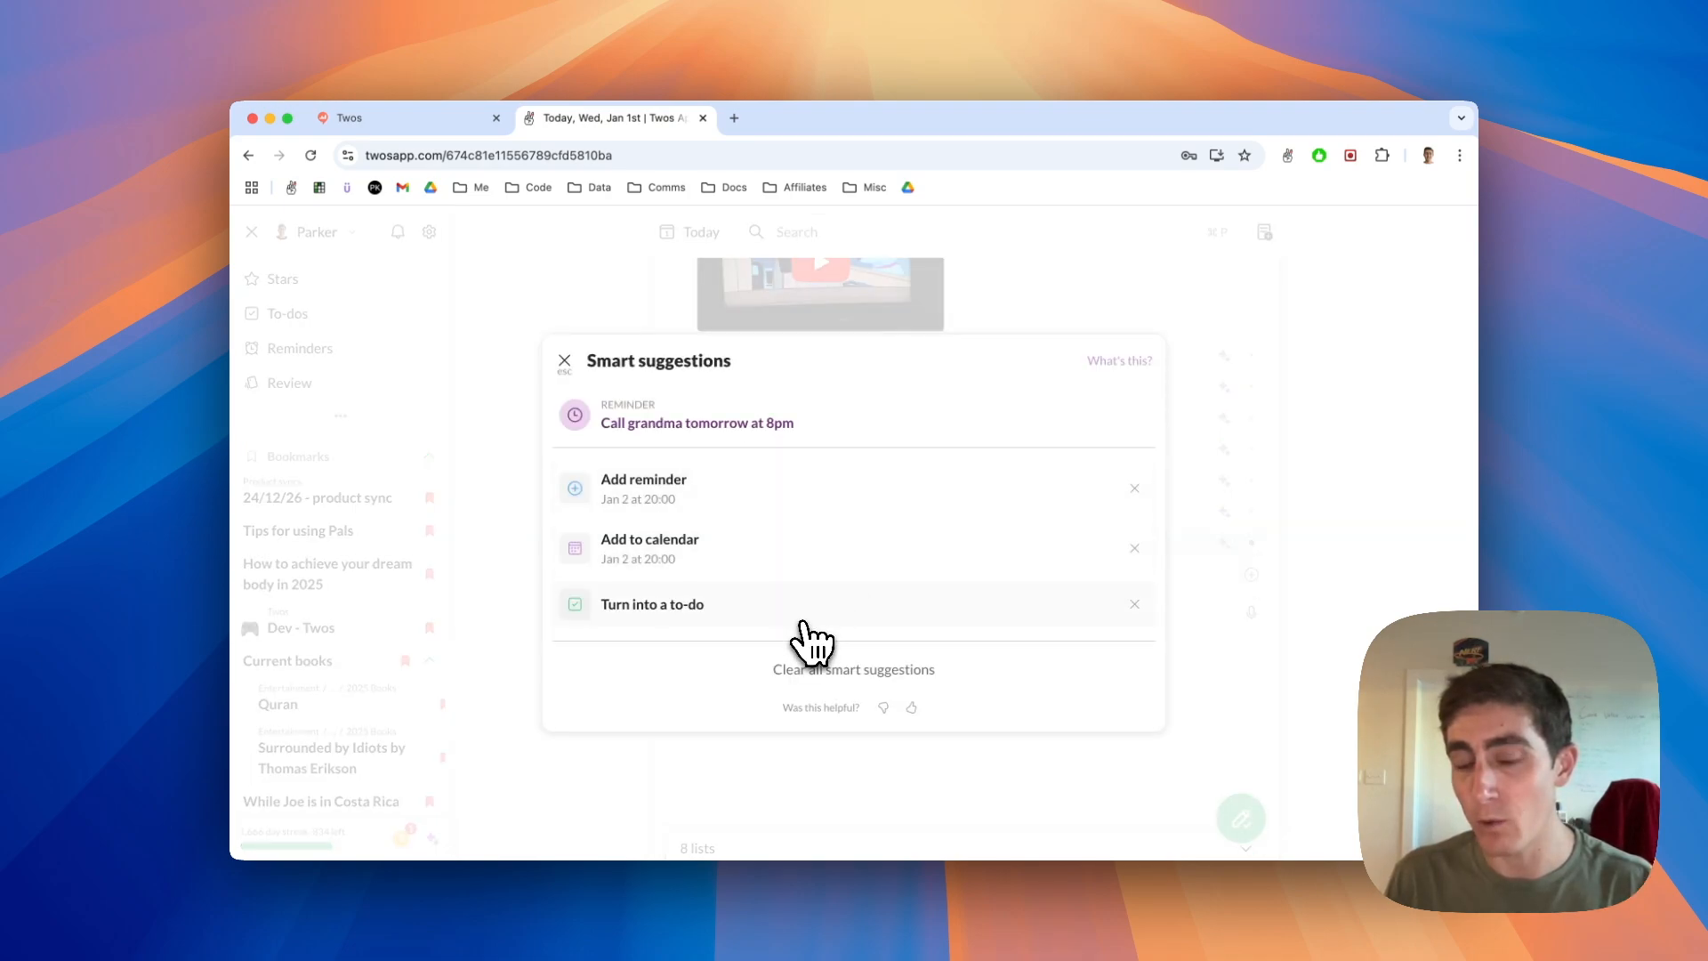
{"action": "mouse_move", "coordinate": [682, 409]}
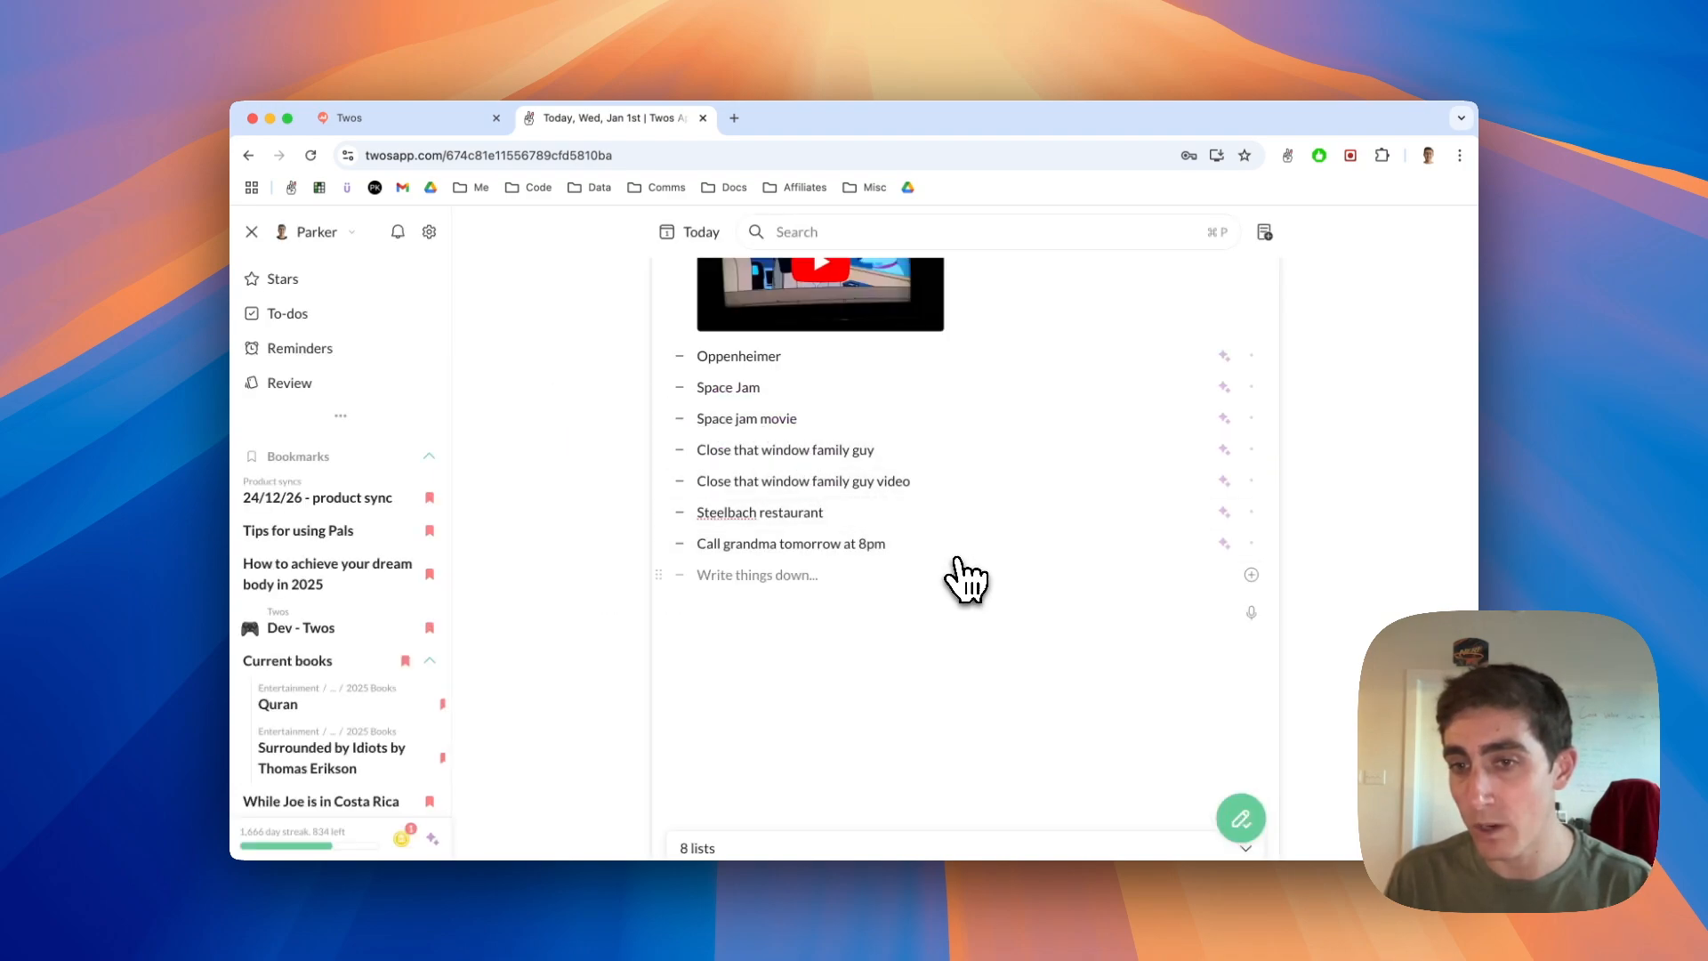
Append 'weekly' to the grandma reminder and reopen Steelbach's smart suggestions.
{"action": "type", "text": "weekly"}
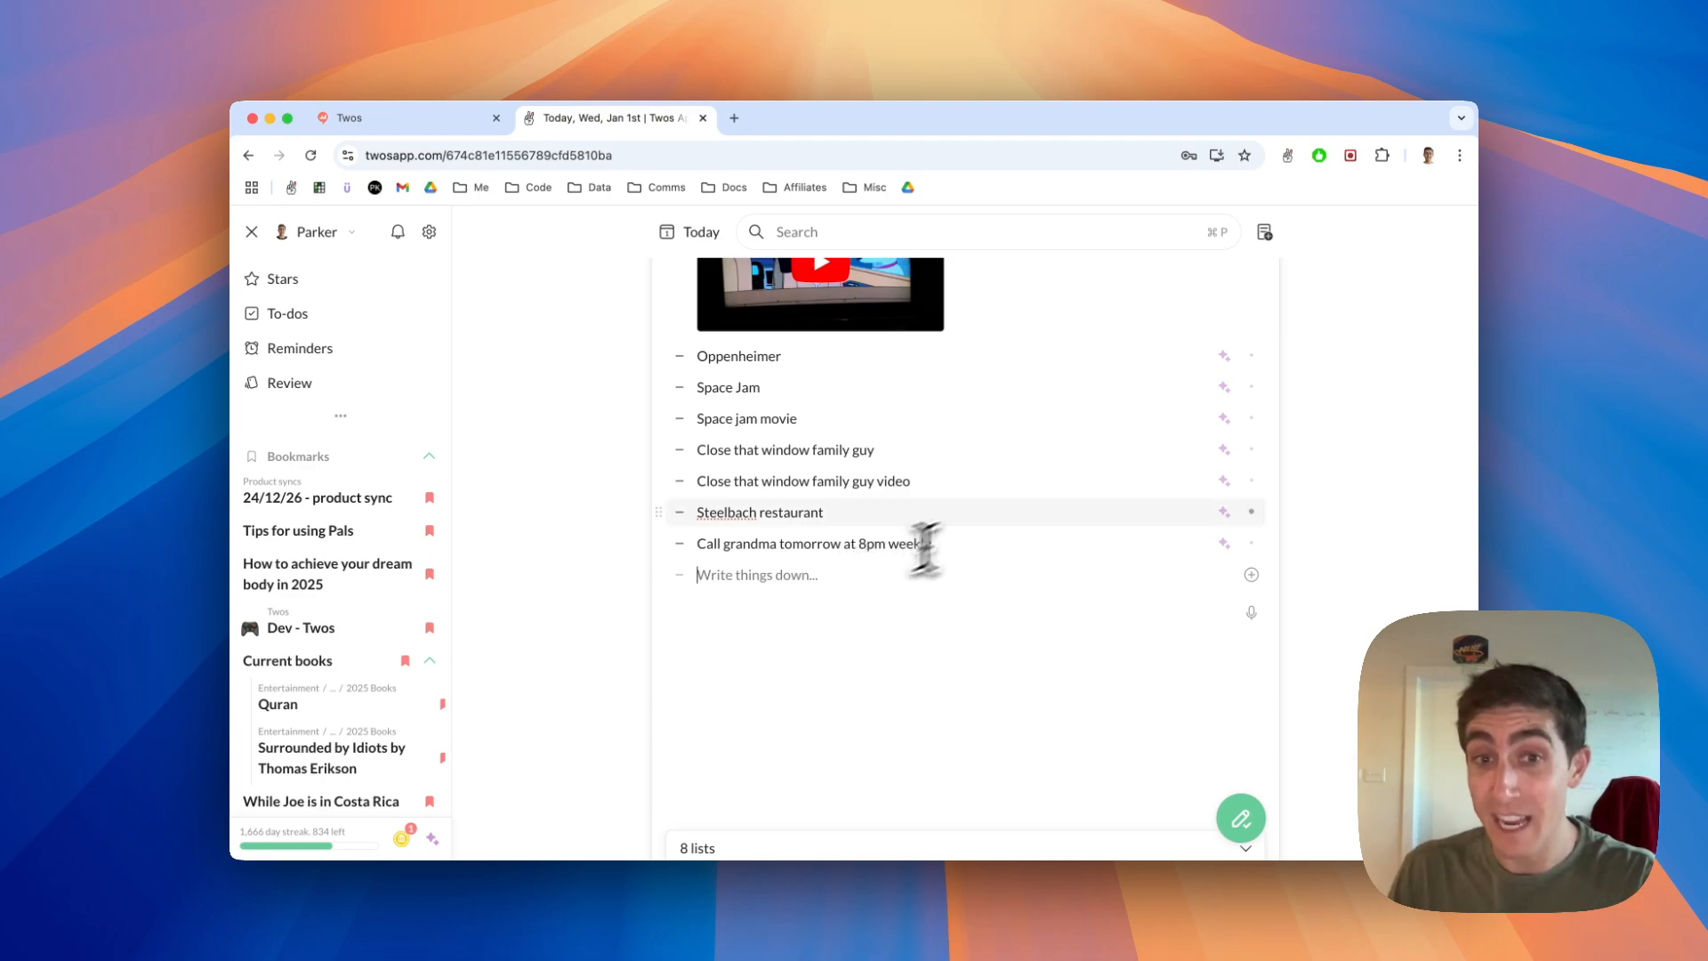
{"action": "left_click", "coordinate": [1223, 509]}
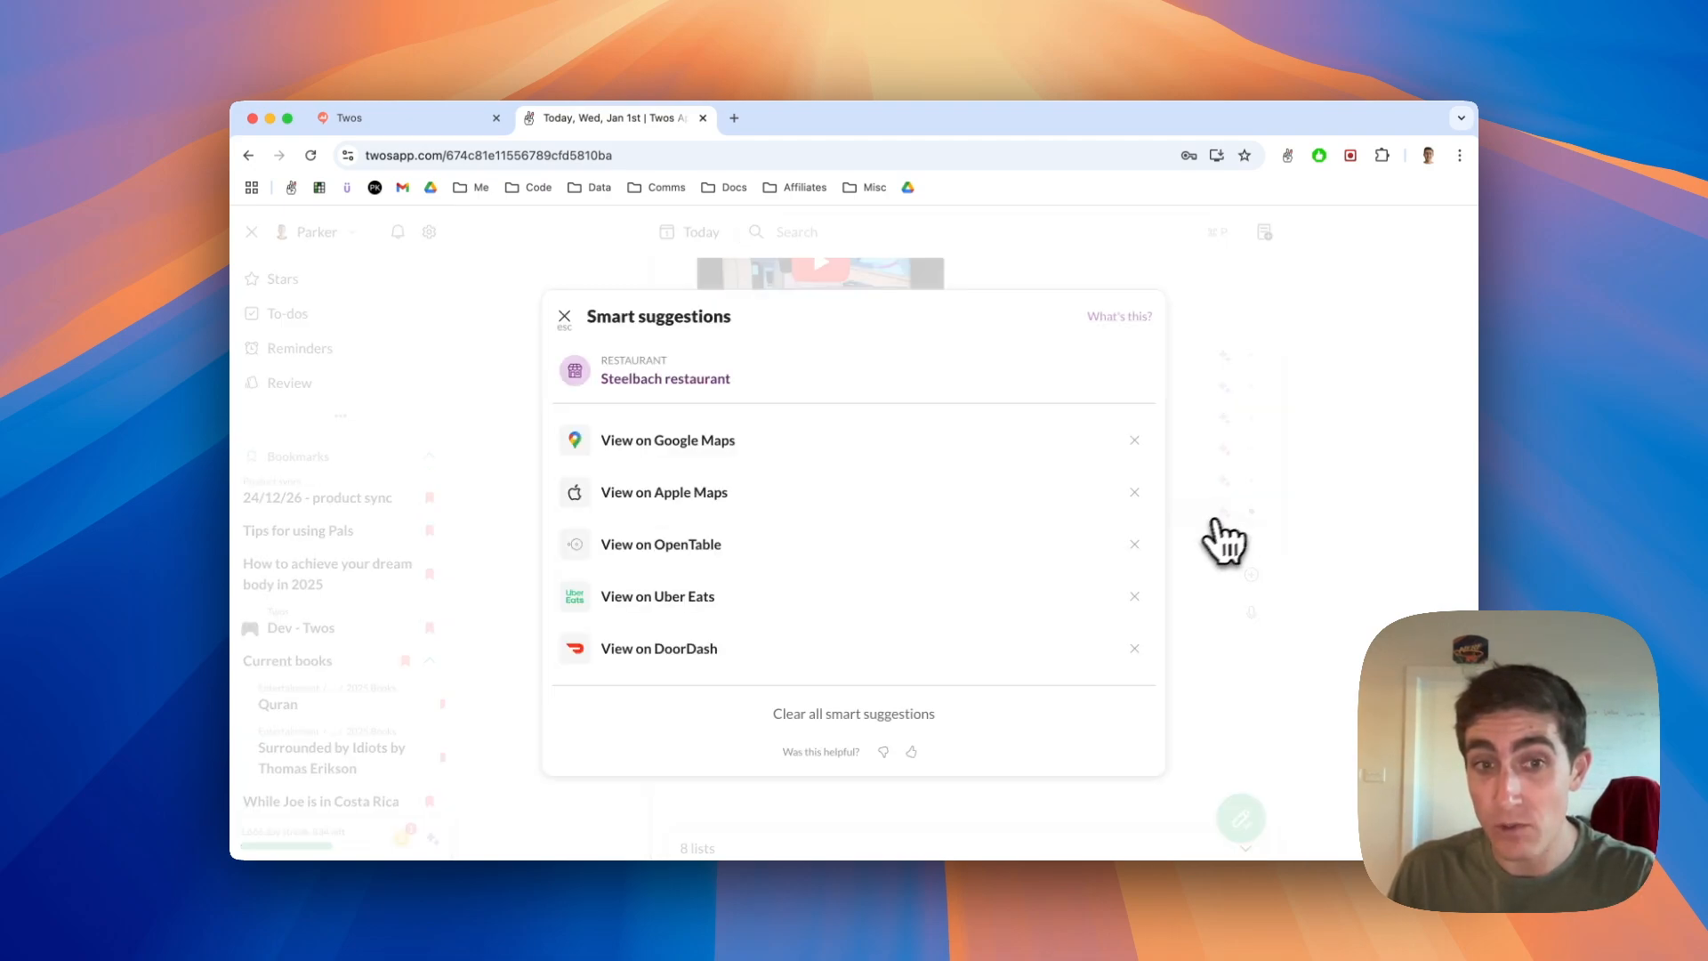
{"action": "mouse_move", "coordinate": [789, 628]}
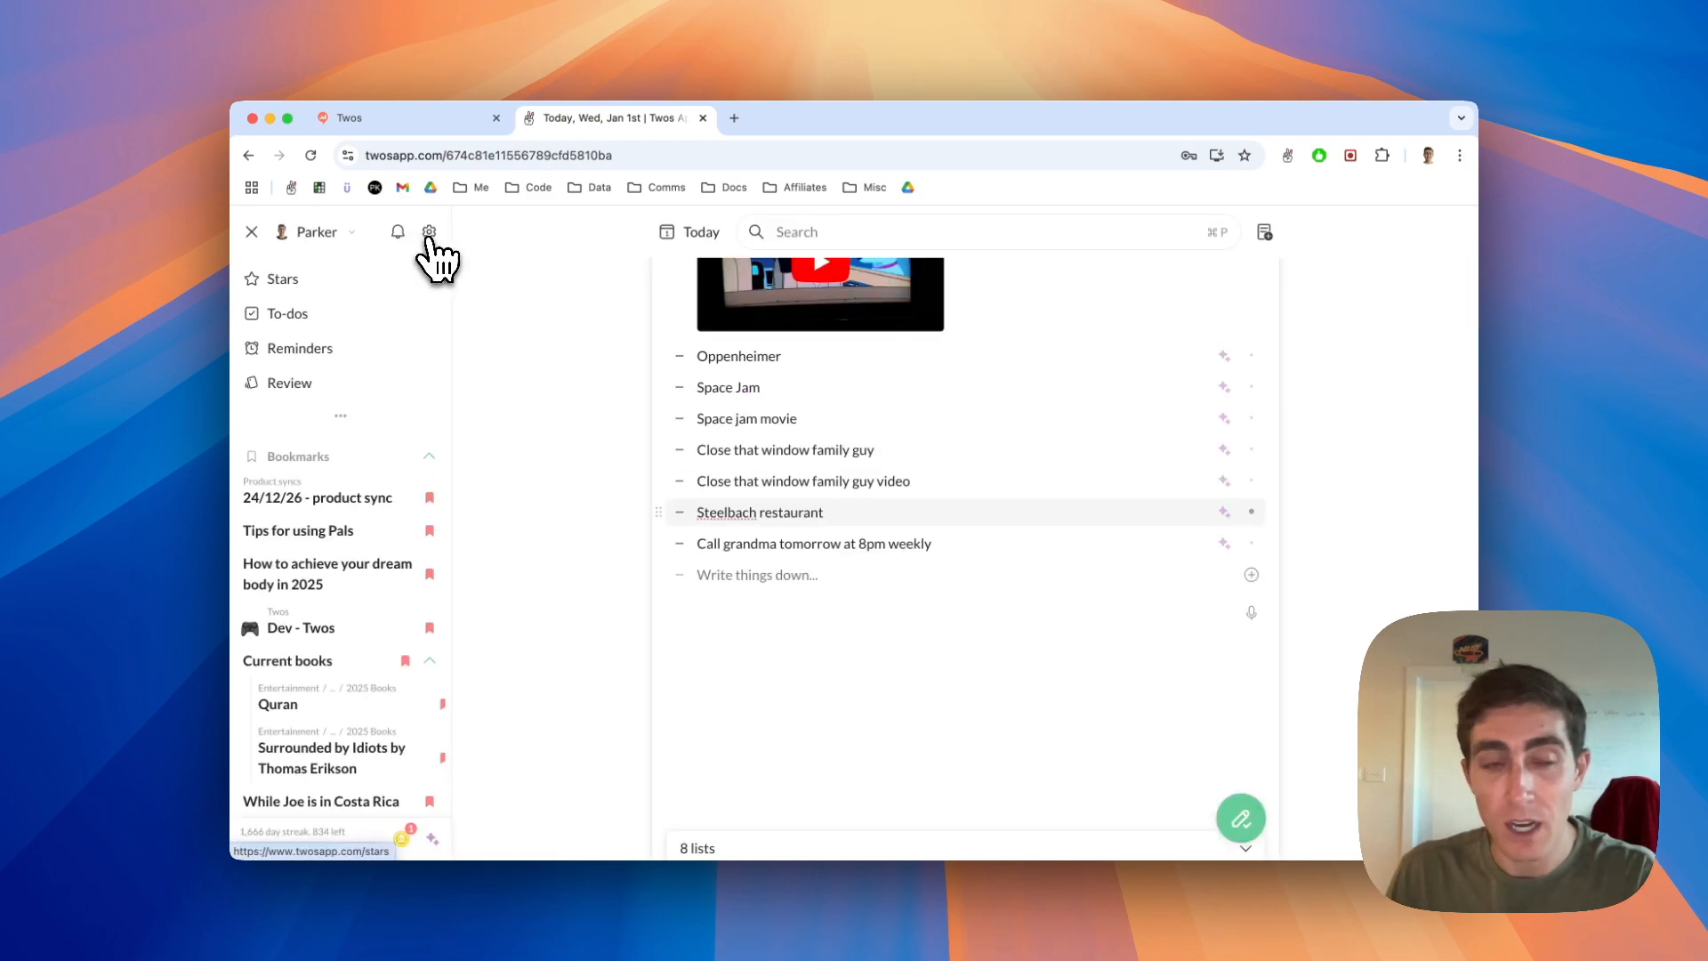
In PALs preferences, switch off Uber Eats and DoorDash for the Restaurants category.
{"action": "left_click", "coordinate": [429, 232]}
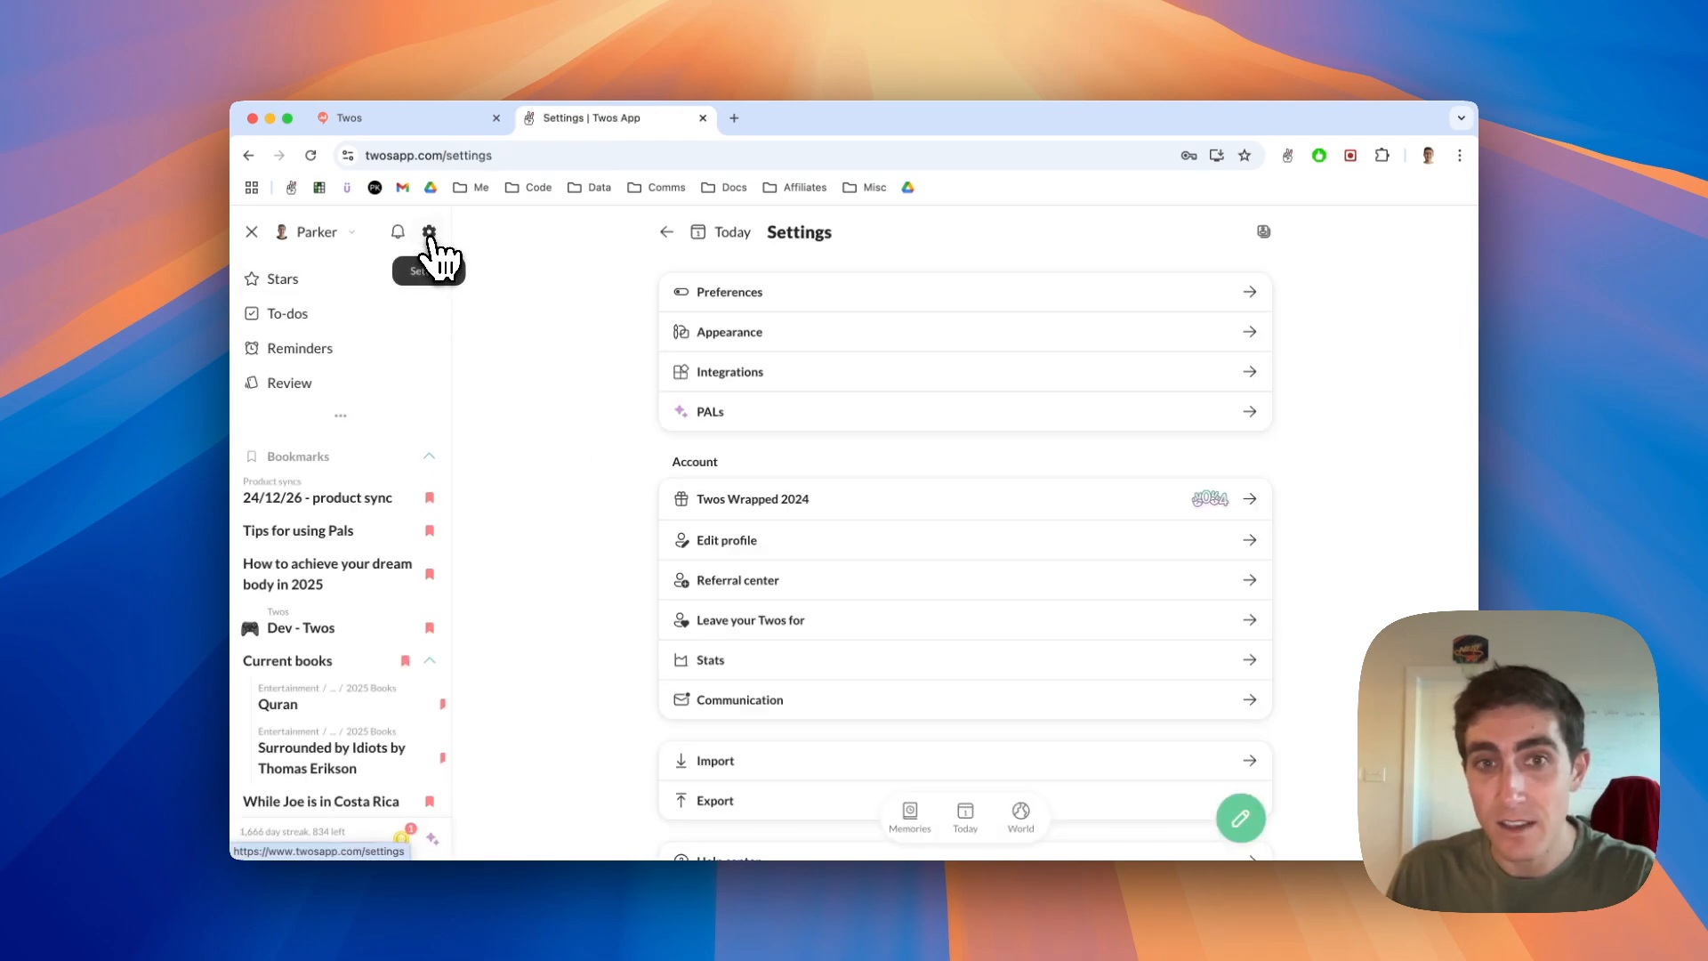
{"action": "left_click", "coordinate": [710, 411]}
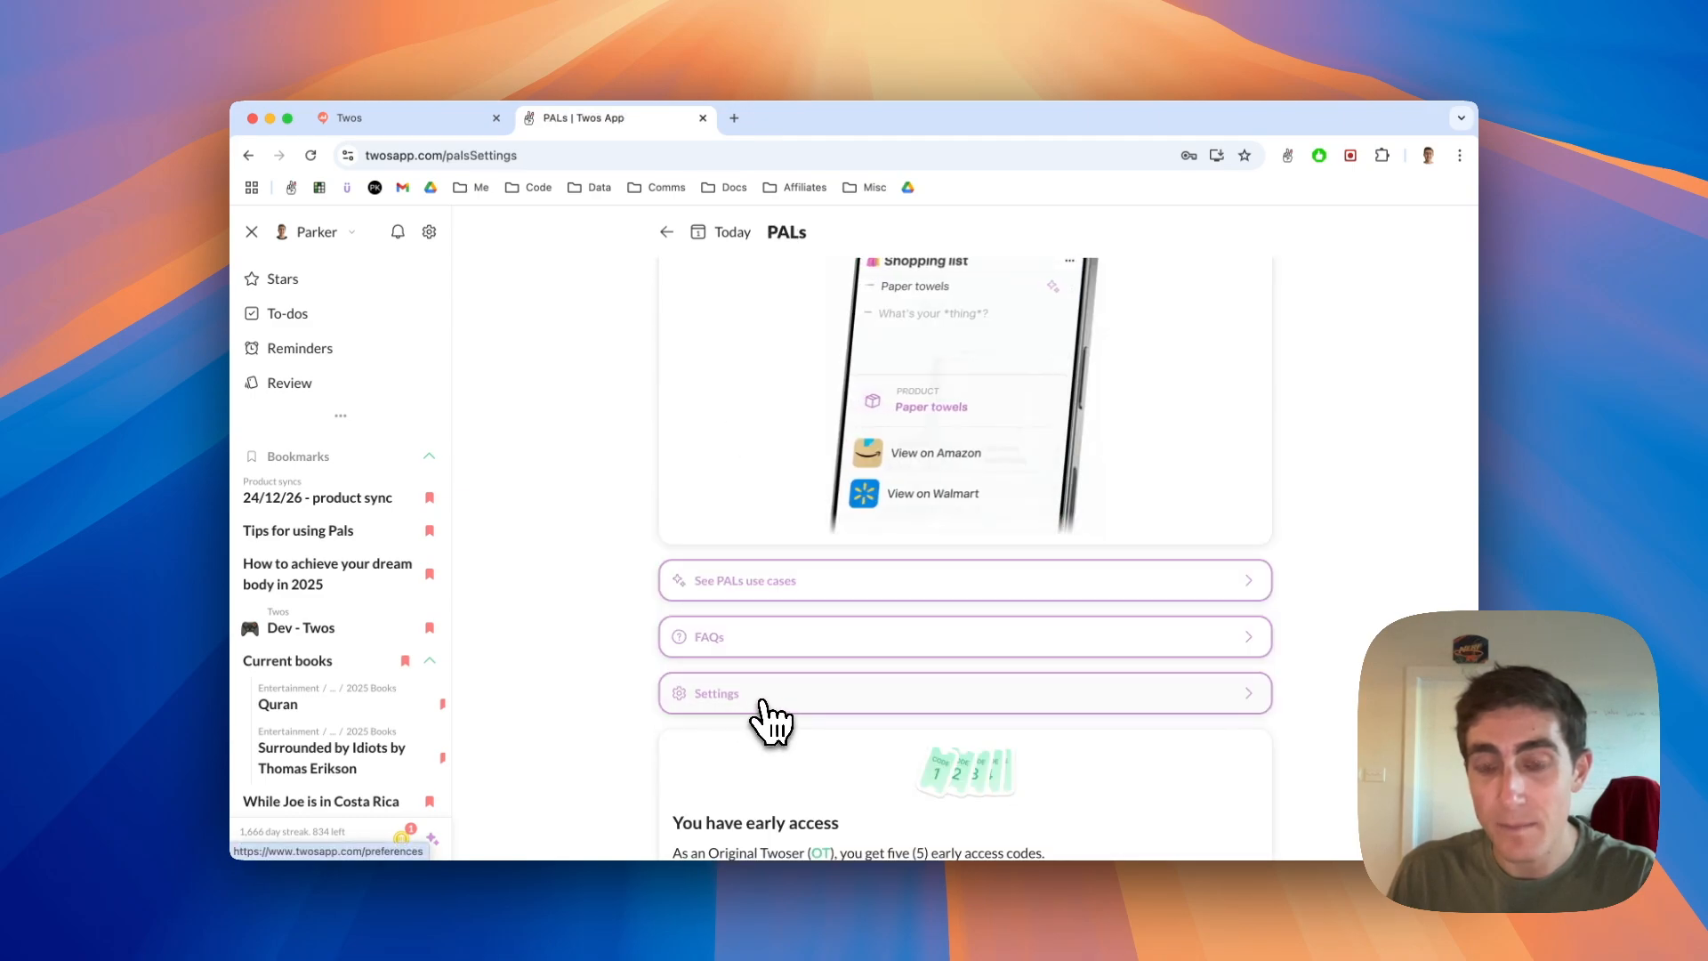
{"action": "left_click", "coordinate": [717, 692]}
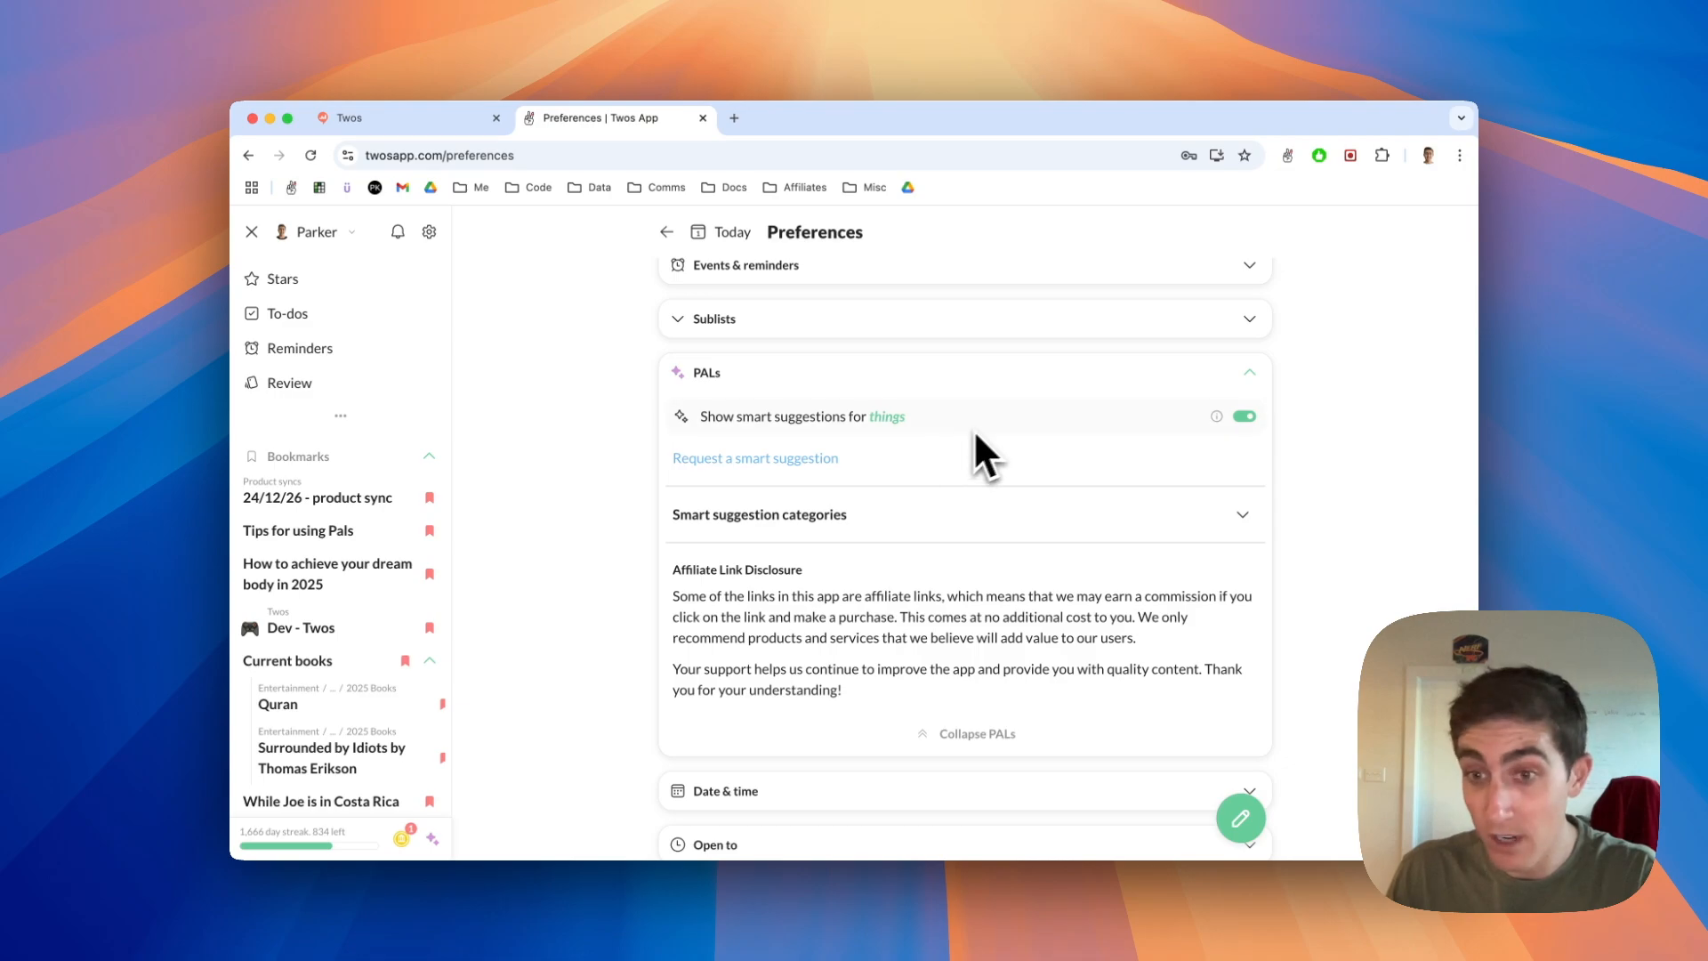
{"action": "mouse_move", "coordinate": [740, 478]}
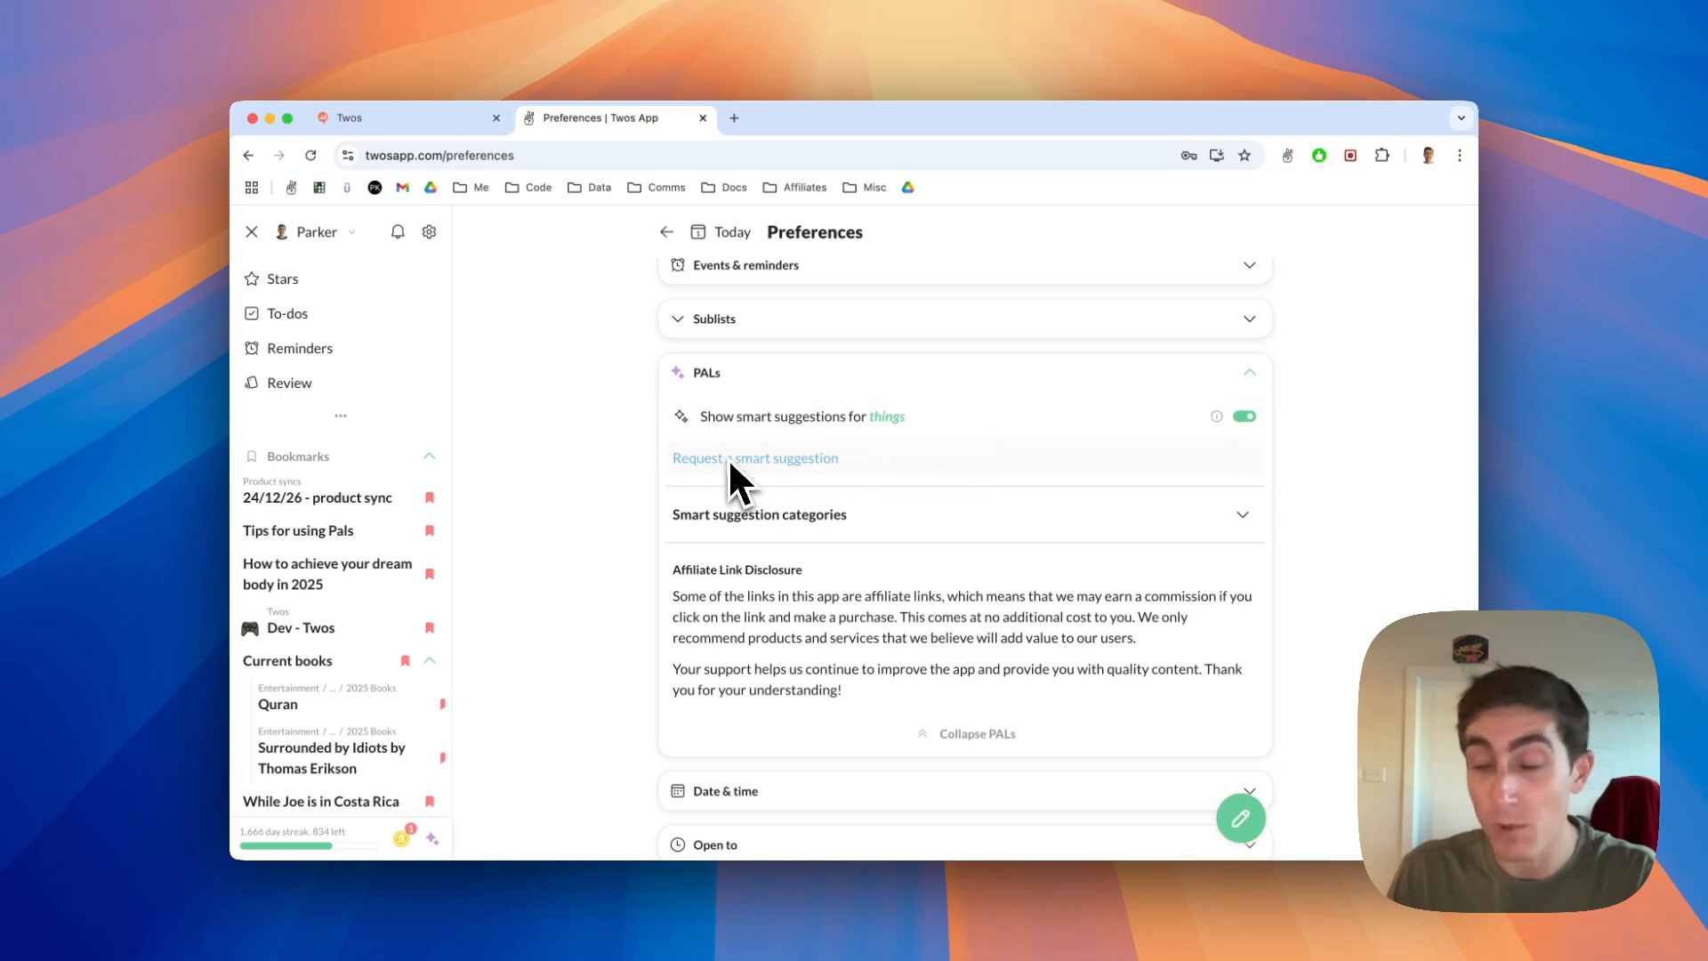
{"action": "scroll", "scroll_direction": "down", "scroll_amount": 3}
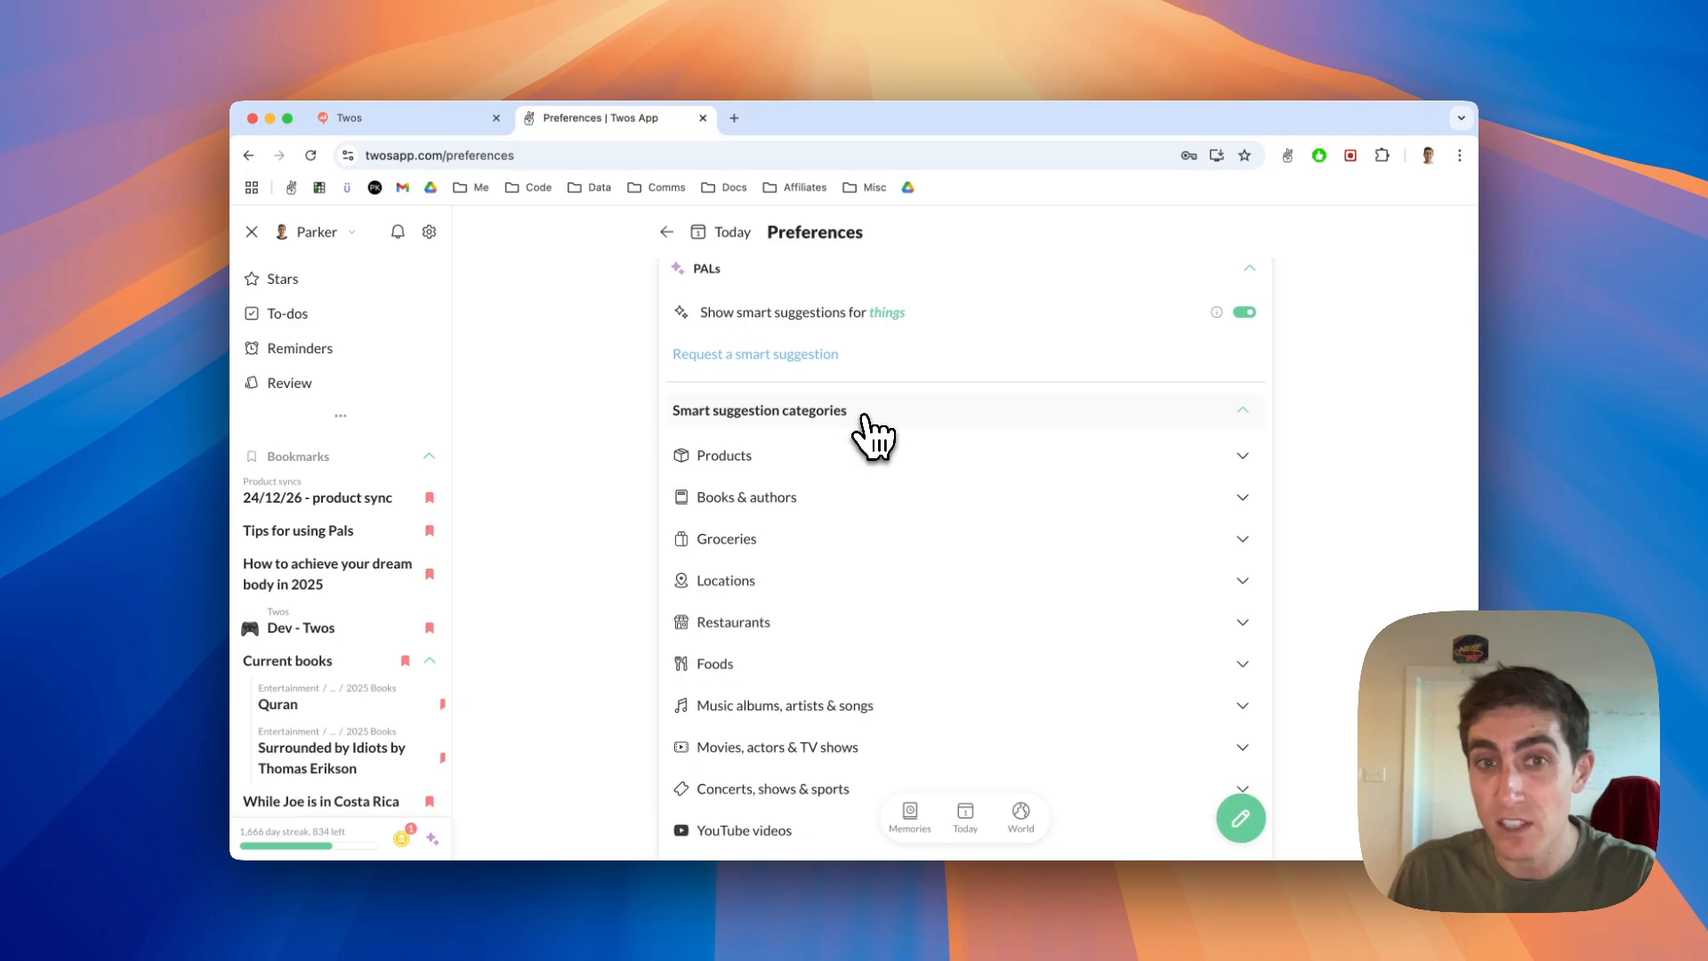
{"action": "left_click", "coordinate": [732, 623]}
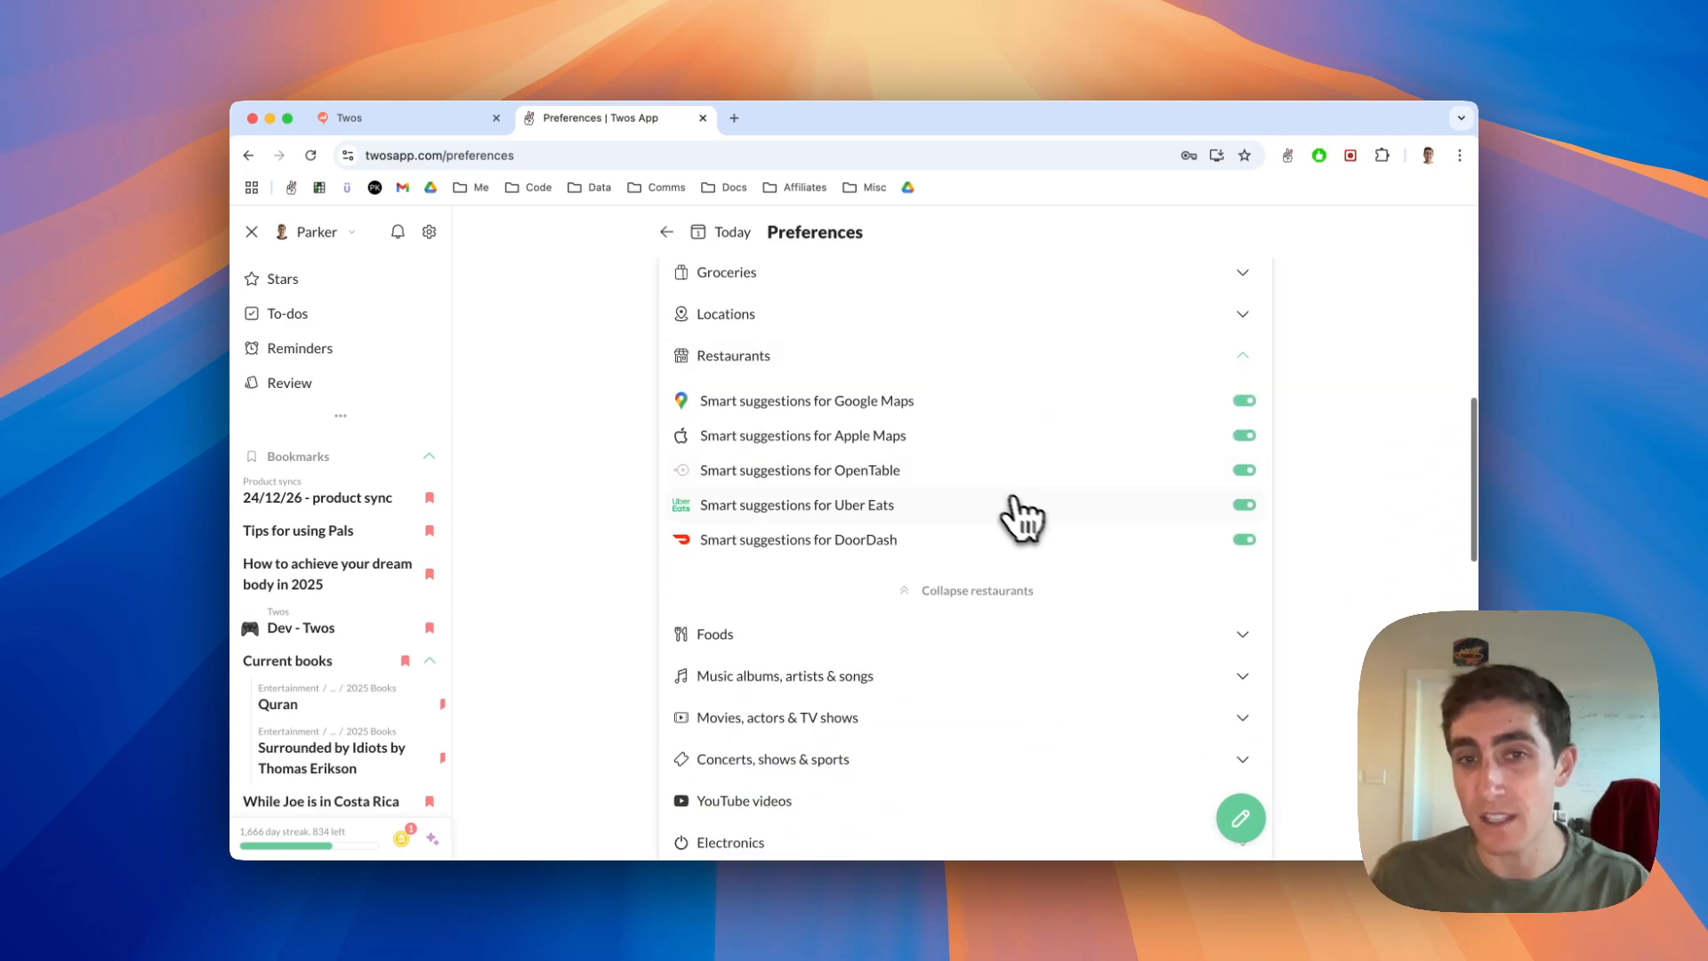
{"action": "left_click", "coordinate": [1244, 504]}
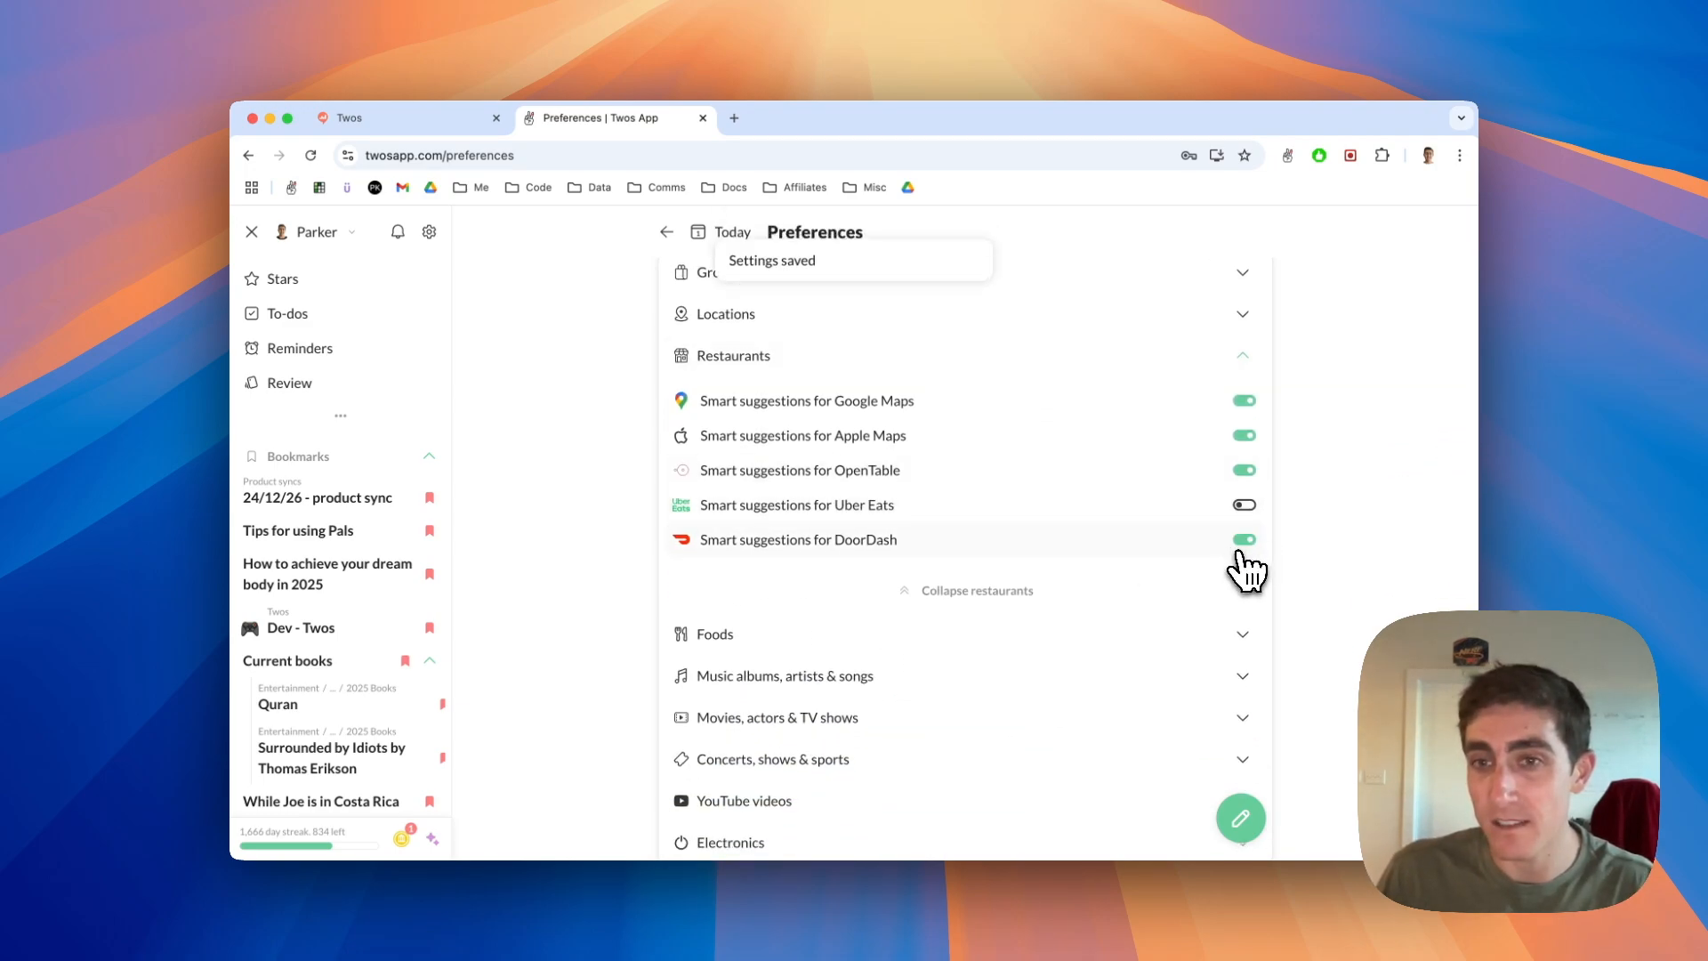
{"action": "left_click", "coordinate": [700, 231]}
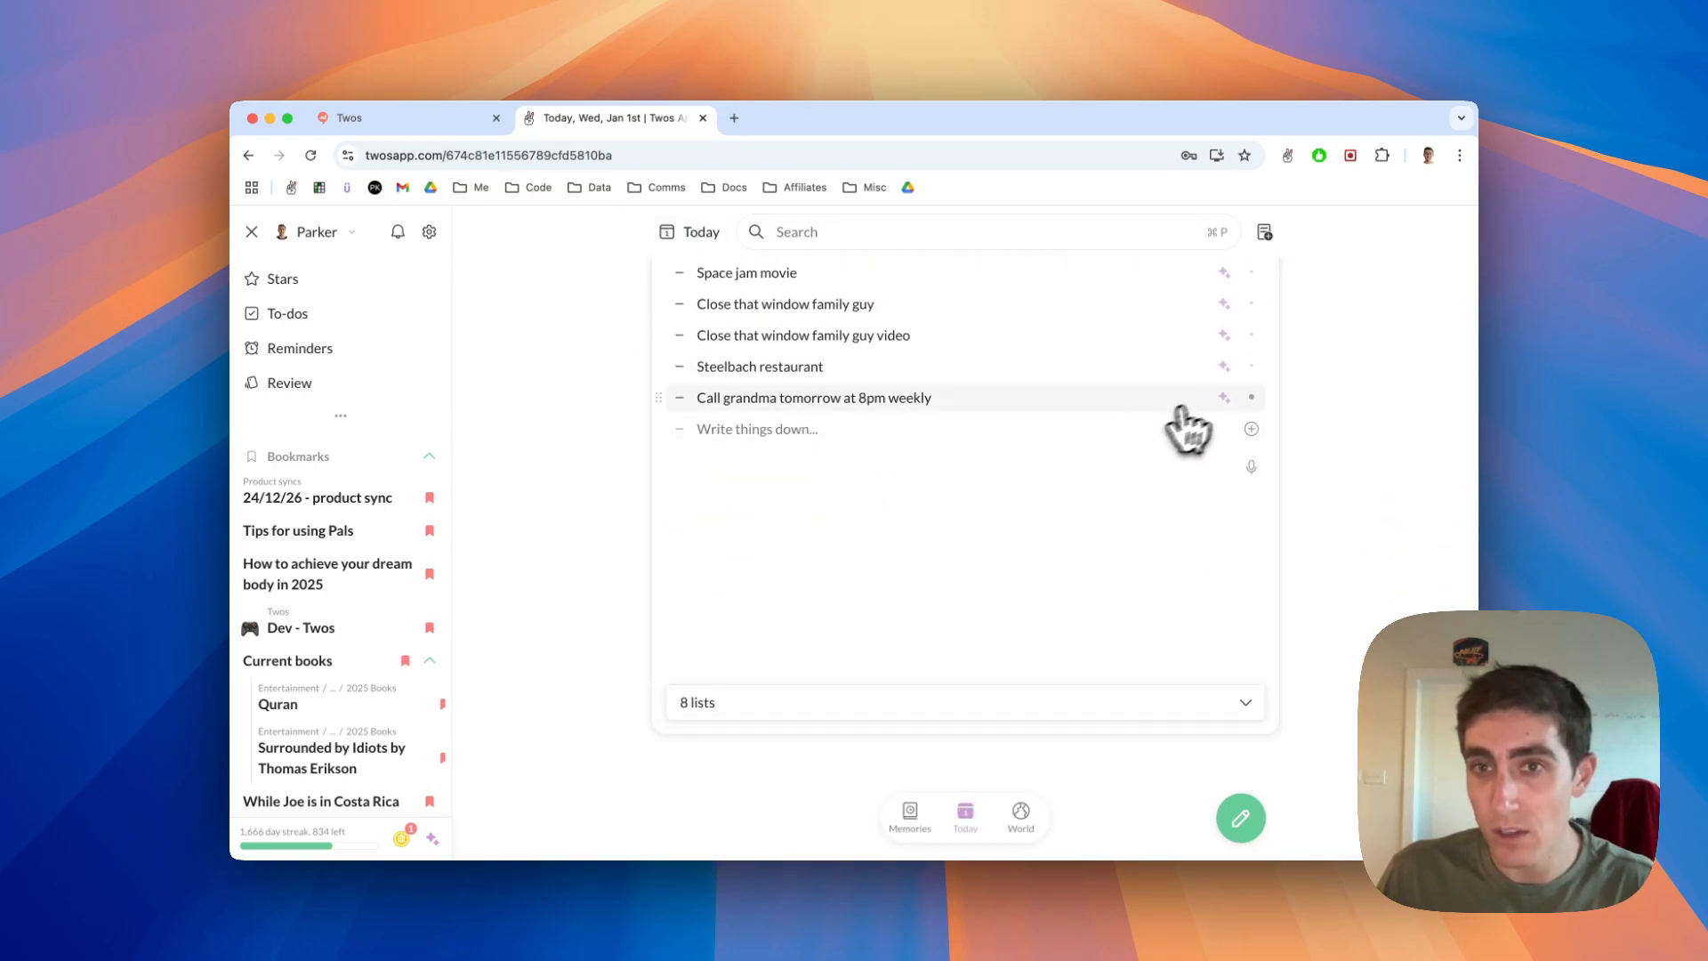
Jump from Steelbach's suggestions to restaurant preferences and back to Today.
{"action": "left_click", "coordinate": [1224, 367]}
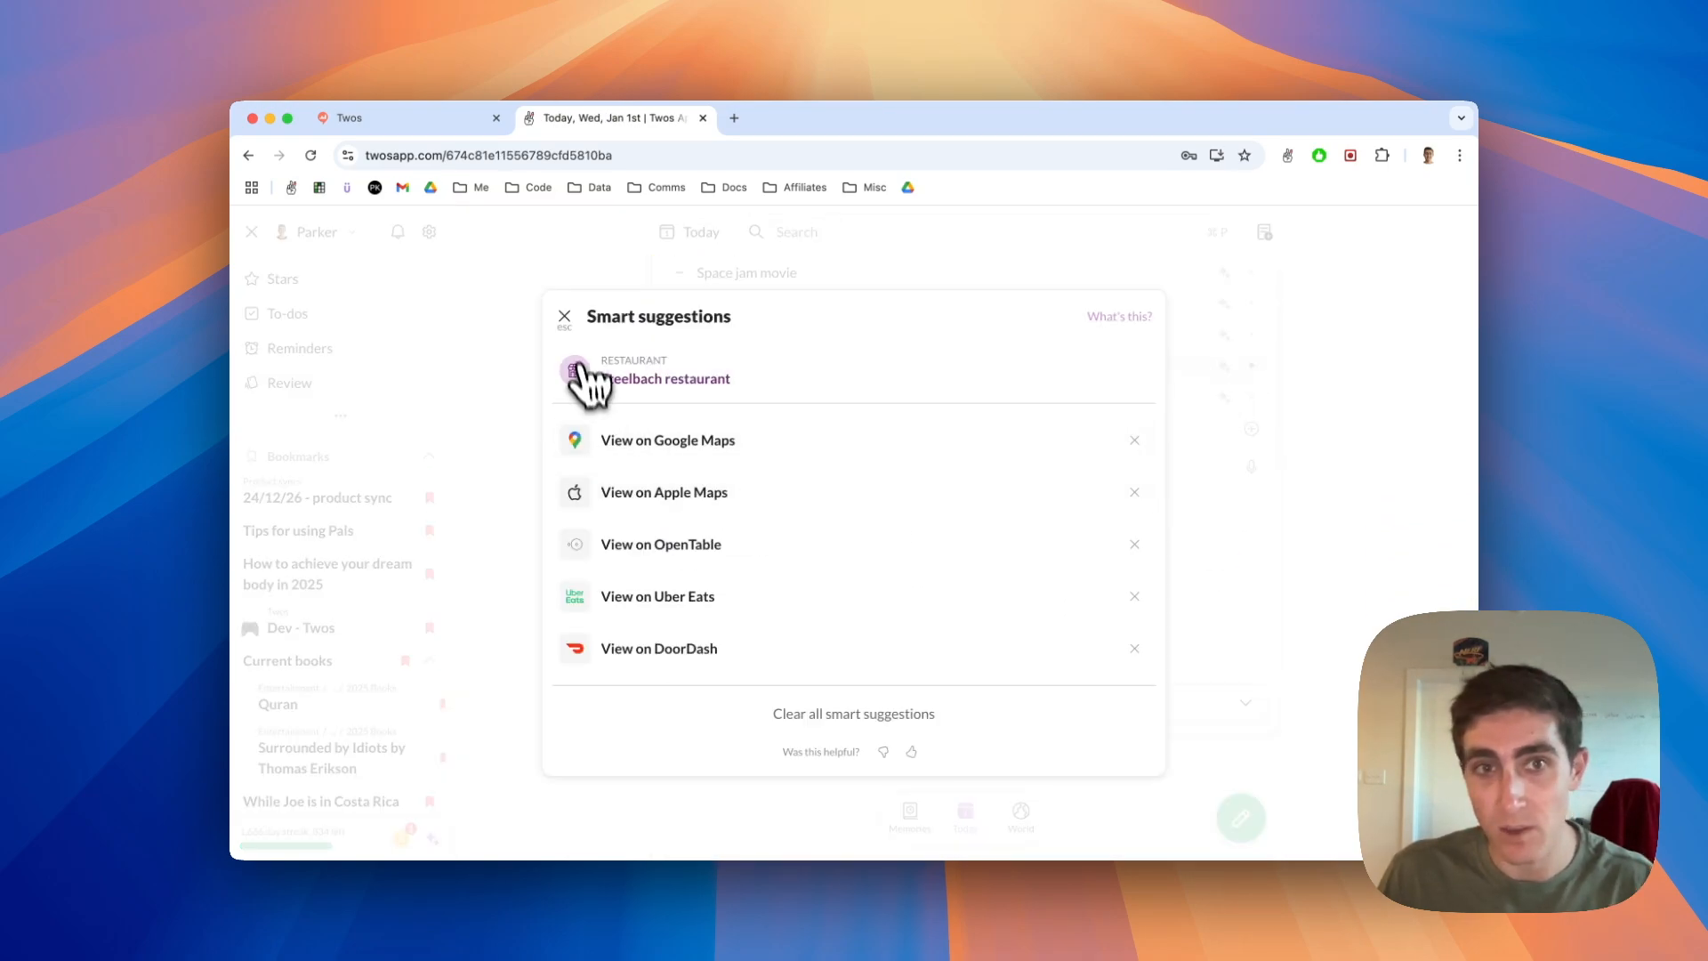
{"action": "left_click", "coordinate": [564, 317]}
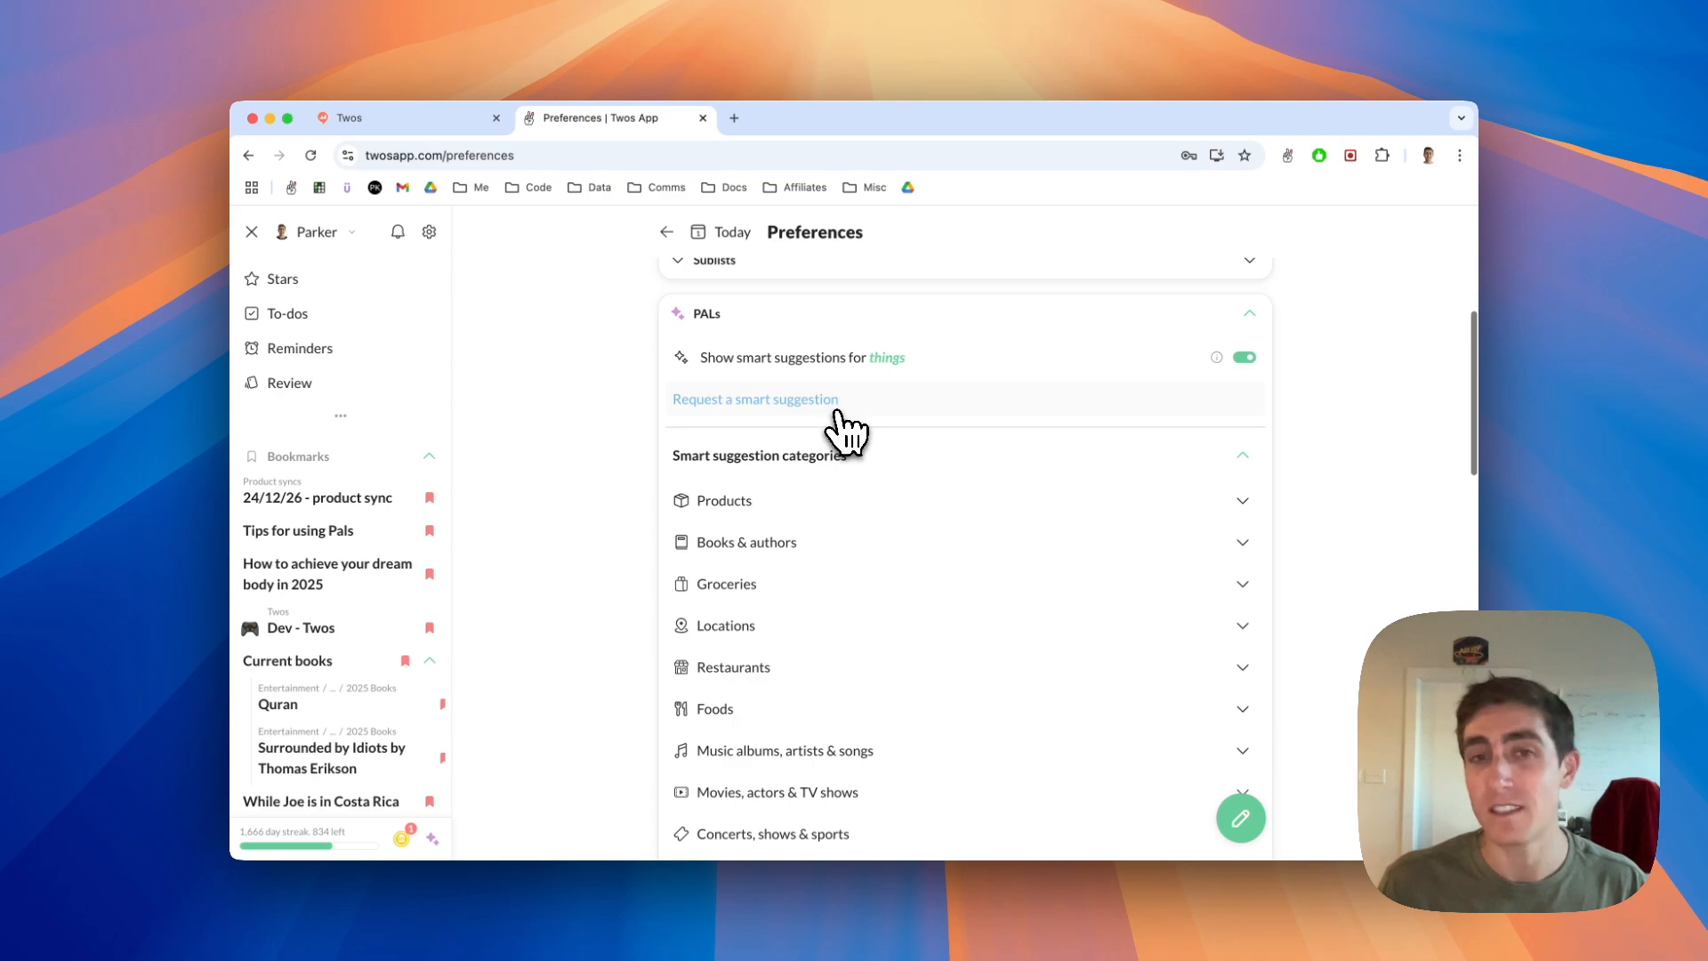
{"action": "mouse_move", "coordinate": [726, 448]}
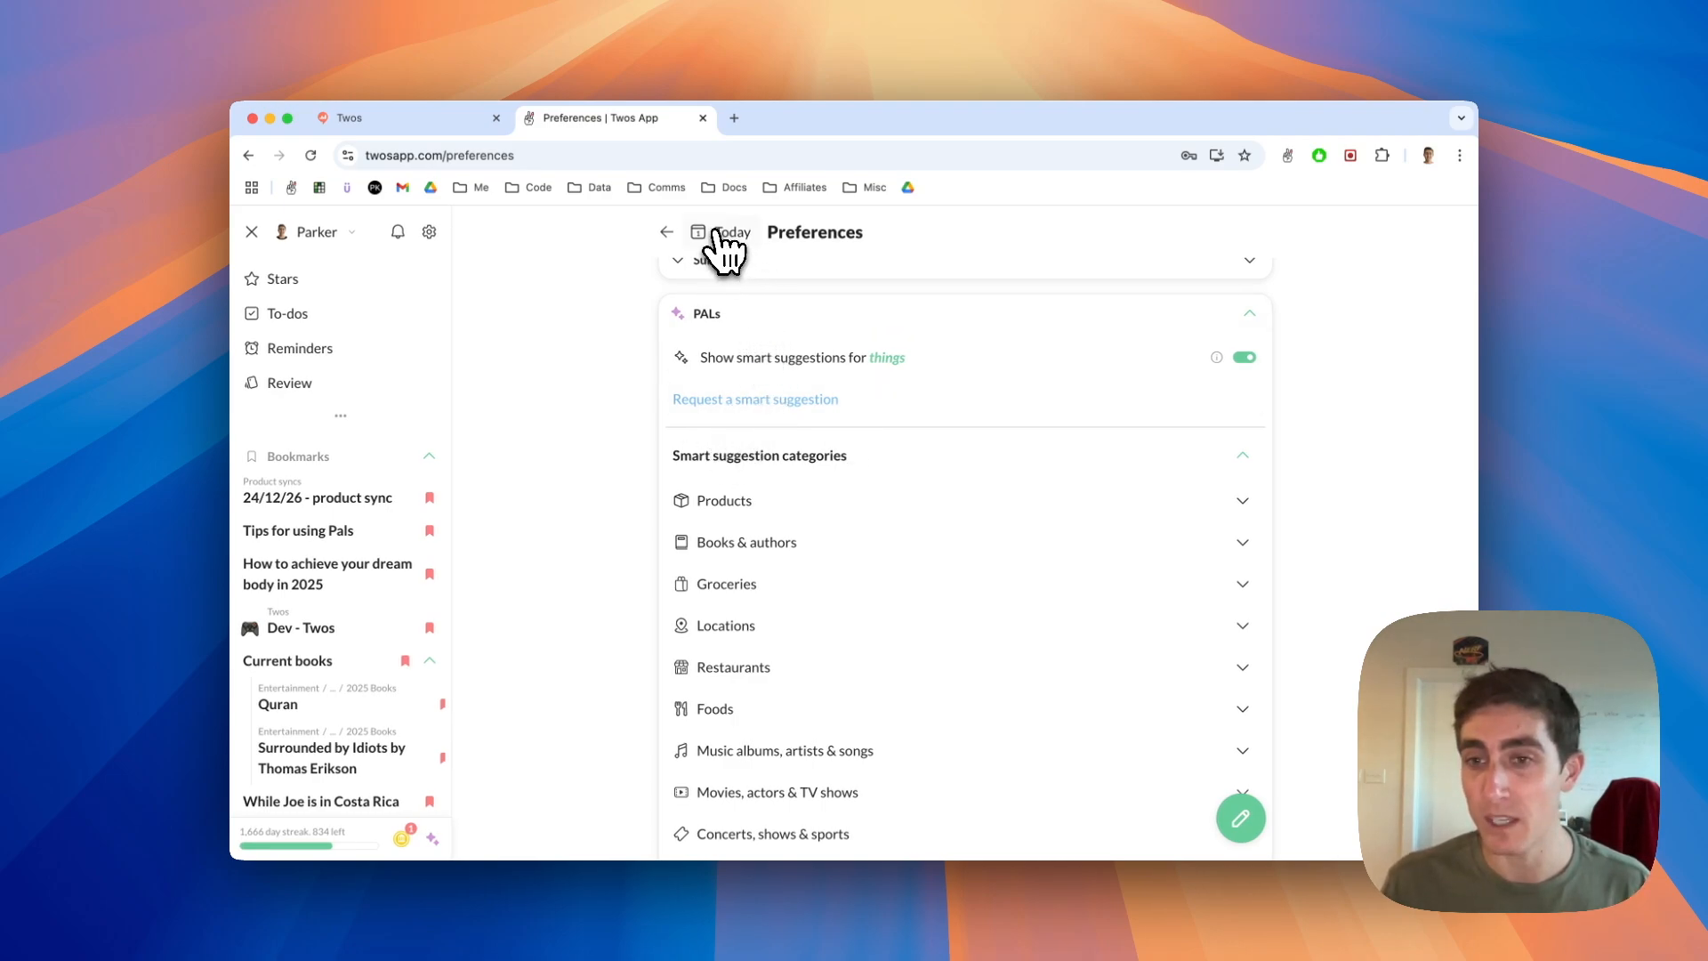
{"action": "left_click", "coordinate": [721, 231]}
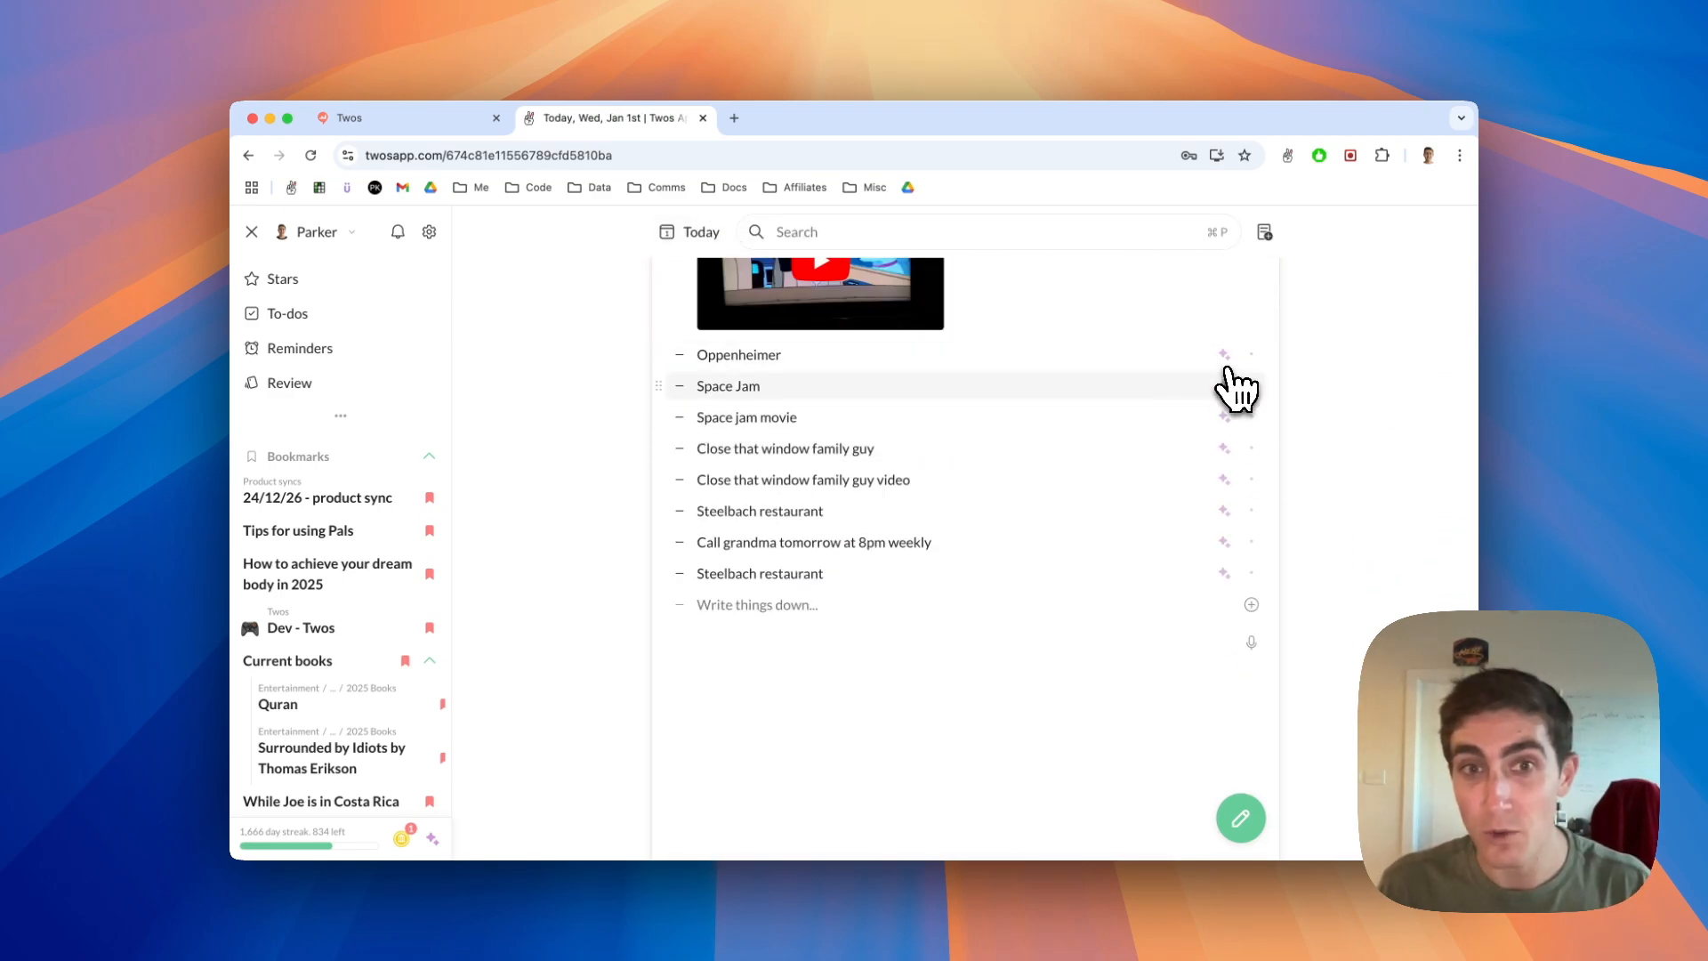
Rate Space Jam's smart suggestions thumbs-up and submit without a comment.
{"action": "left_click", "coordinate": [1223, 386]}
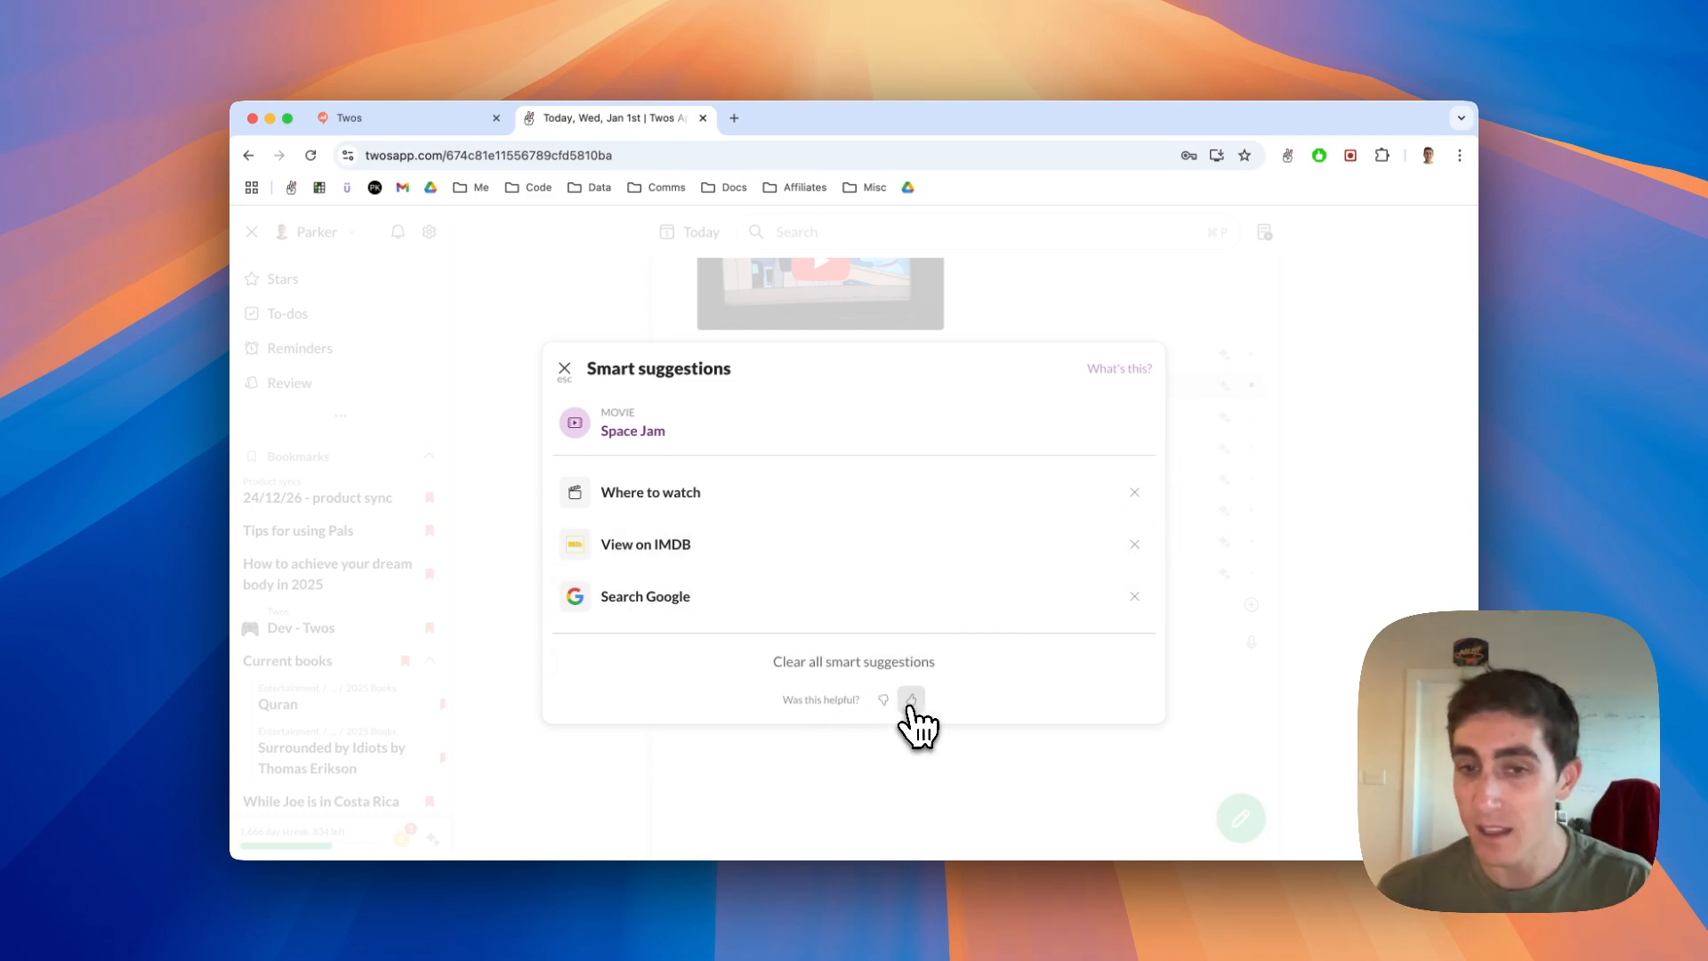
{"action": "left_click", "coordinate": [911, 699]}
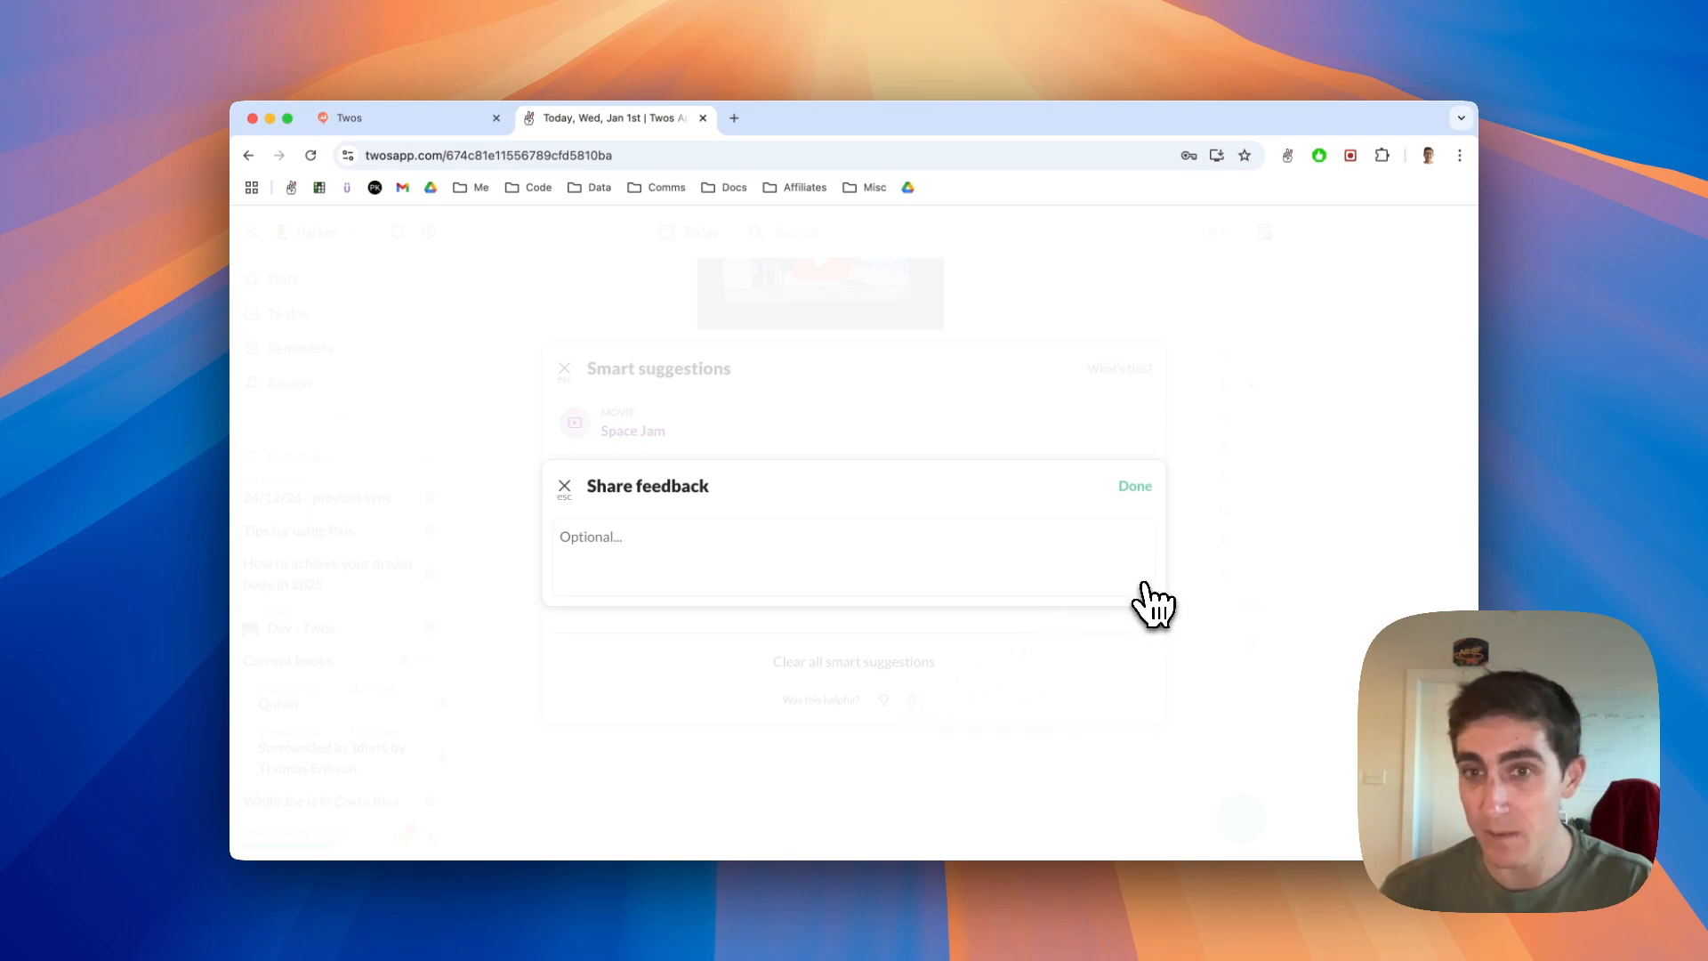
{"action": "left_click", "coordinate": [1134, 486]}
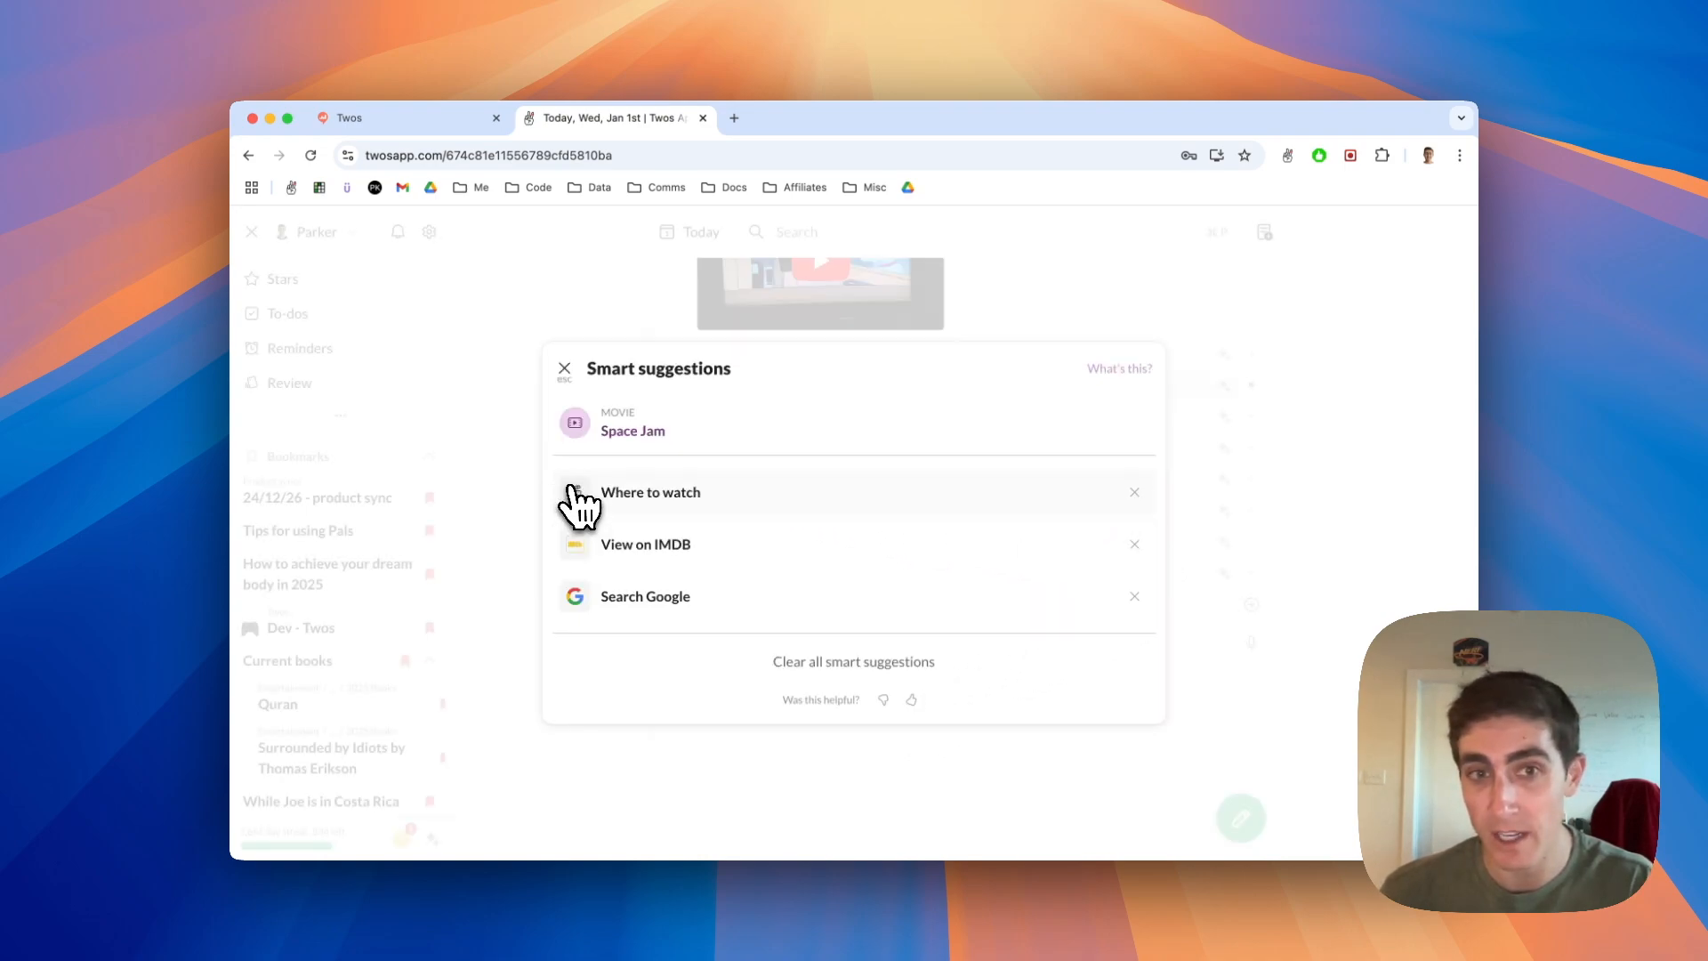
{"action": "mouse_move", "coordinate": [895, 719]}
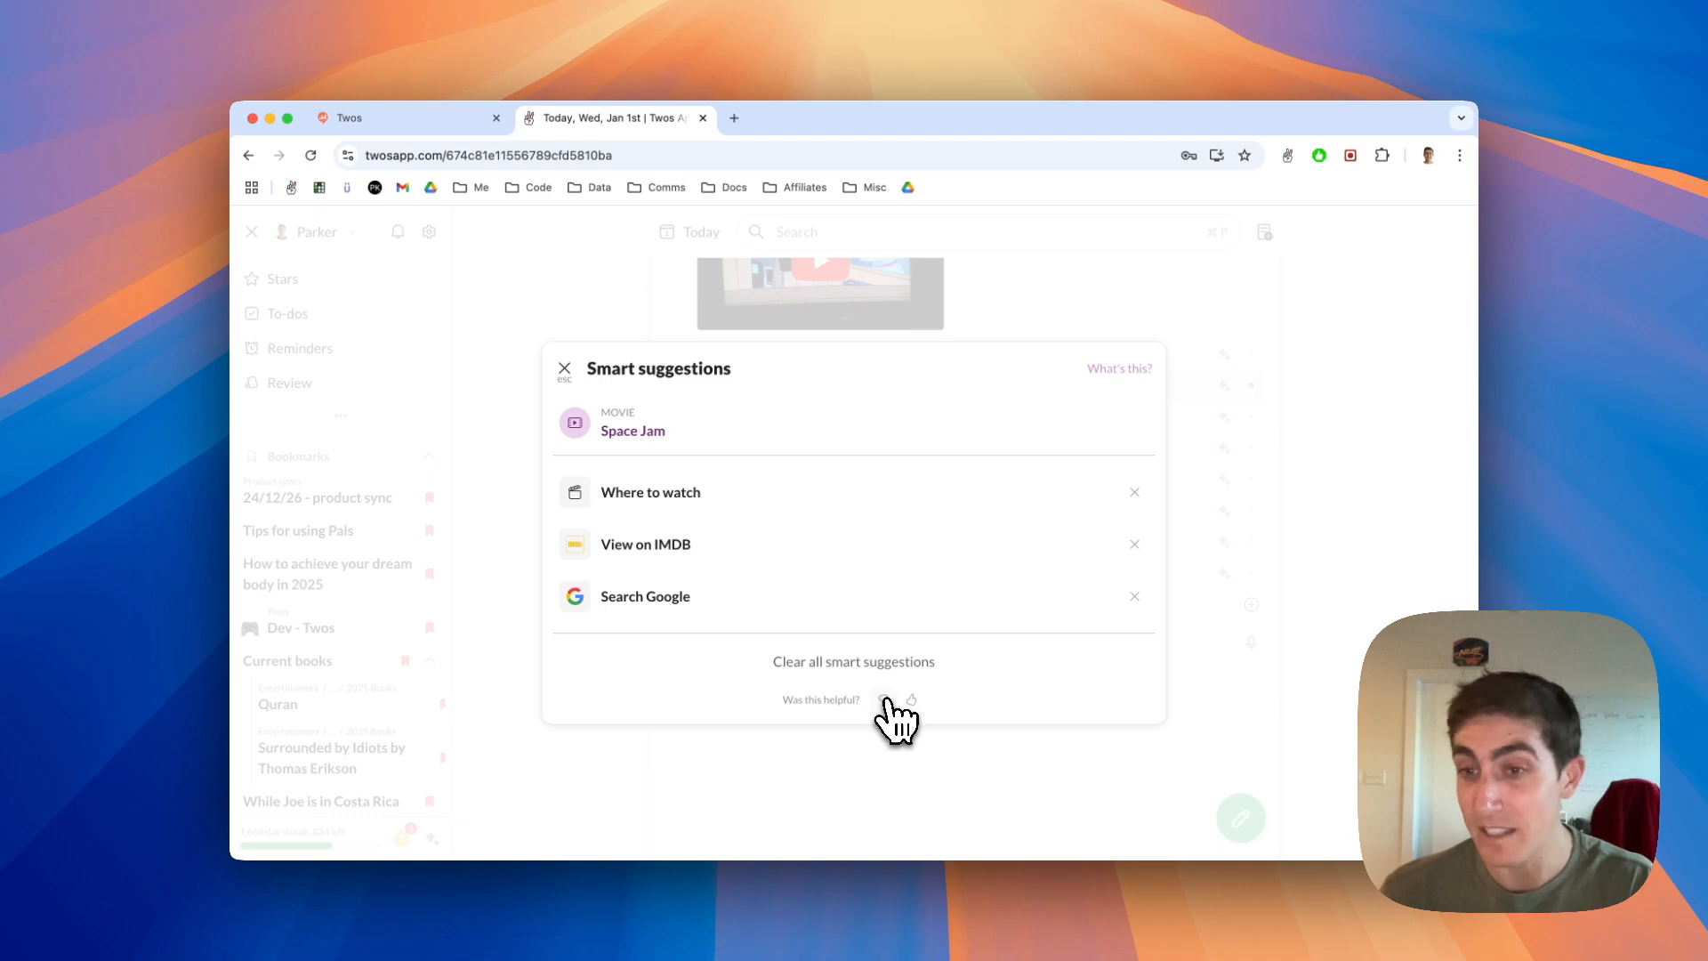
Rate the suggestions thumbs-down, submit, and return to the Today list.
{"action": "left_click", "coordinate": [911, 705]}
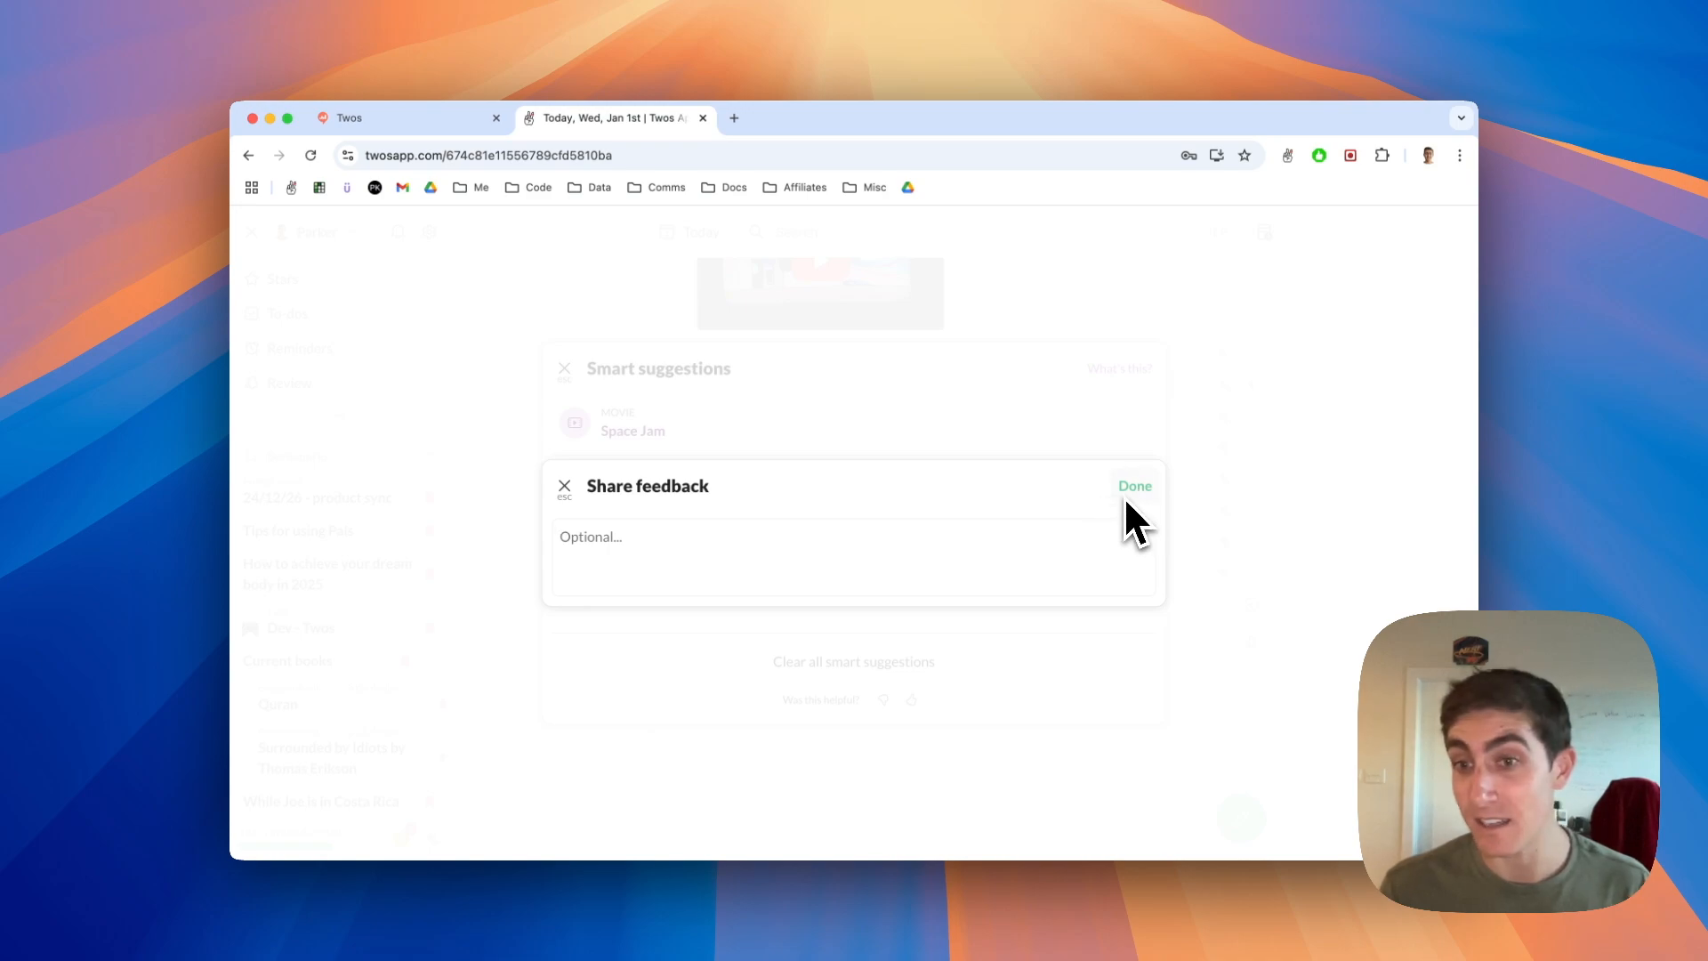
{"action": "left_click", "coordinate": [1134, 484]}
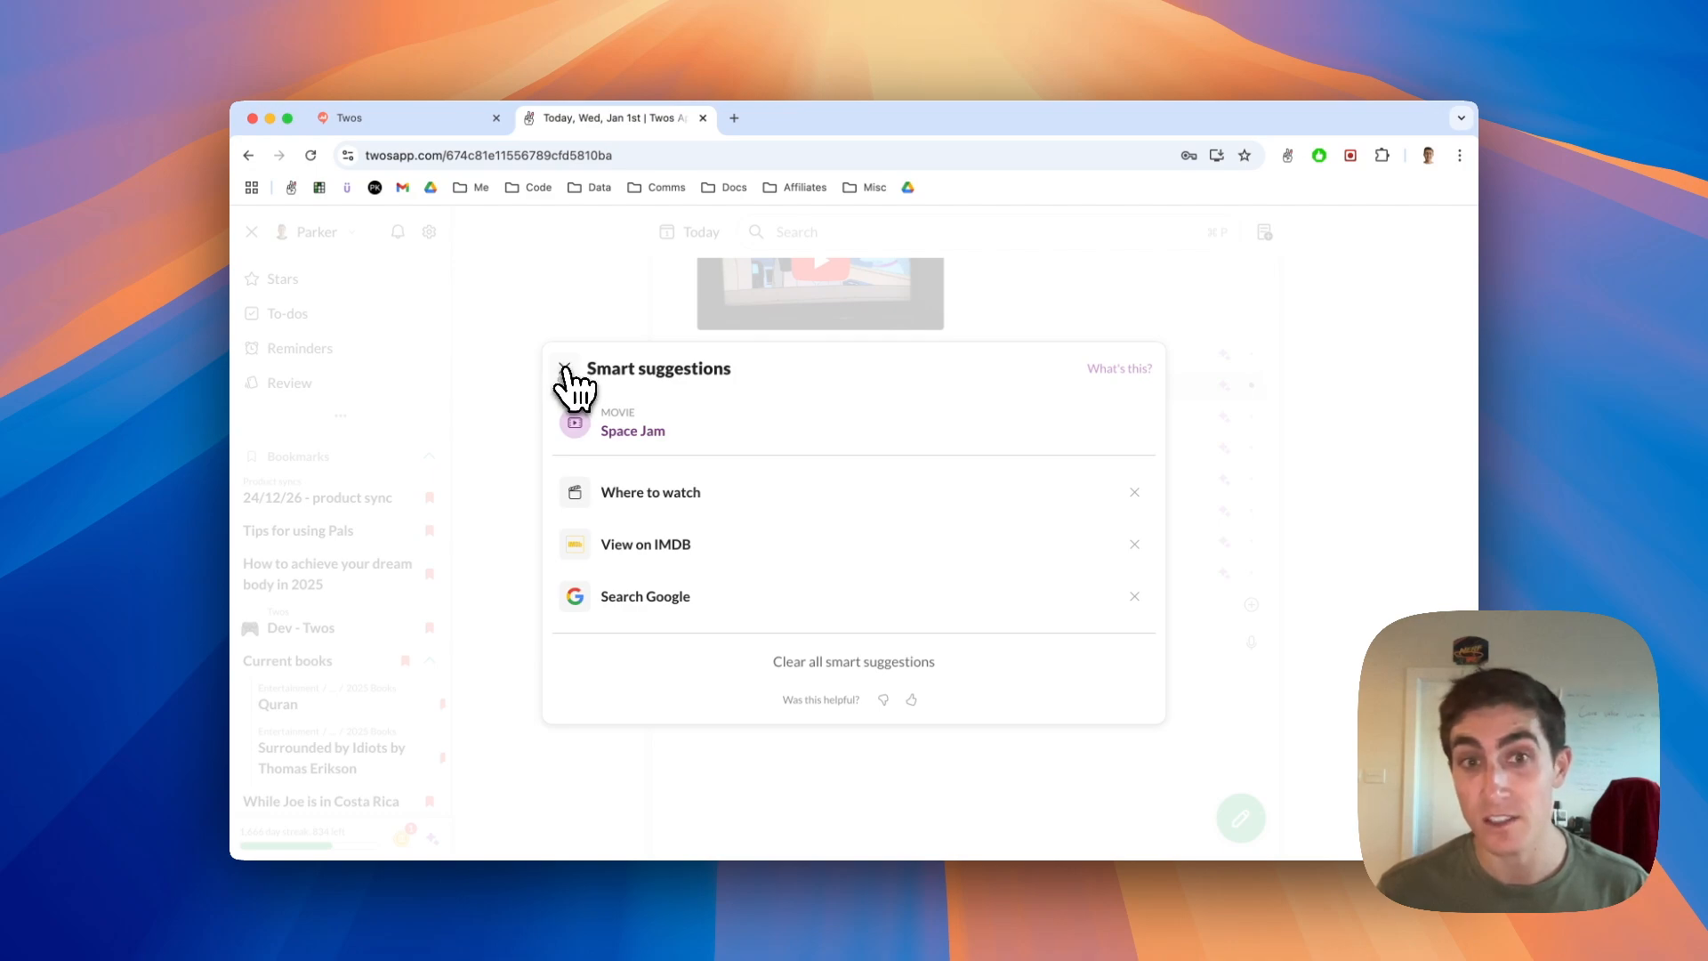
{"action": "left_click", "coordinate": [566, 370]}
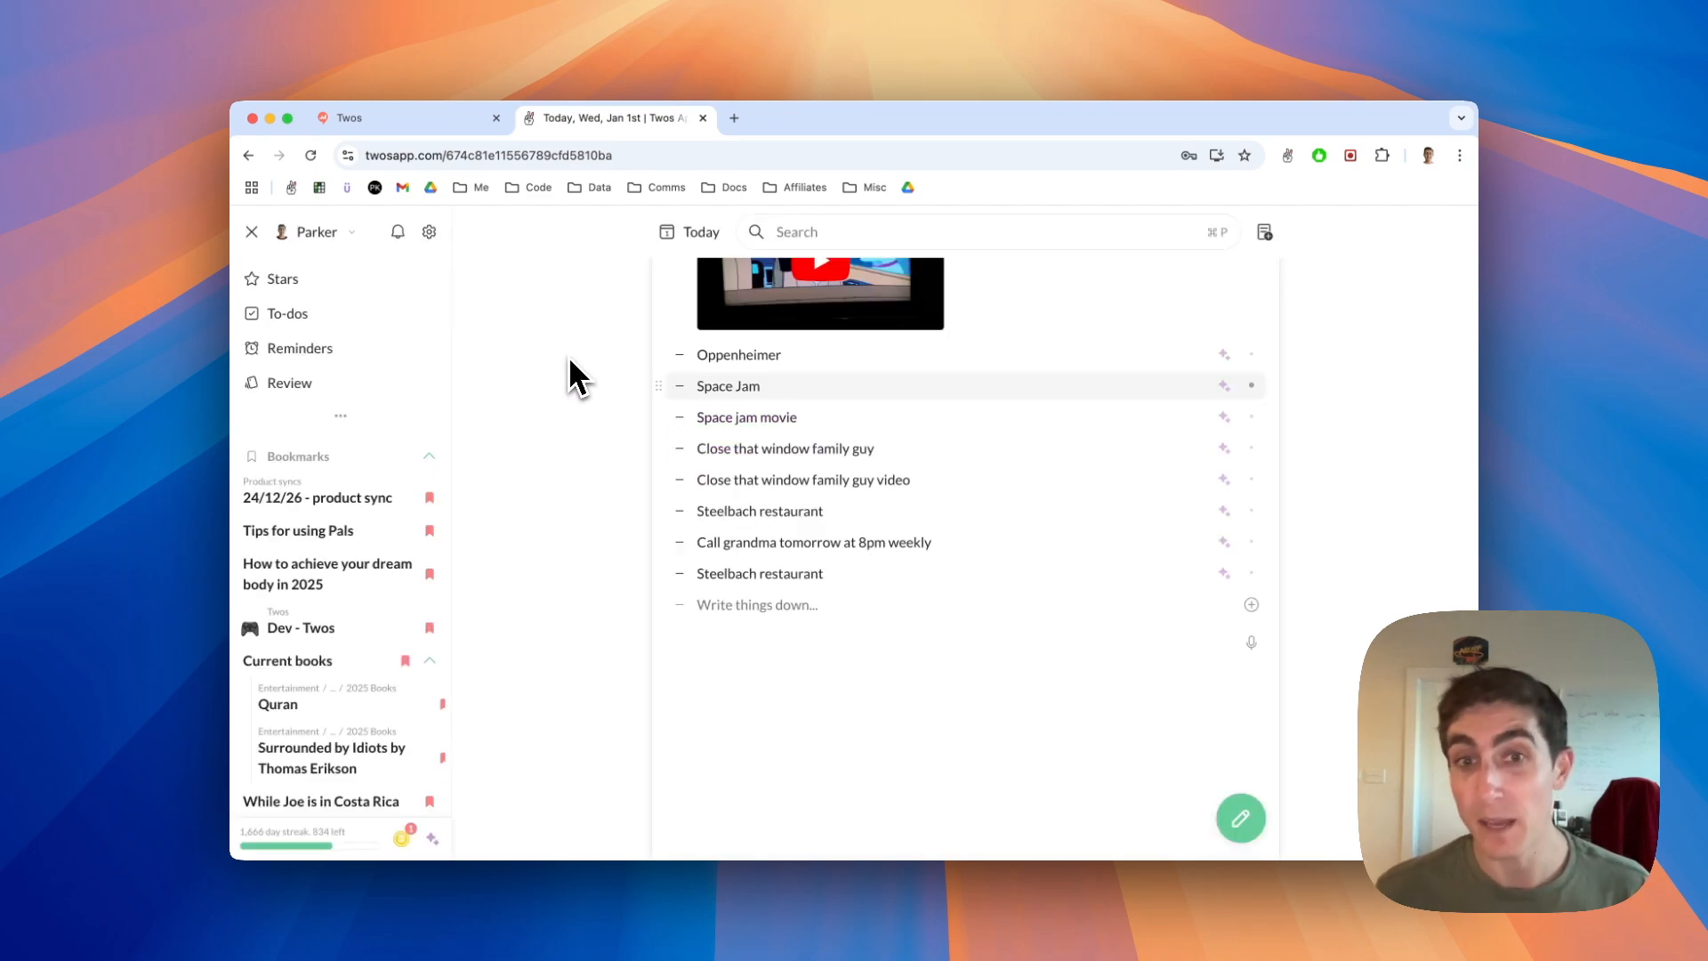